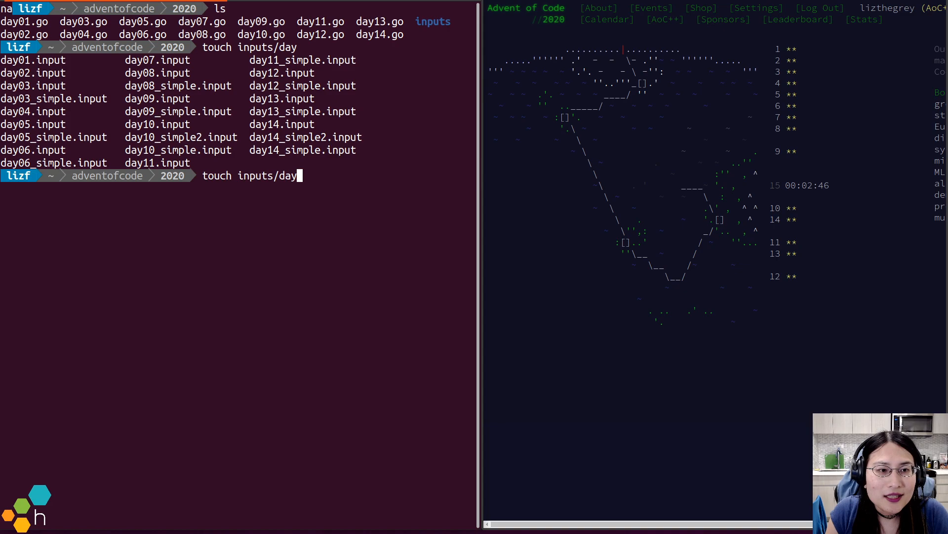
# - Create inputs/day15.input with touch and copy day01.go to day15.go
pyautogui.write('15.input')
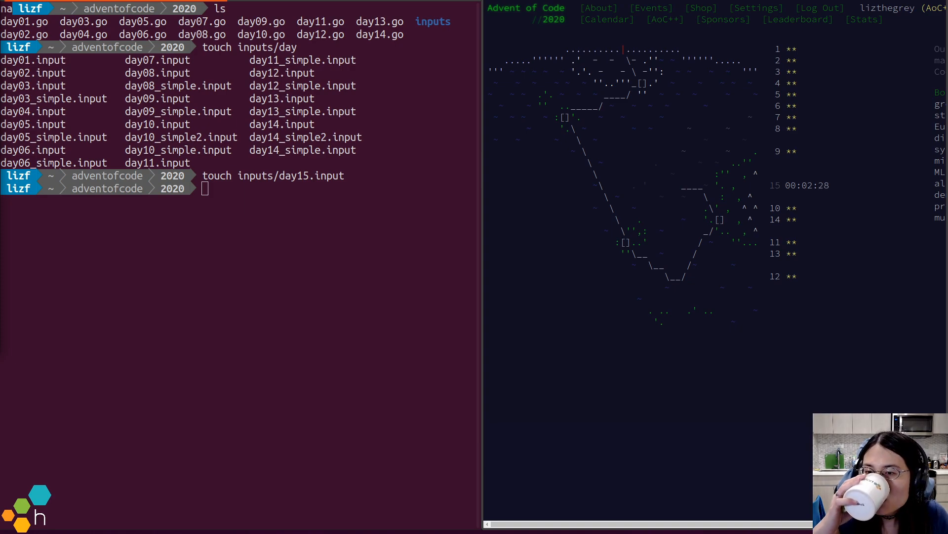
pyautogui.moveTo(200, 269)
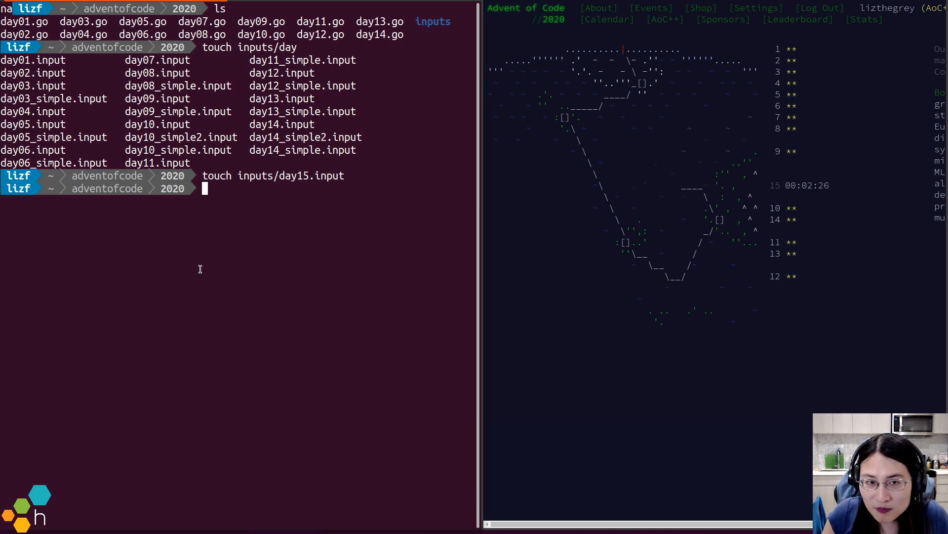
pyautogui.write('cp')
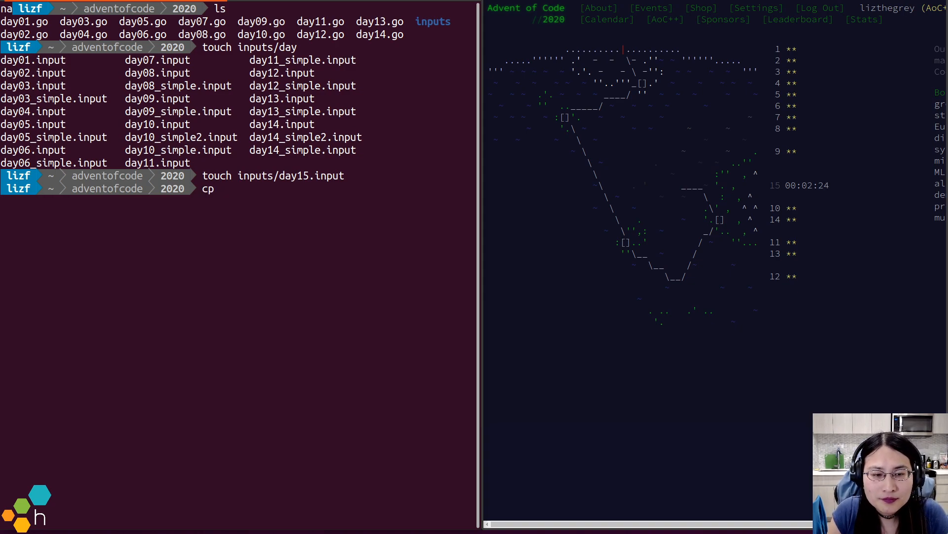
pyautogui.write('day01.')
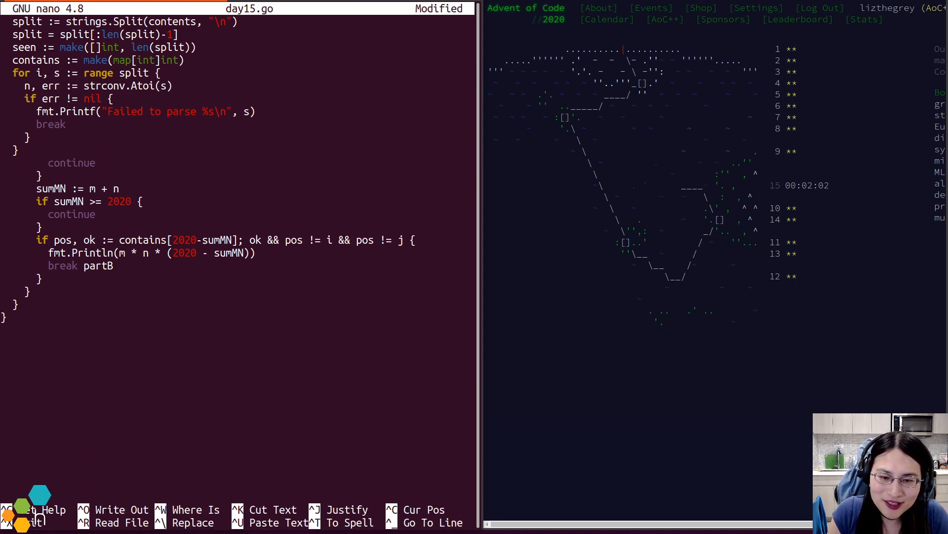
# - Write the trimmed 29-line day15.go skeleton reading inputs/day15.input and leave nano
pyautogui.press('ctrl+o')
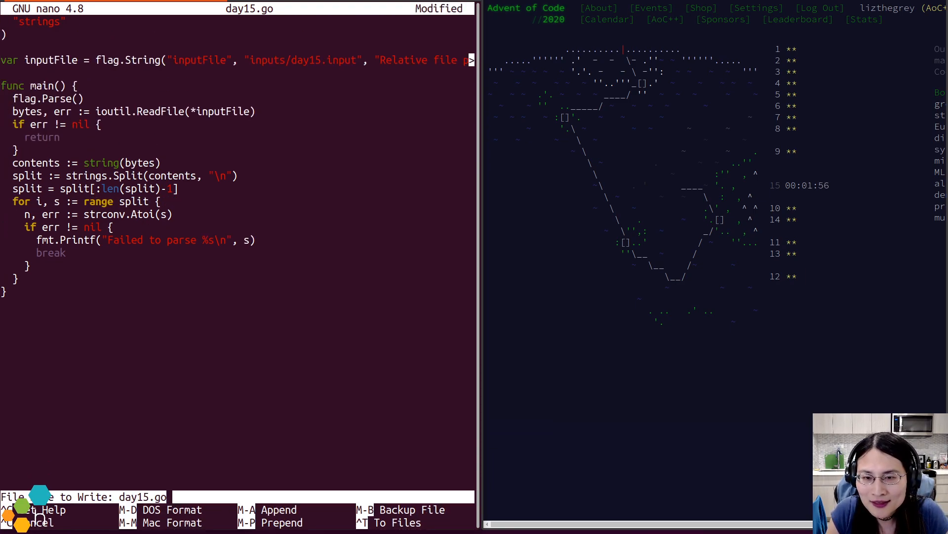
pyautogui.press('Enter')
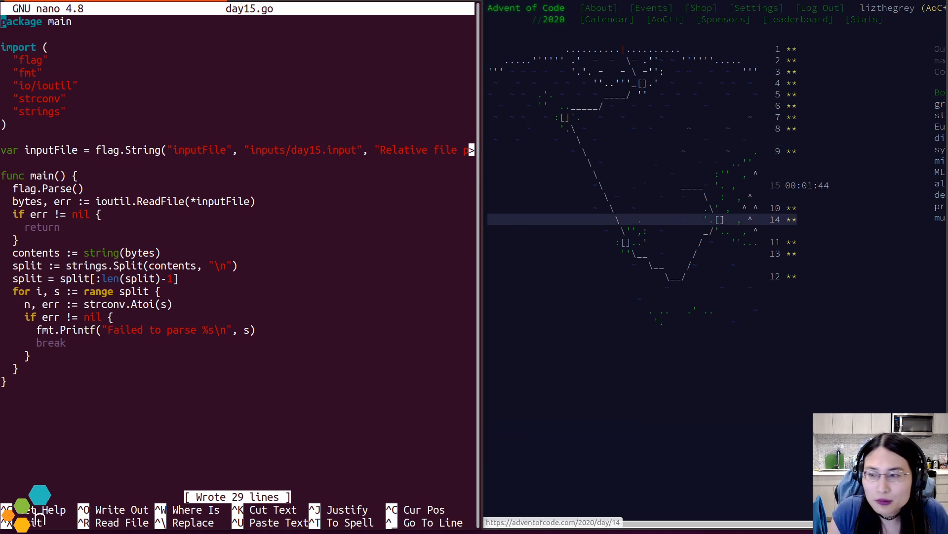
pyautogui.moveTo(736, 212)
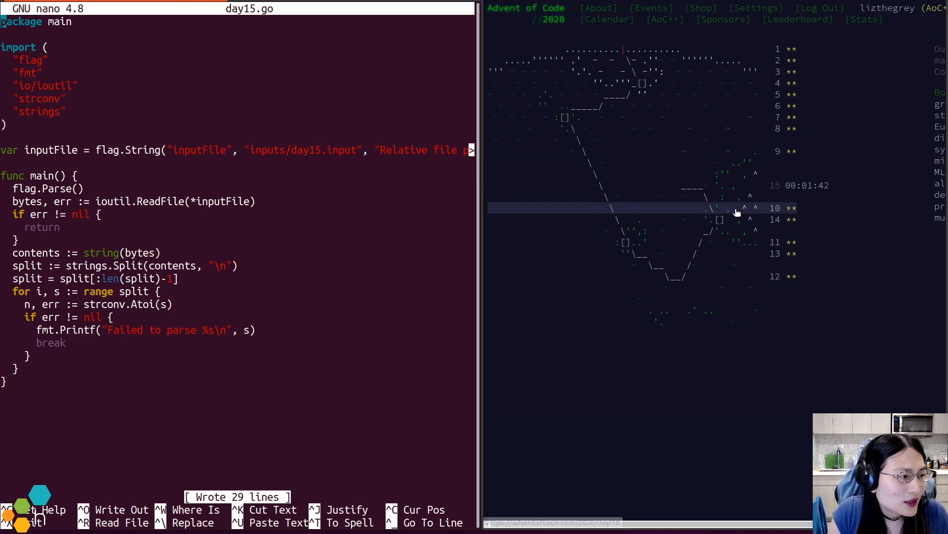
pyautogui.scroll(-3)
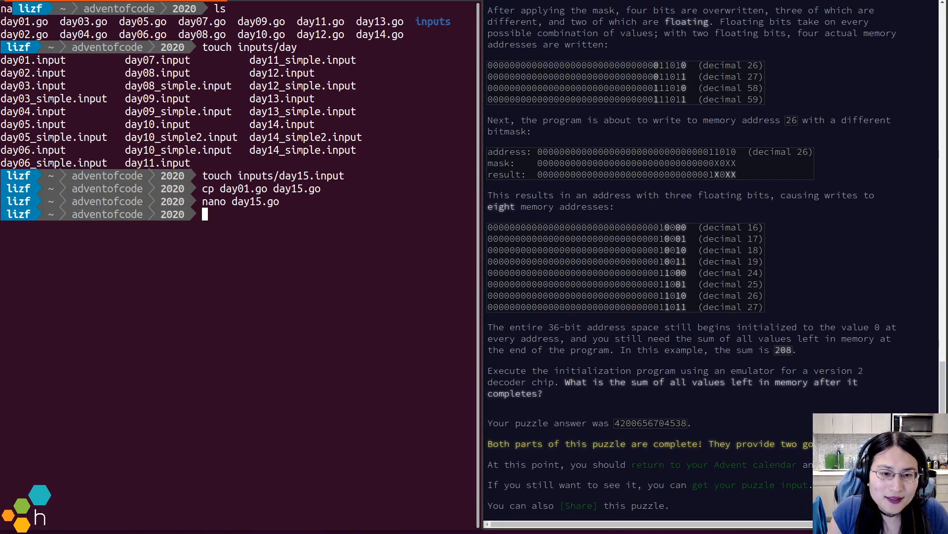
pyautogui.write('less day14')
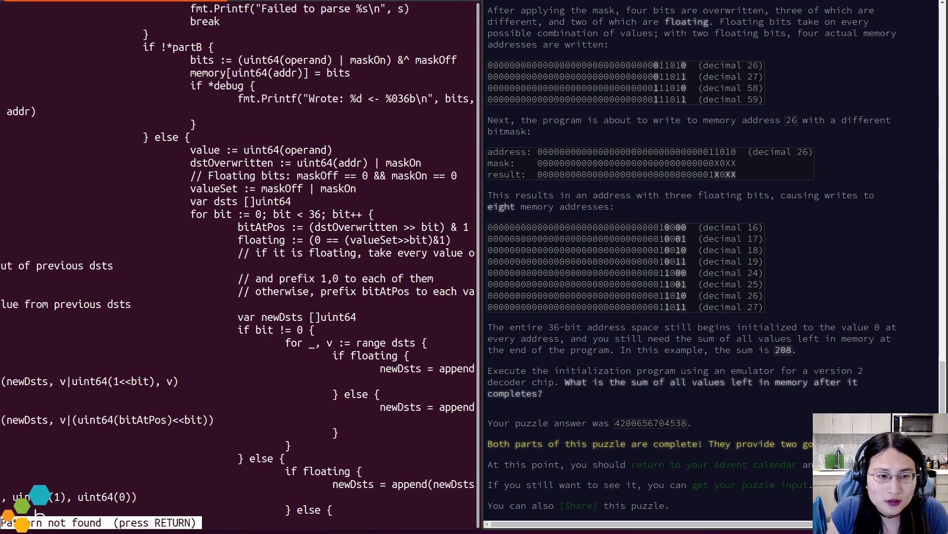
pyautogui.scroll(-3)
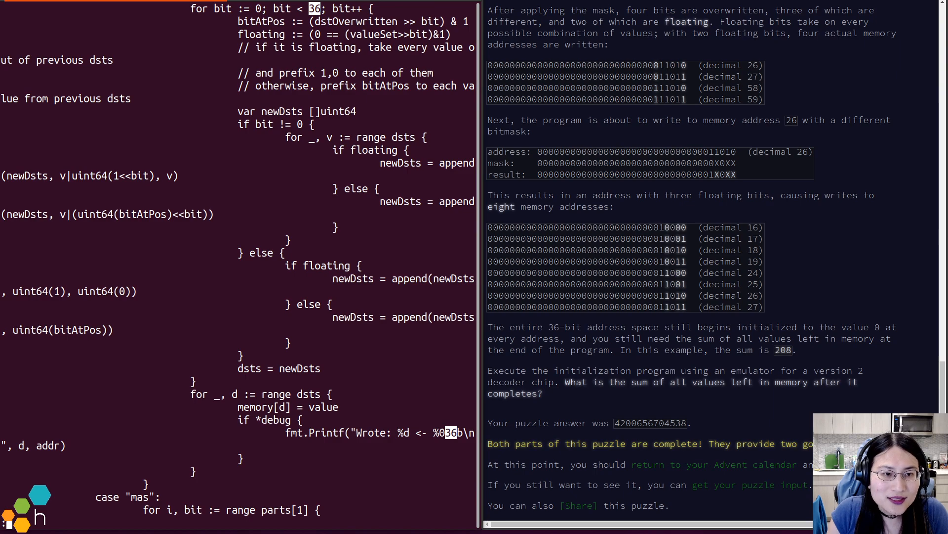
pyautogui.scroll(-3)
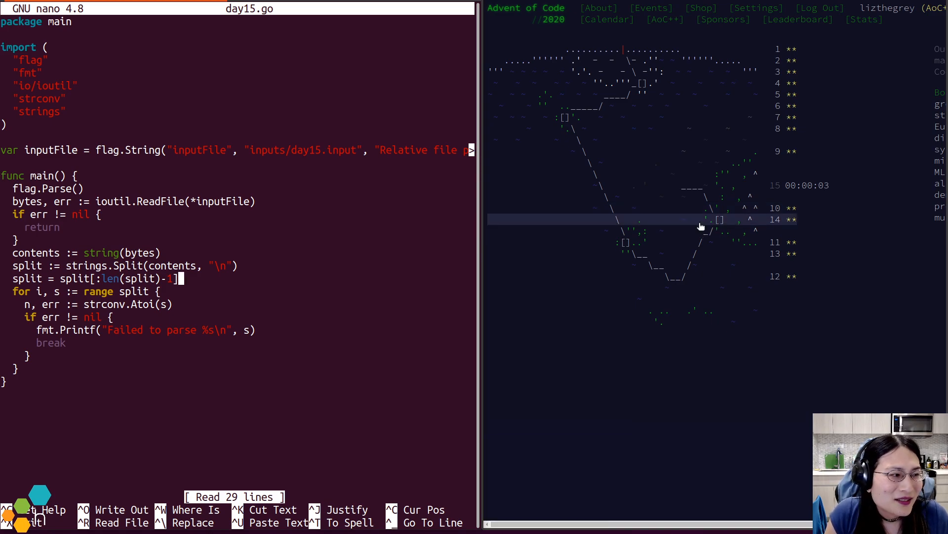
pyautogui.moveTo(686, 192)
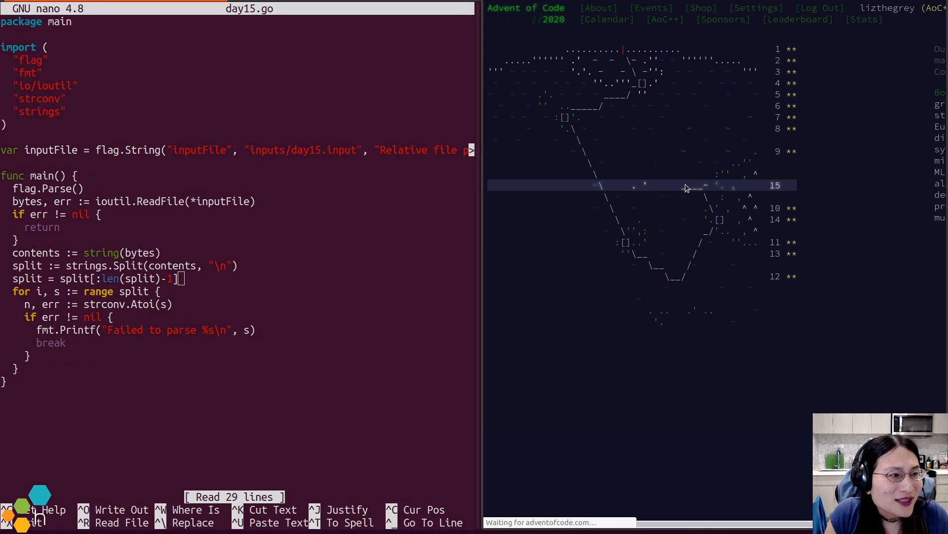
# - Read the Day 15: Rambunctious Recitation rules, marking the Turn 4 explanation, down to the puzzle input
pyautogui.click(774, 185)
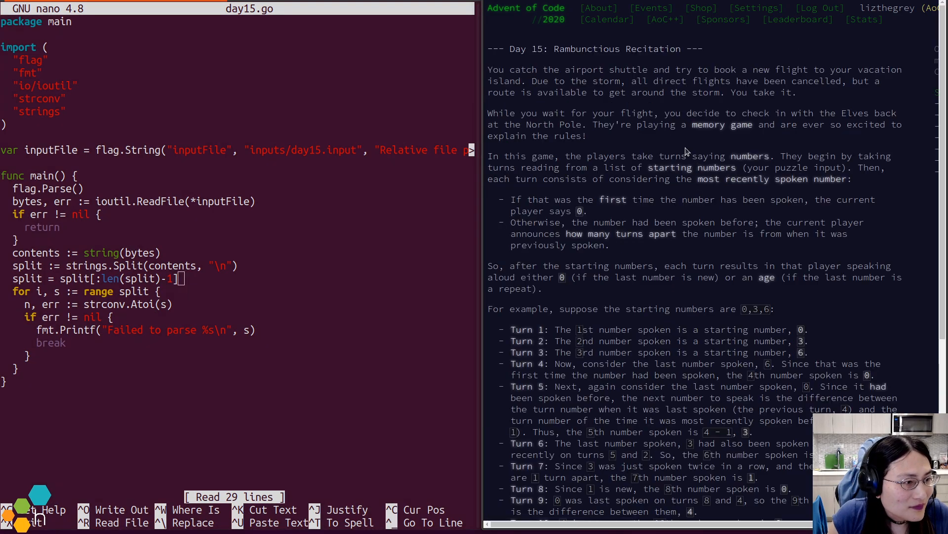
pyautogui.moveTo(707, 124)
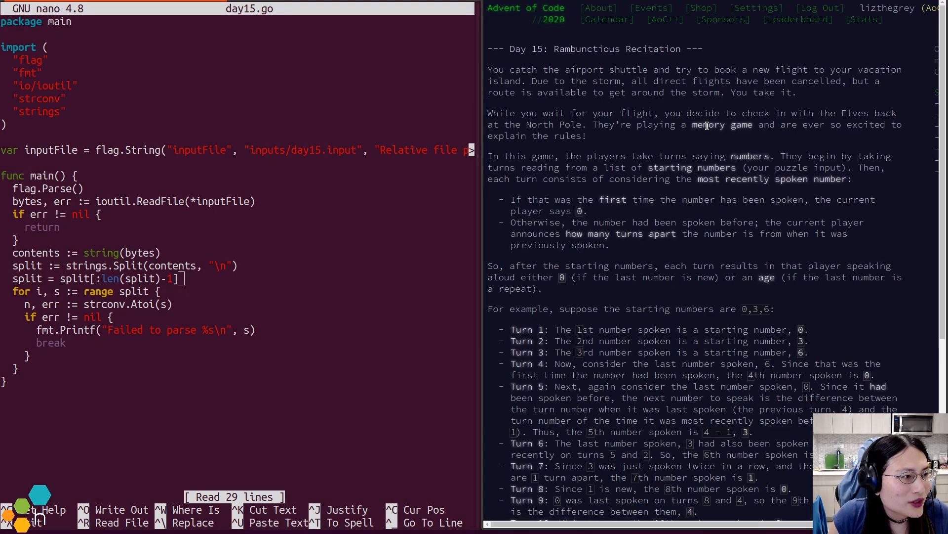
pyautogui.scroll(-3)
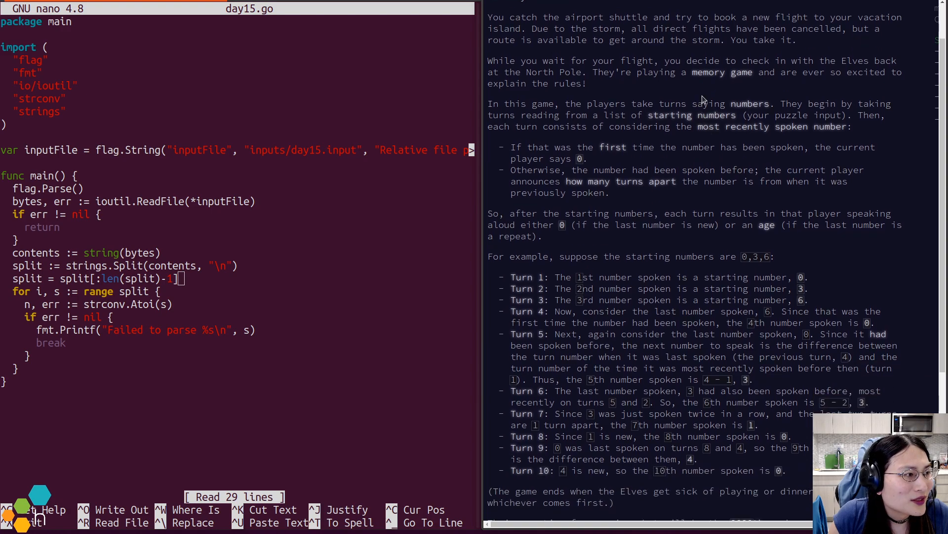
pyautogui.scroll(-3)
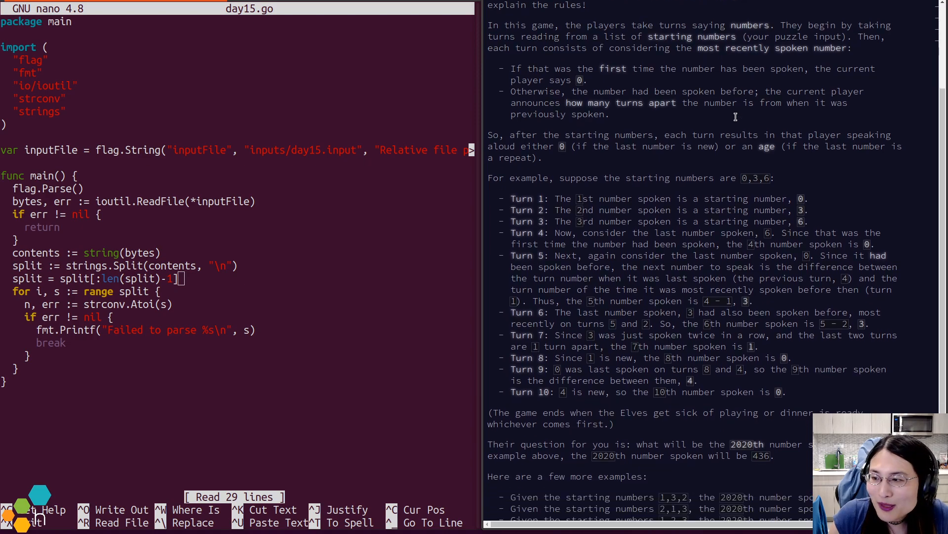
pyautogui.moveTo(804, 181)
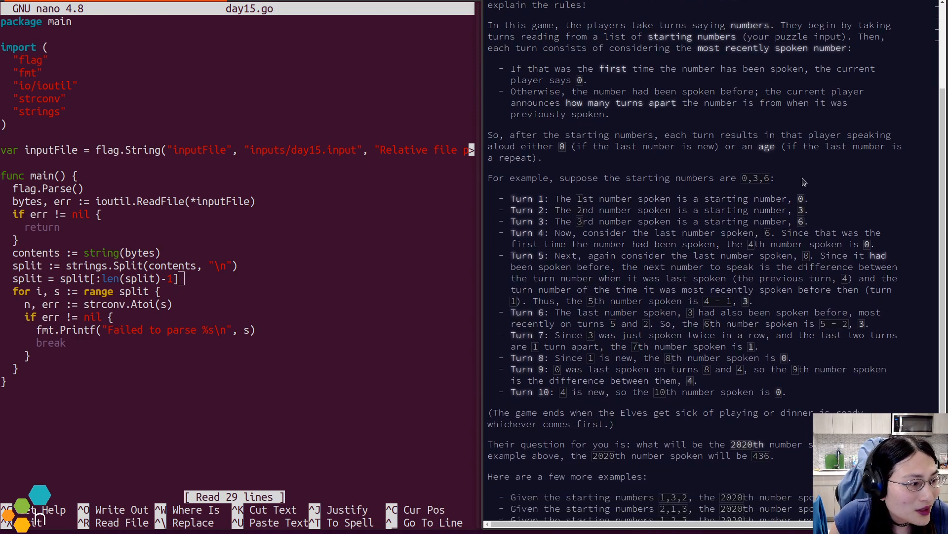
pyautogui.moveTo(721, 176)
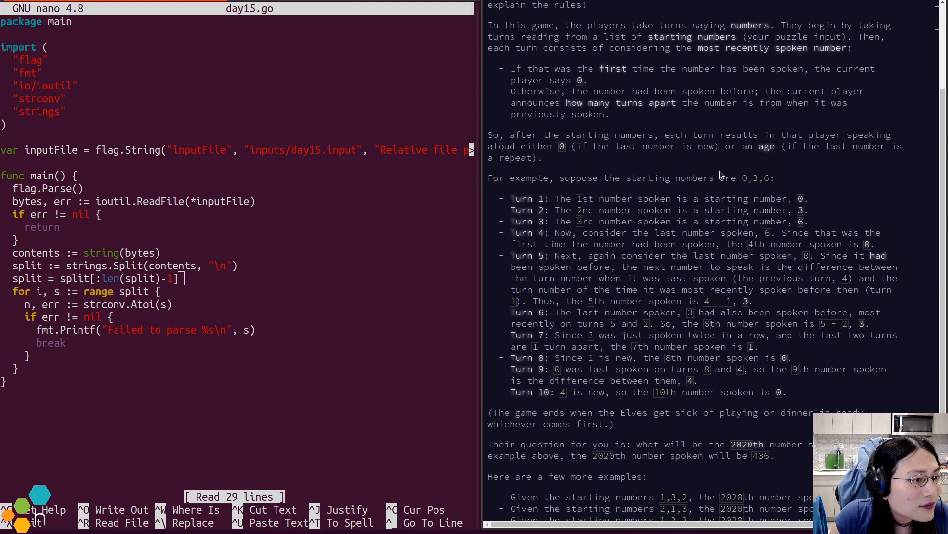
pyautogui.moveTo(721, 149); pyautogui.dragTo(543, 158)
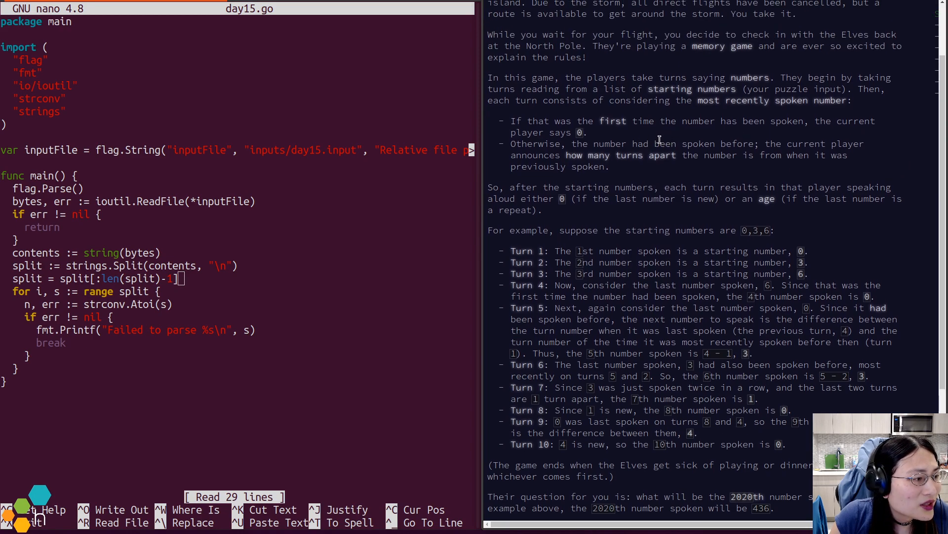
pyautogui.scroll(-3)
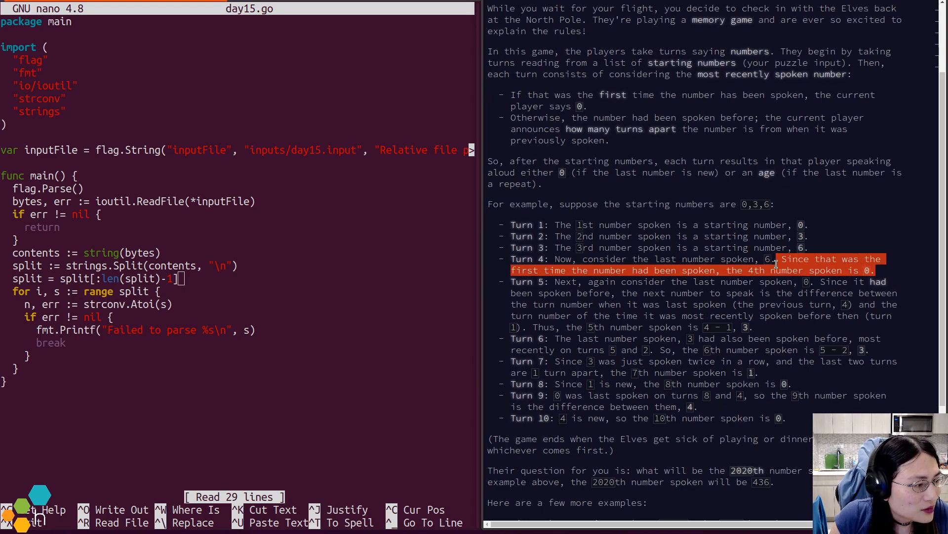
pyautogui.scroll(-3)
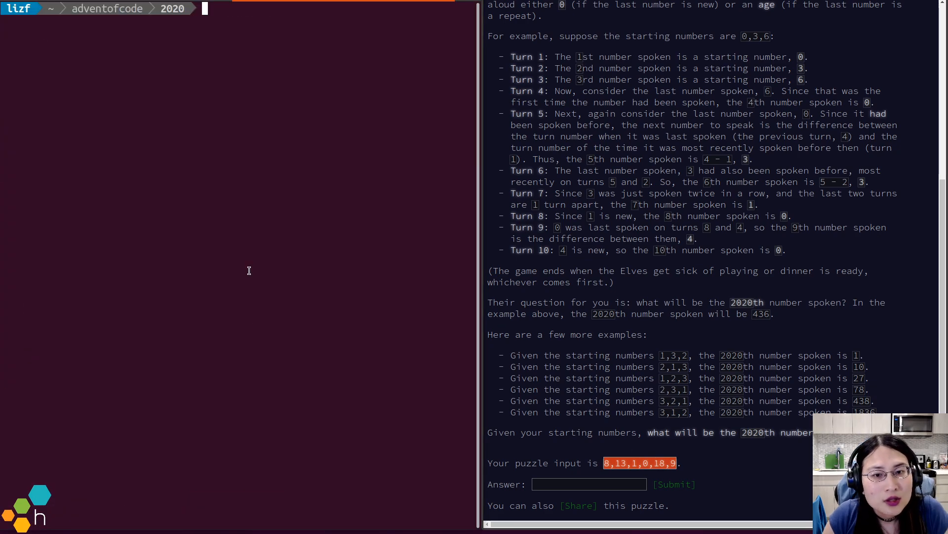
# - Check inputs/day15.input in nano, exit, and reopen day15.go for editing
pyautogui.write('nano inputs/day')
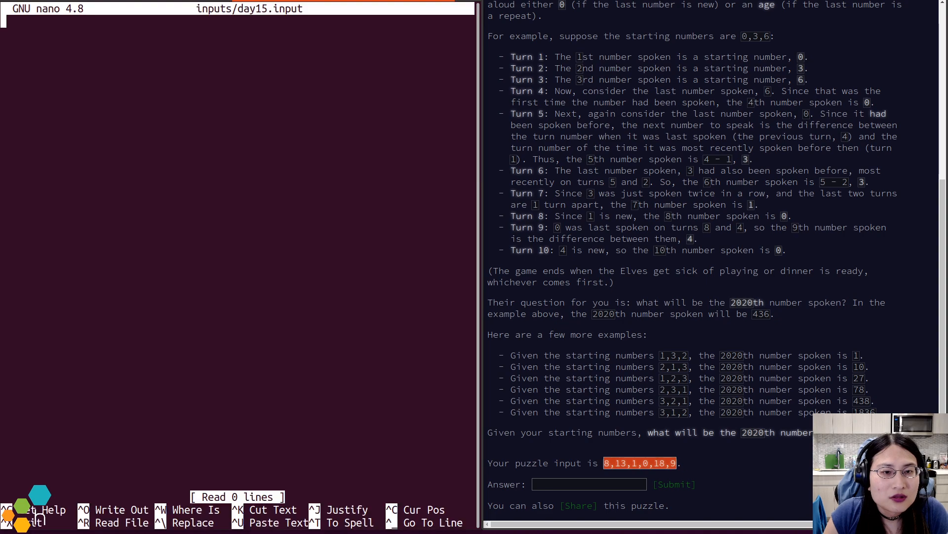
pyautogui.press('ctrl+x')
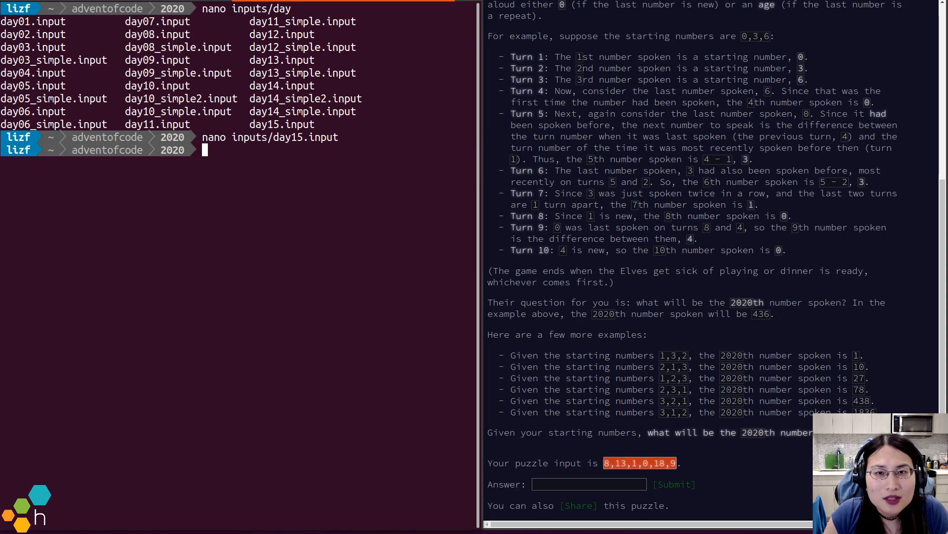
pyautogui.press('Enter')
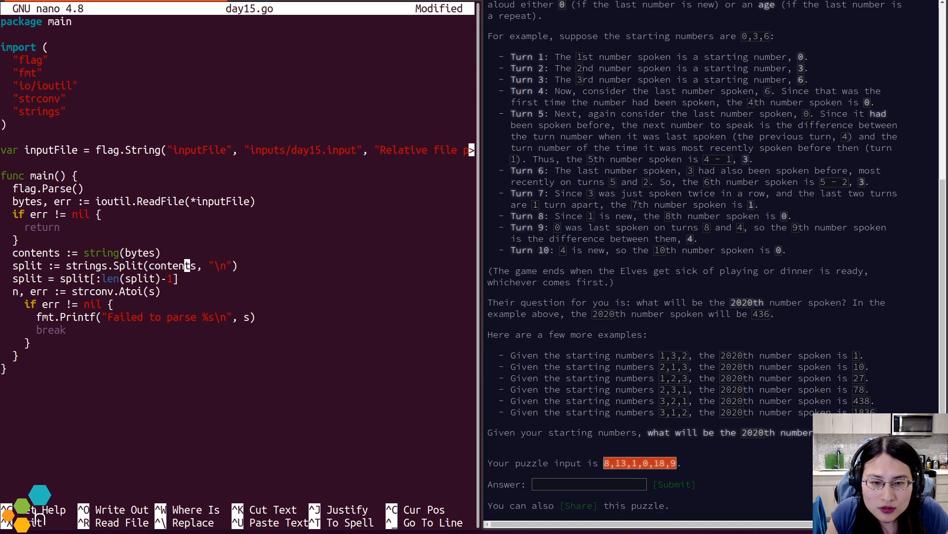
# - Split the first input line on commas with strings.Split(split[0], ",") and save
pyautogui.write('[0]')
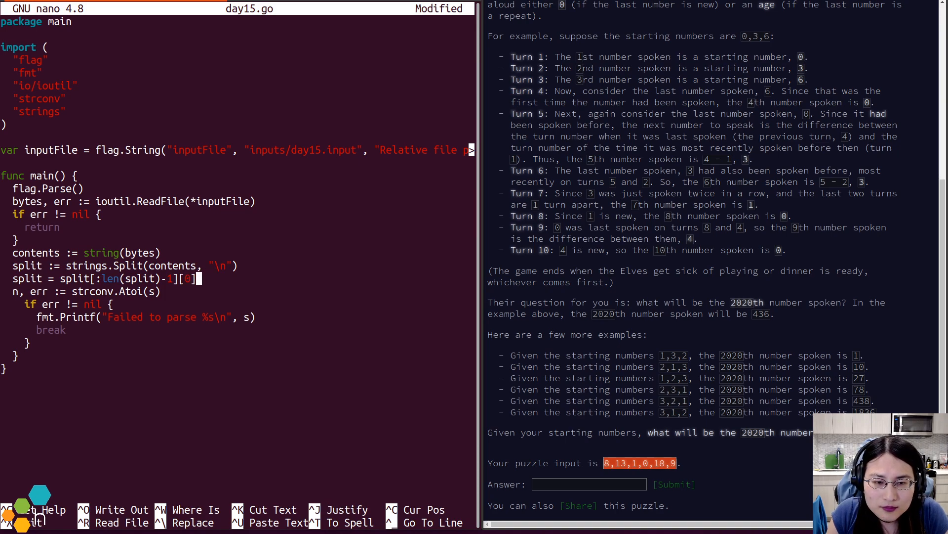
pyautogui.press('ctrl+o')
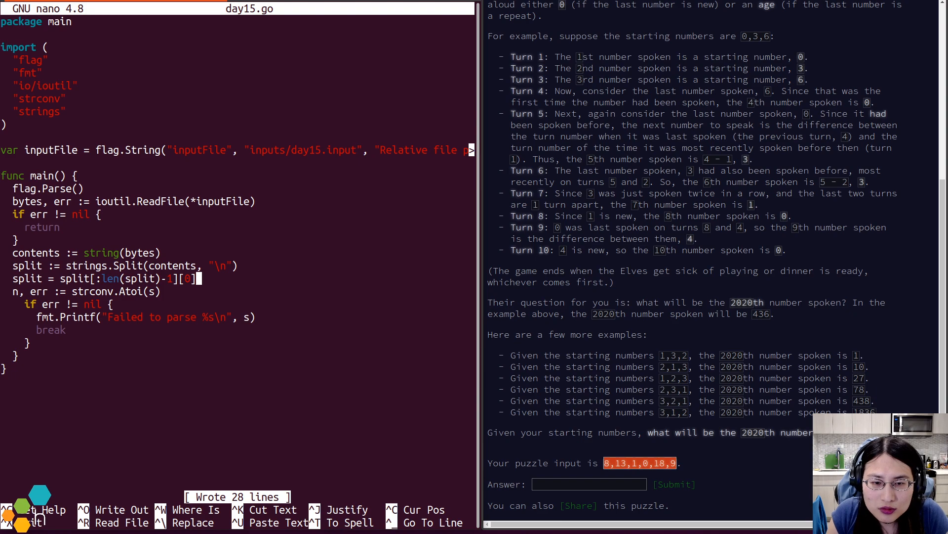
pyautogui.write('split :=')
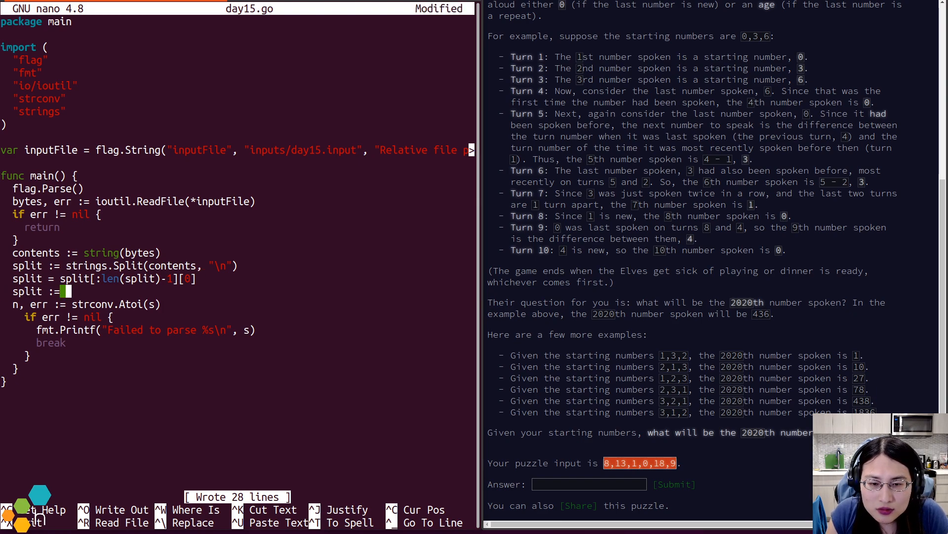
pyautogui.write('str')
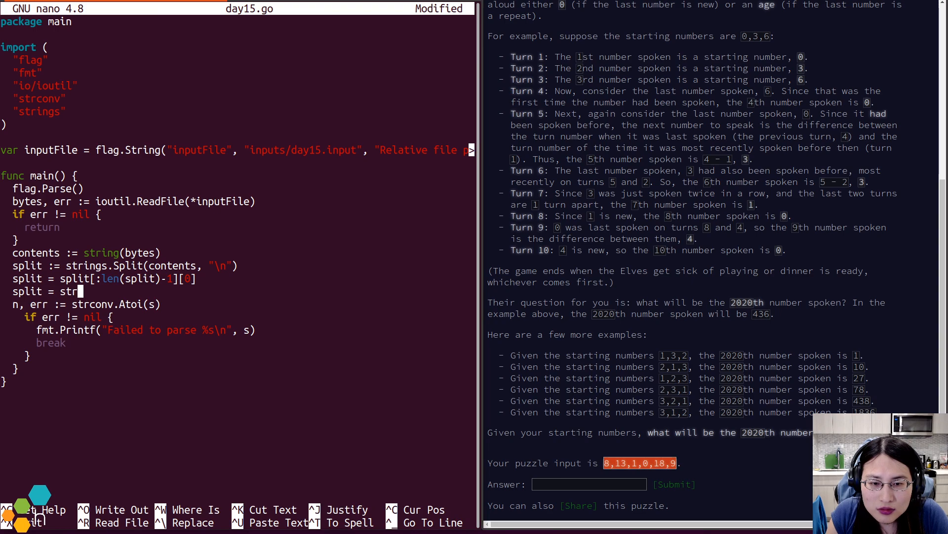
pyautogui.write('ings.Split(split, ",')
pyautogui.write('for')
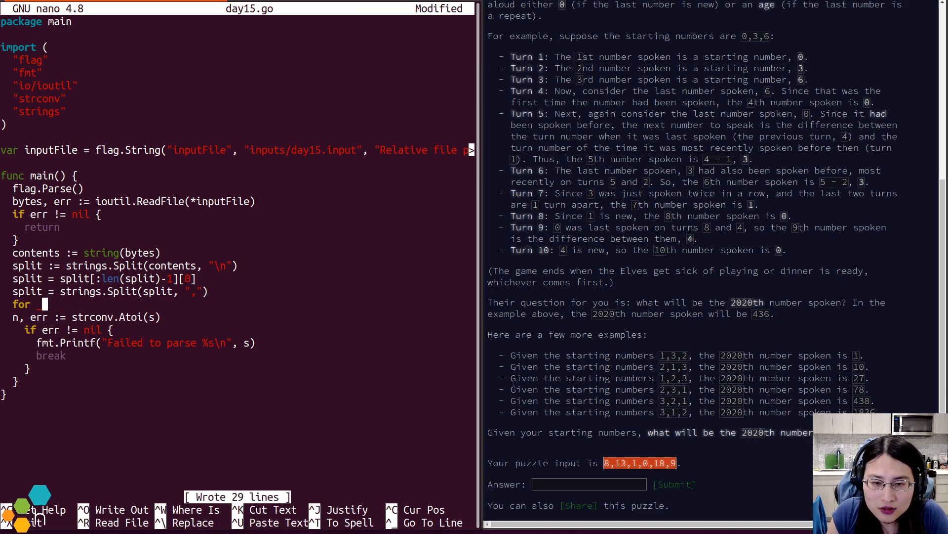
# - Loop over the split values printing each parsed number n, and begin a seen map
pyautogui.write('_, v := range')
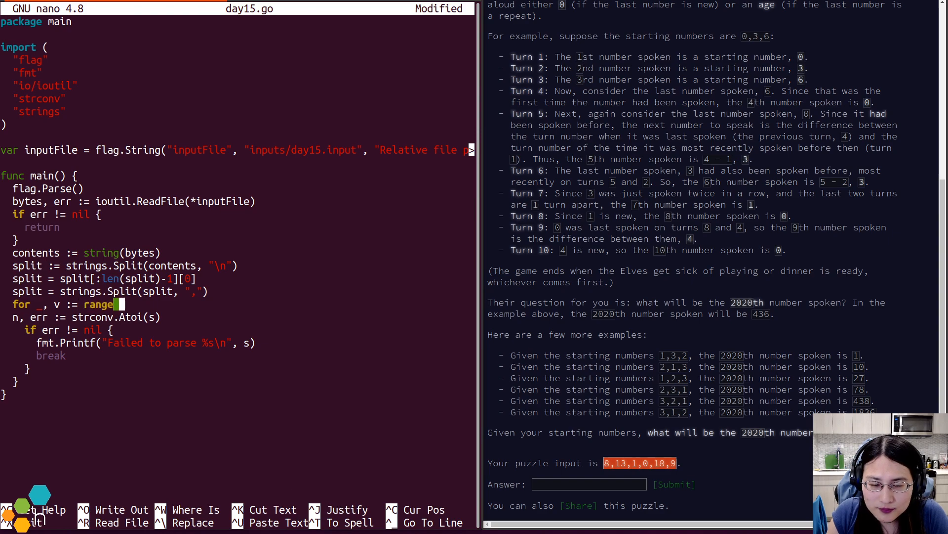
pyautogui.write('split {')
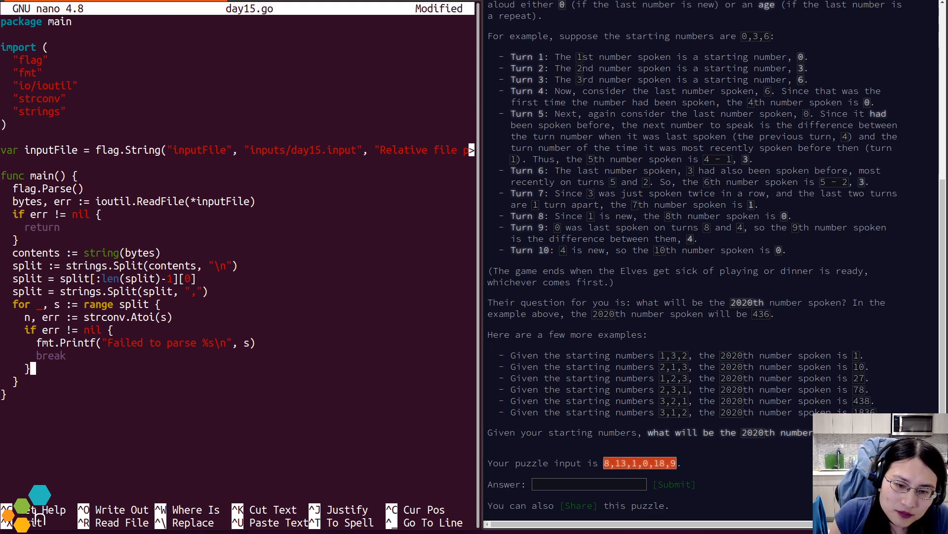
pyautogui.write('fmt.')
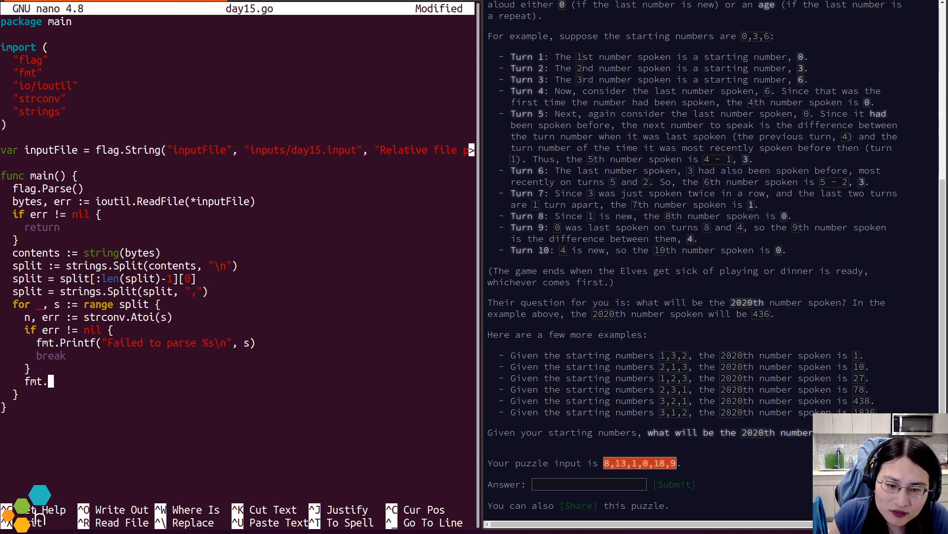
pyautogui.write('Println(n)')
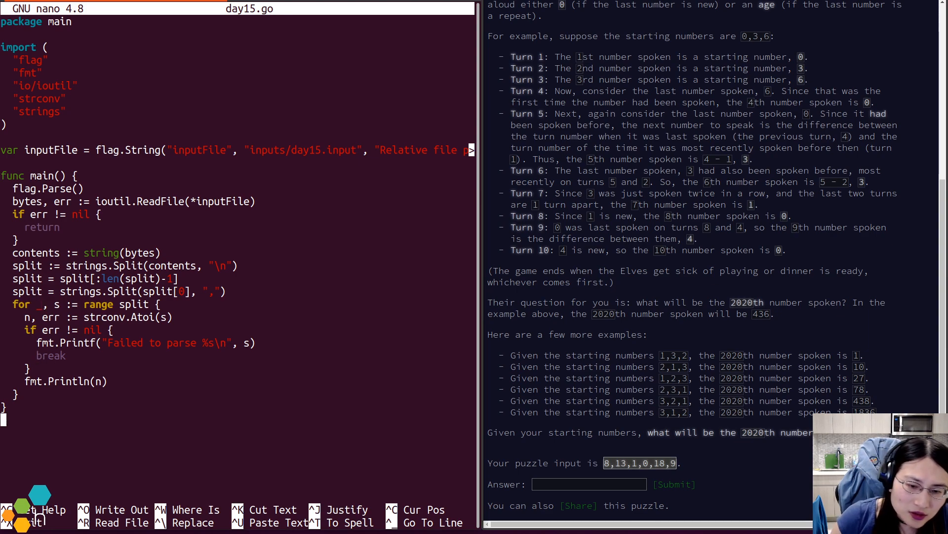
pyautogui.write('seen := make(map[')
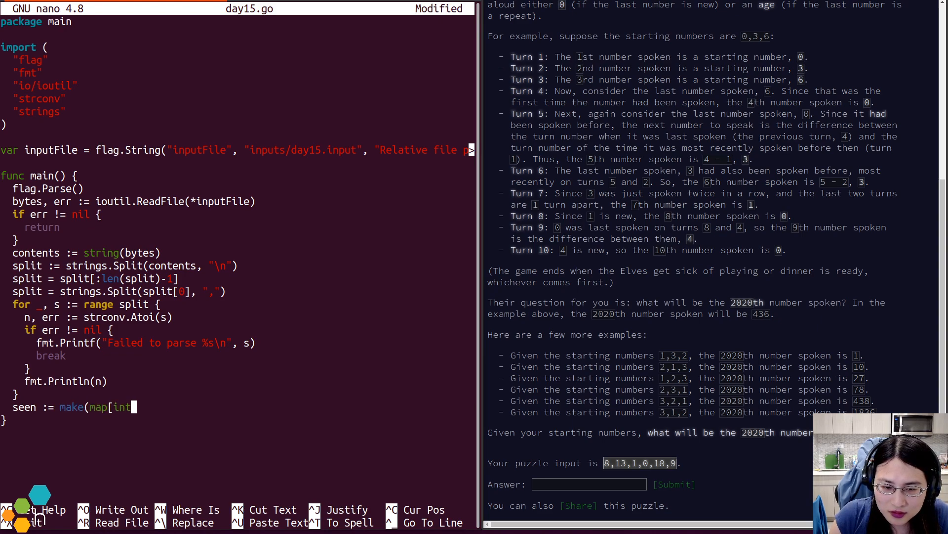
# - Add the seen map and a turn loop up to 2020 with an if i < len(...) check, then save
pyautogui.write('int)')
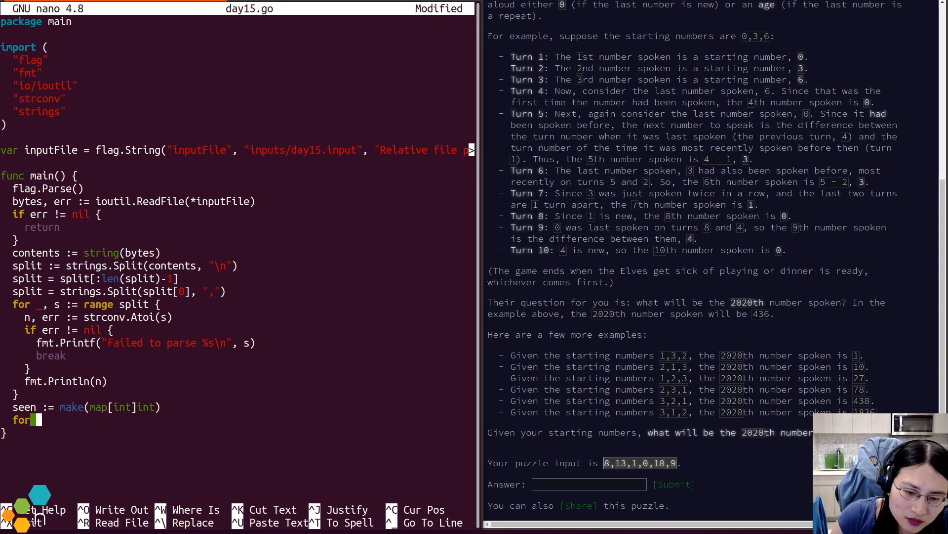
pyautogui.write('_, v')
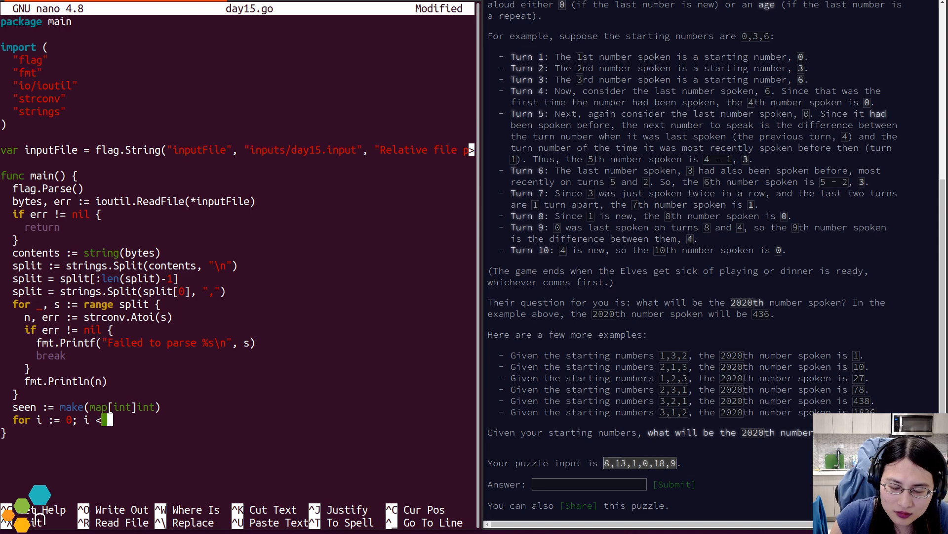
pyautogui.write('2020; i++ {')
pyautogui.write('}')
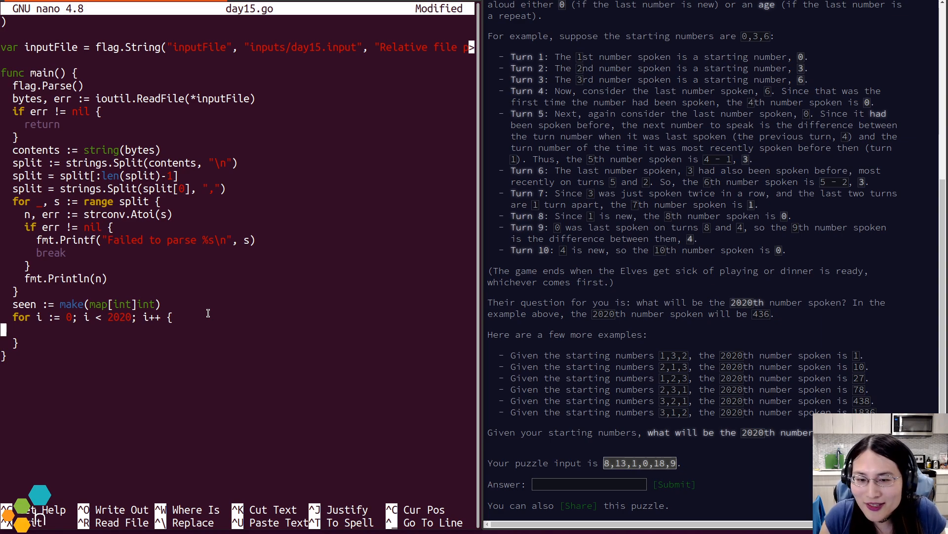
pyautogui.press('ctrl+o')
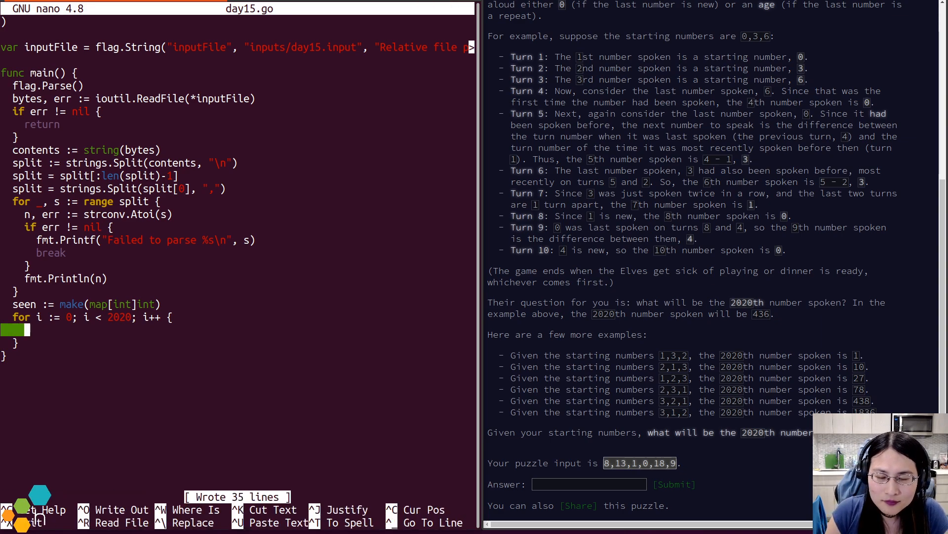
pyautogui.write('if i <')
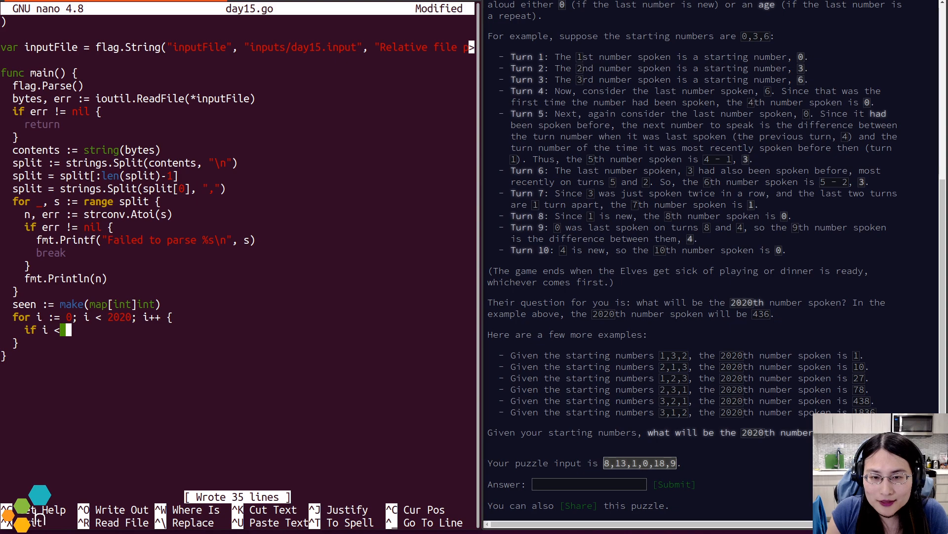
pyautogui.write('len(')
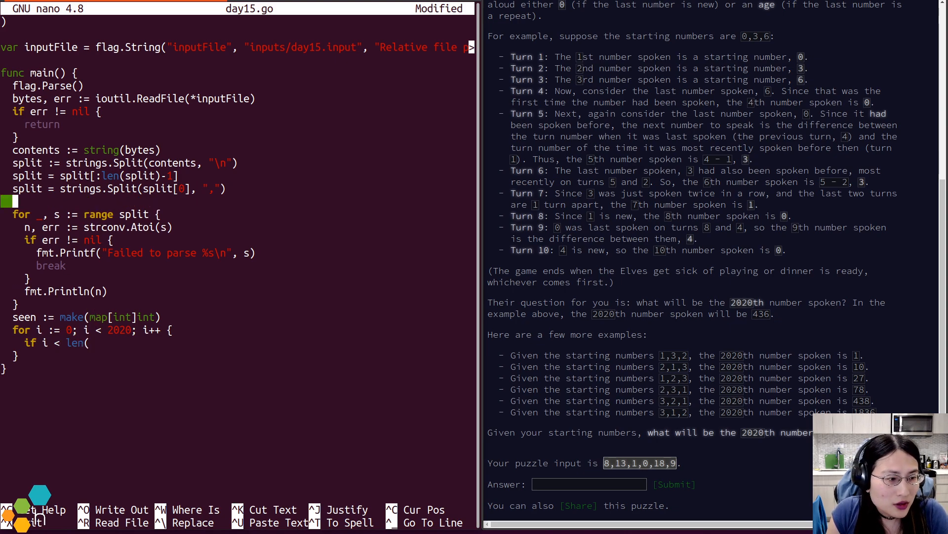
# - Declare init := make([]int, len(split)) and store each parsed number as init[i]
pyautogui.write('init := make(')
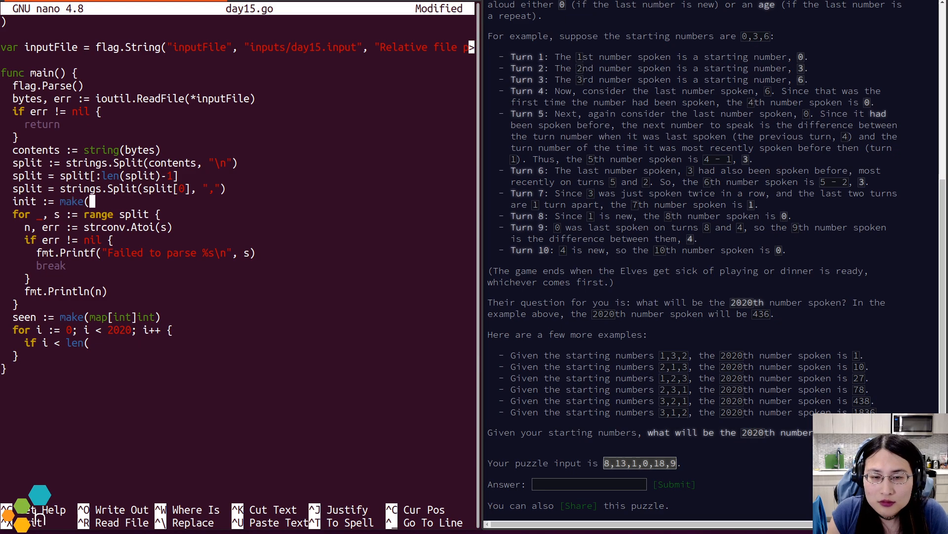
pyautogui.write('[]int, len(')
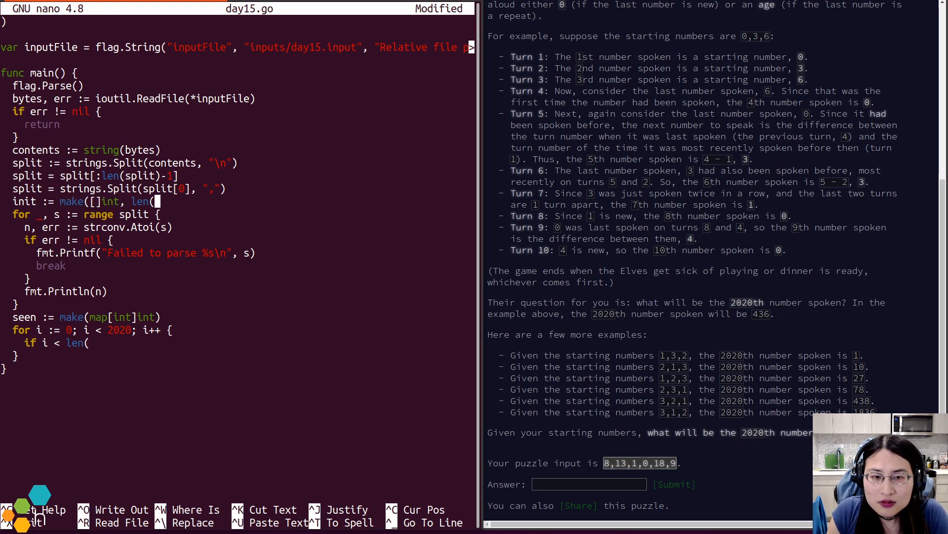
pyautogui.write('spli')
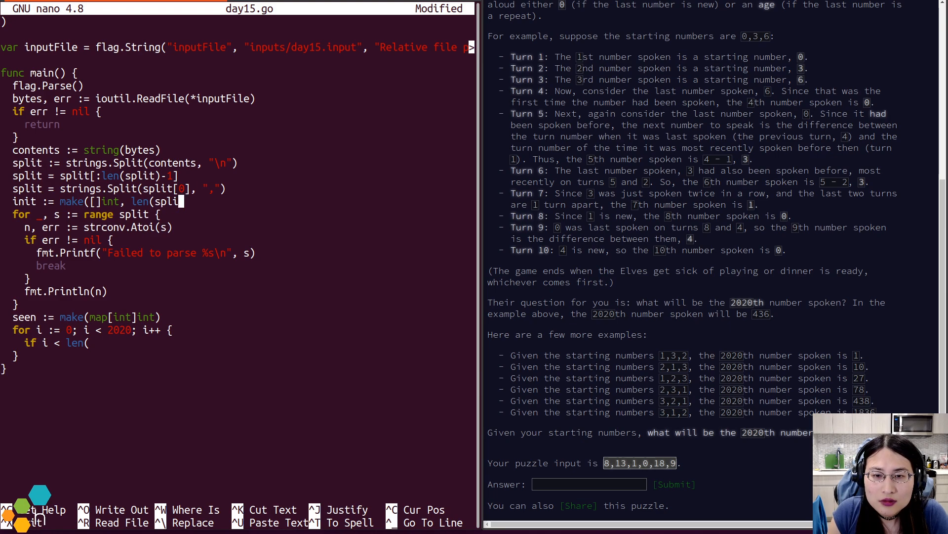
pyautogui.write('t)')
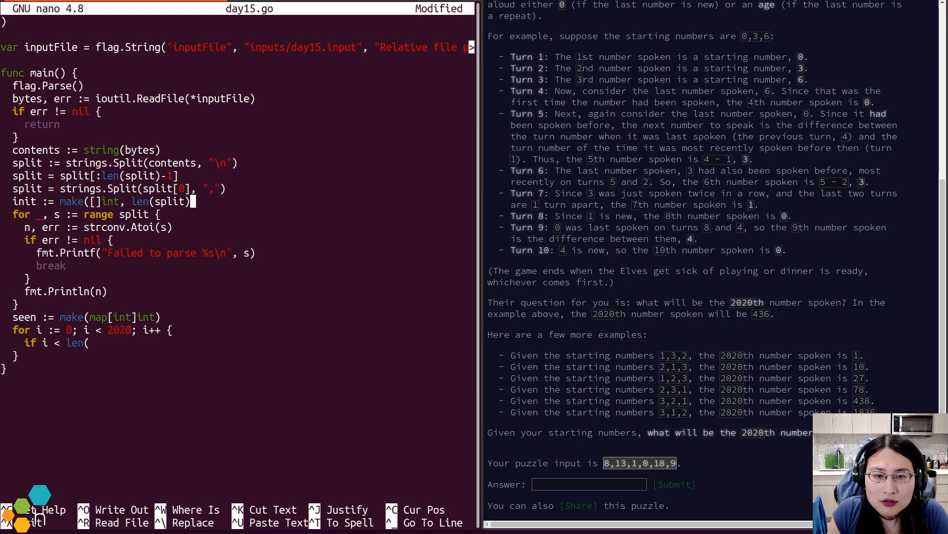
pyautogui.press('ctrl+o')
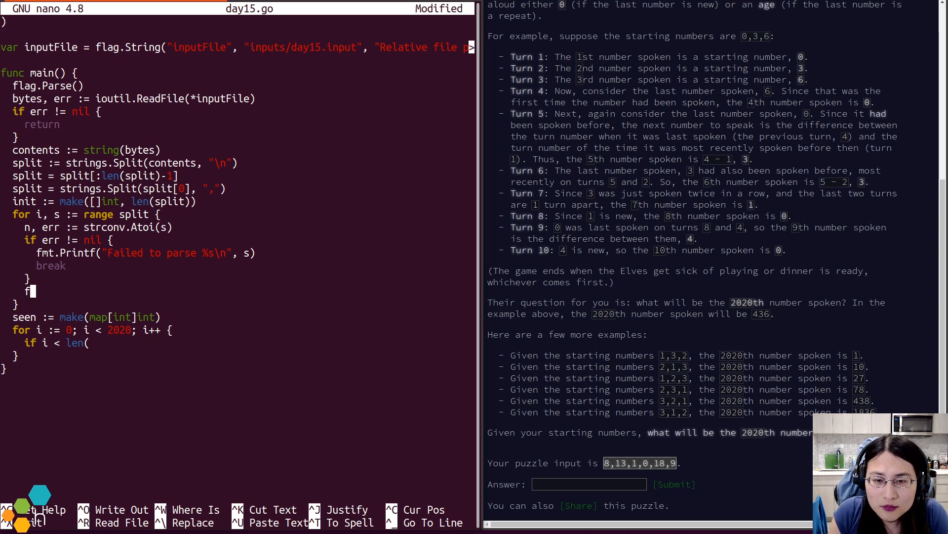
pyautogui.write('nit[i] = n')
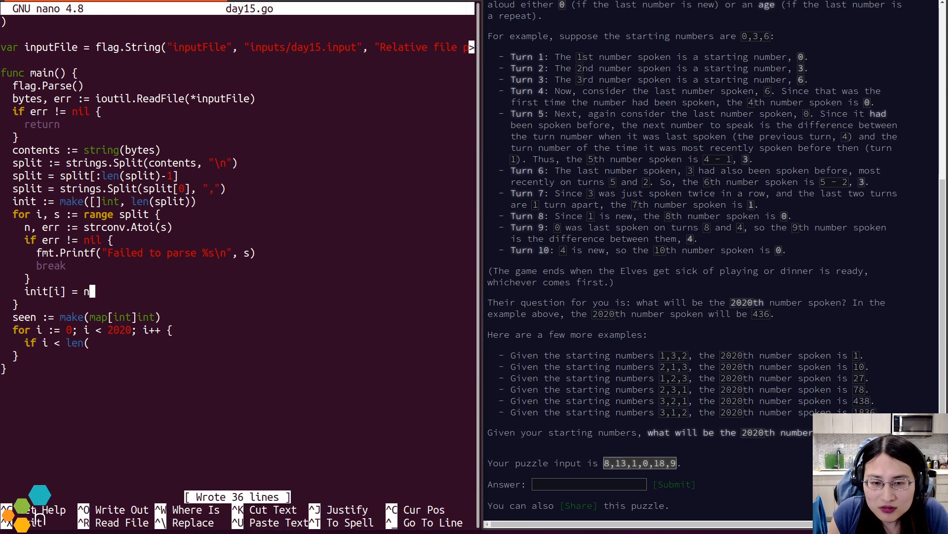
pyautogui.write('init) {')
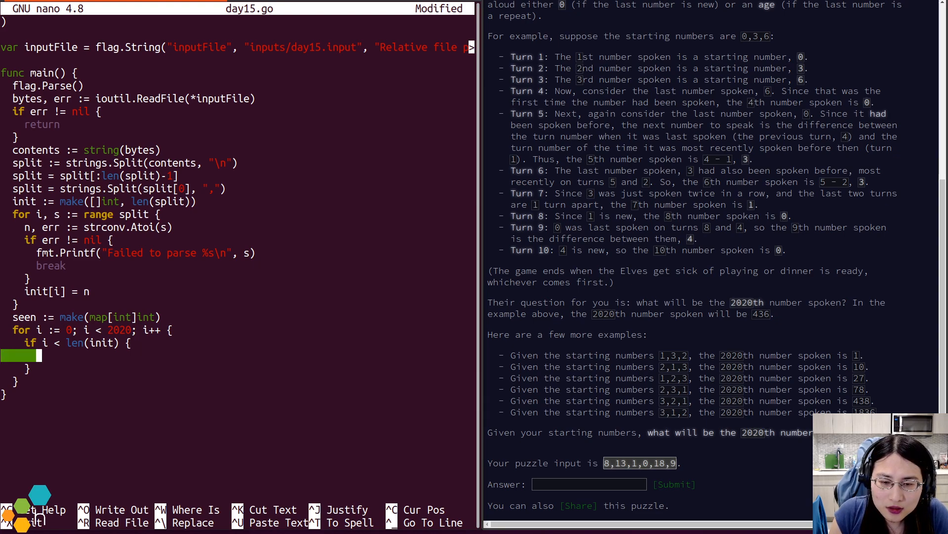
# - Declare var val and set val = init[i] for the opening turns
pyautogui.write('val :')
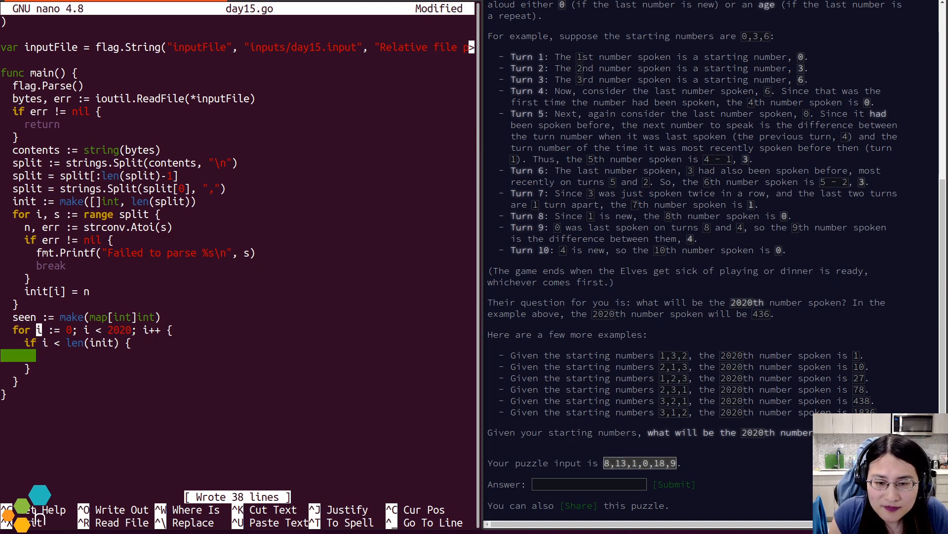
pyautogui.write('val')
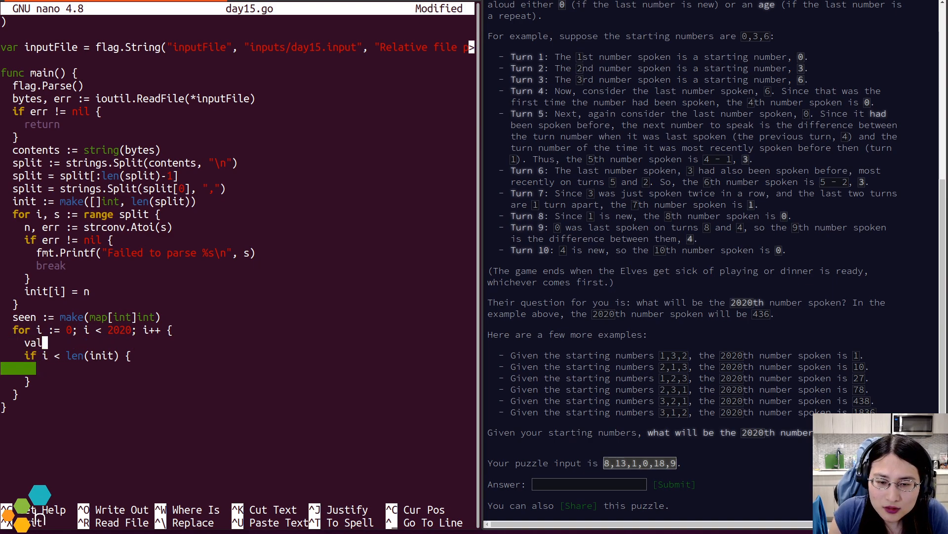
pyautogui.write('var')
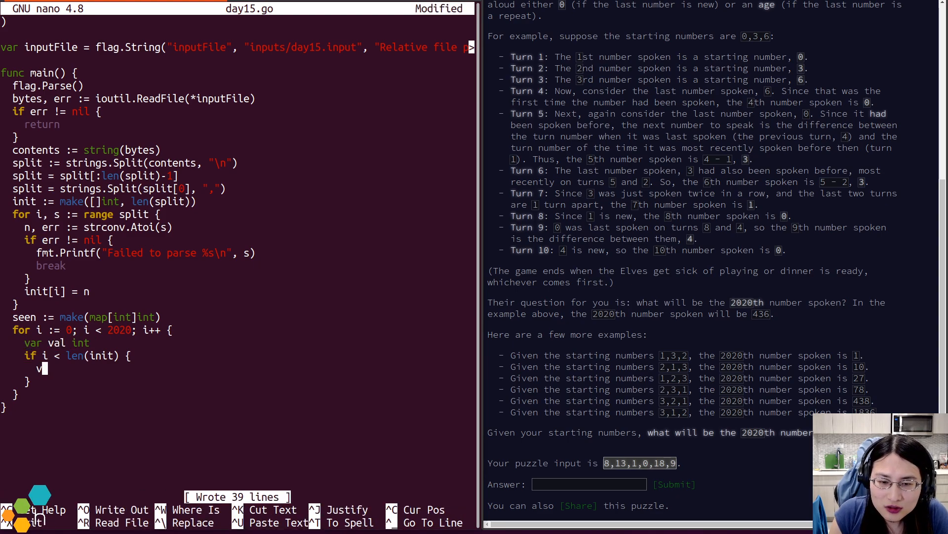
pyautogui.write('al = i')
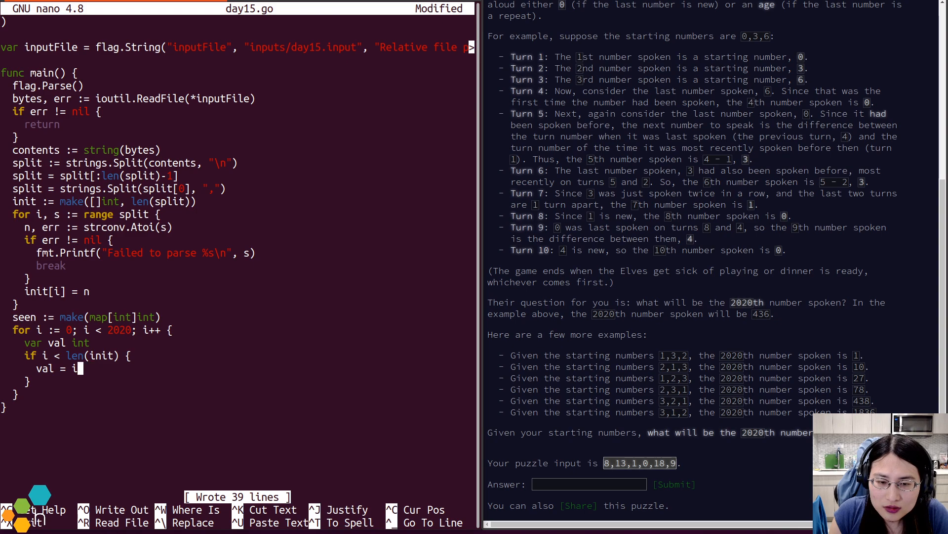
pyautogui.write('nit[i]')
pyautogui.click(29, 381)
pyautogui.write(' else {')
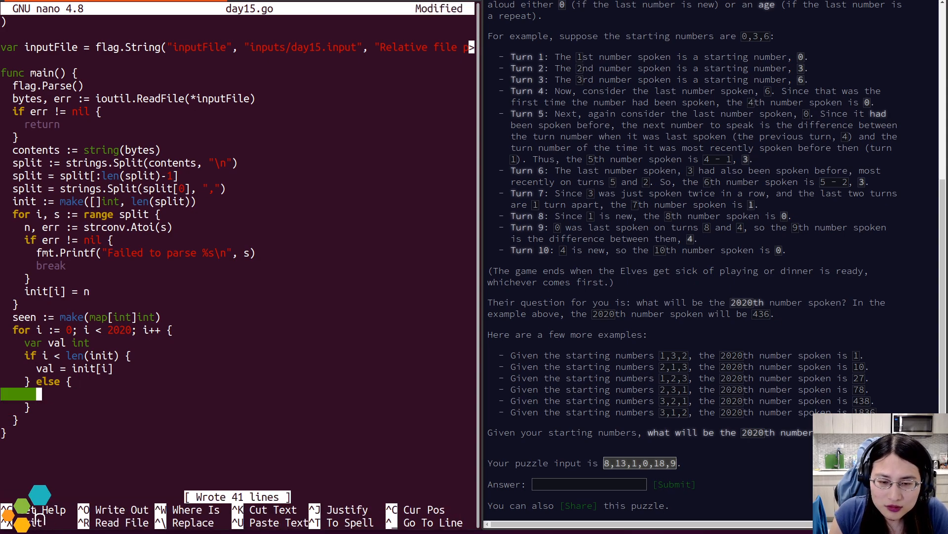
# - Try a partial seen-map lookup for prev in the else branch and erase the mistyped pieces
pyautogui.write('ok')
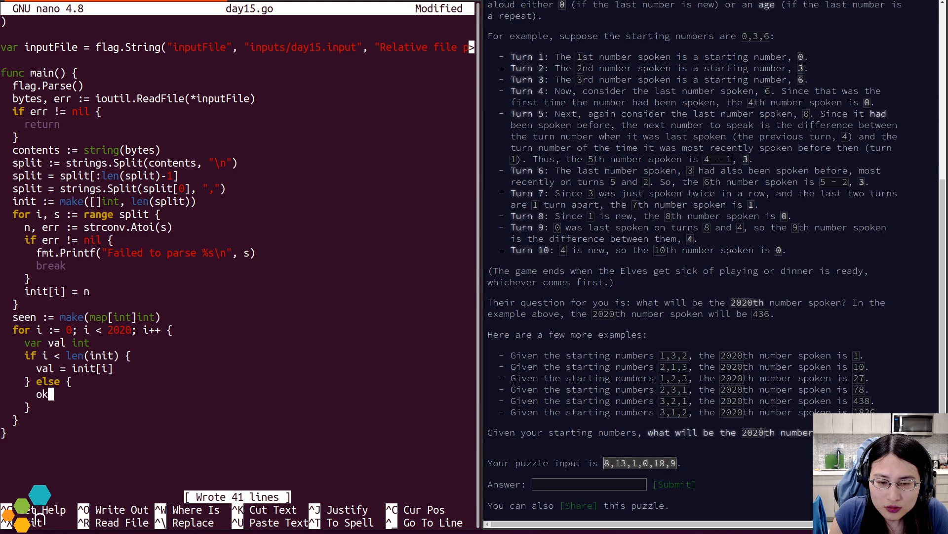
pyautogui.write('prev,')
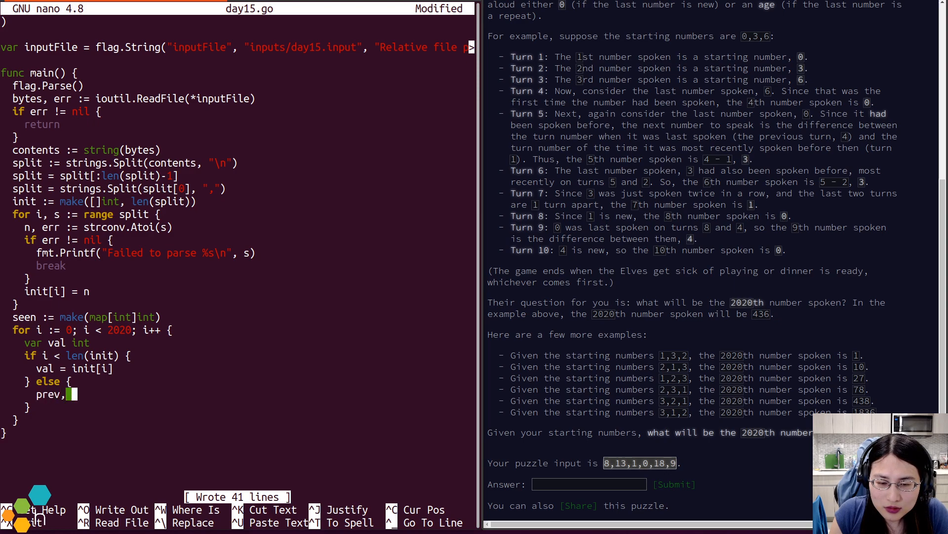
pyautogui.write('seen := ma')
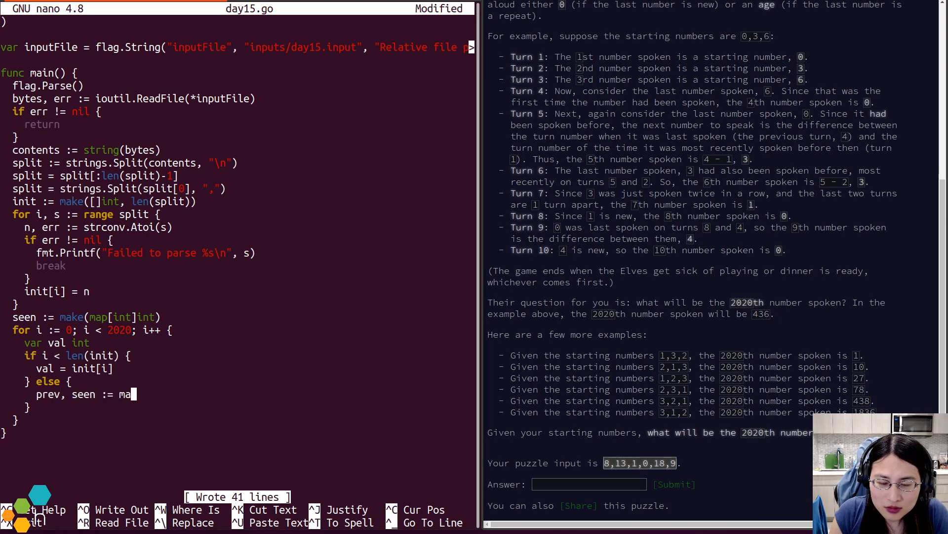
pyautogui.press('BackSpace')
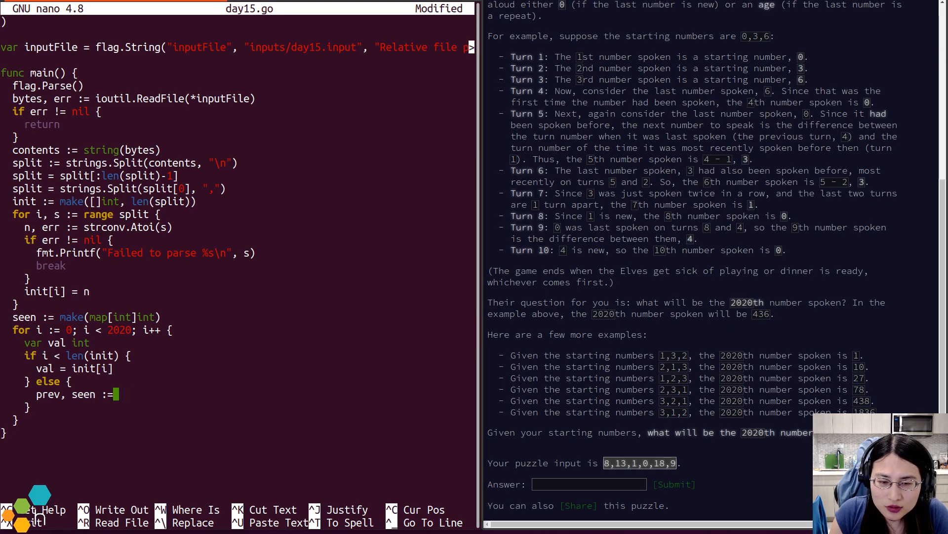
pyautogui.write('seen')
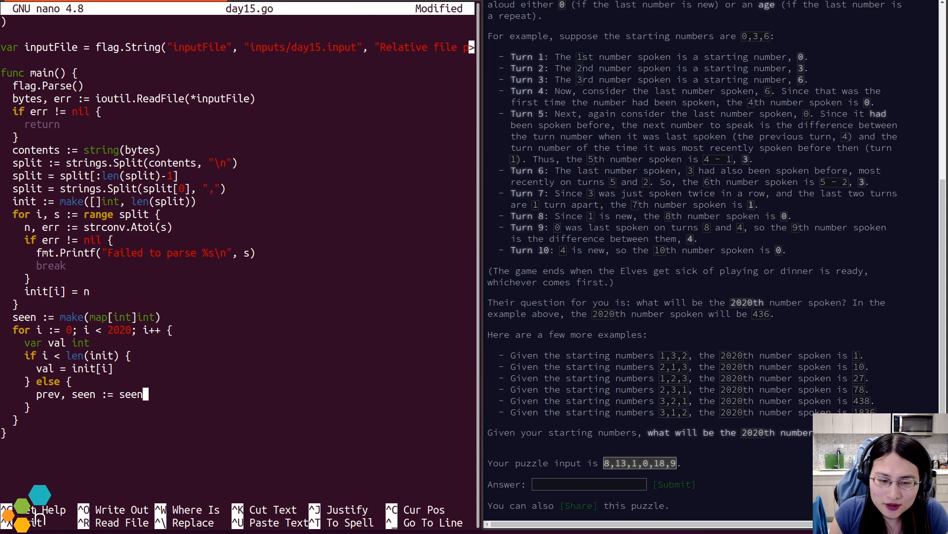
pyautogui.write('[f')
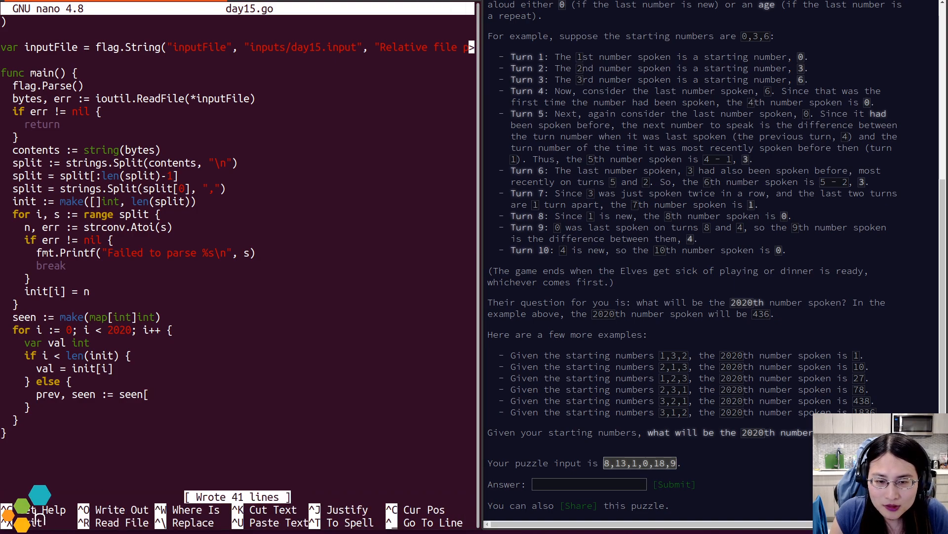
pyautogui.write('f')
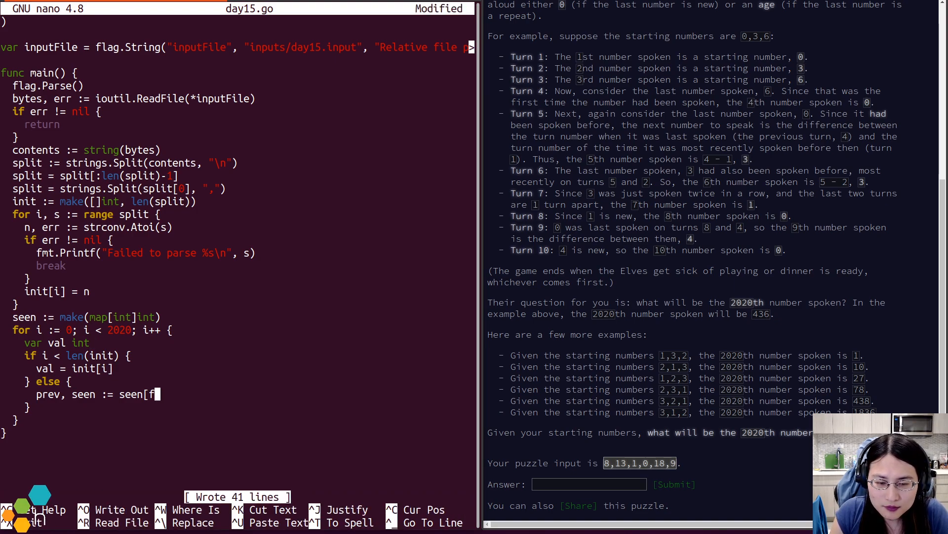
pyautogui.write('ok')
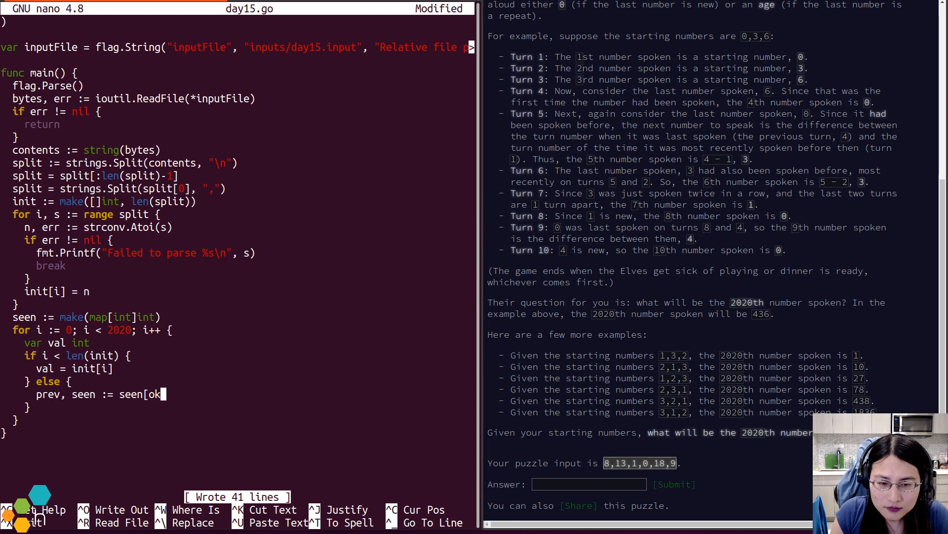
pyautogui.press('BackSpace')
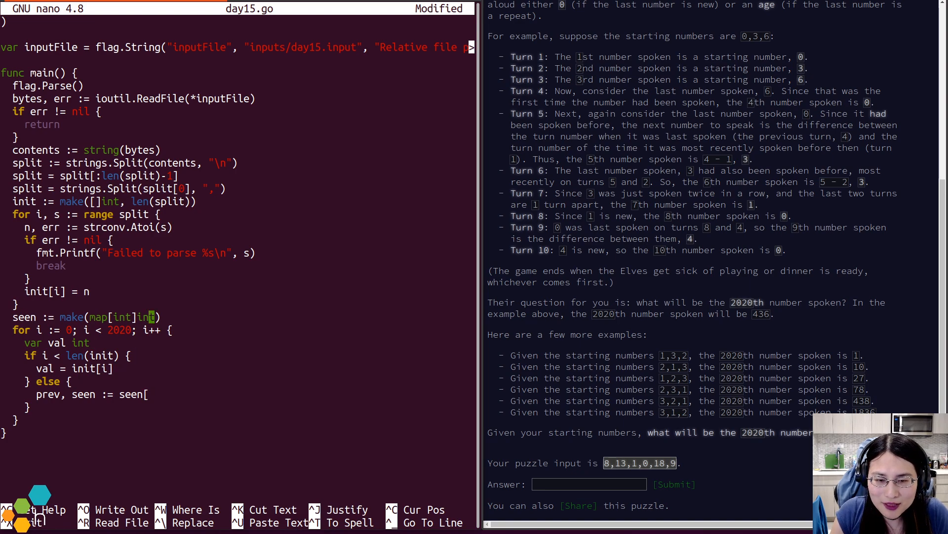
pyautogui.write('f')
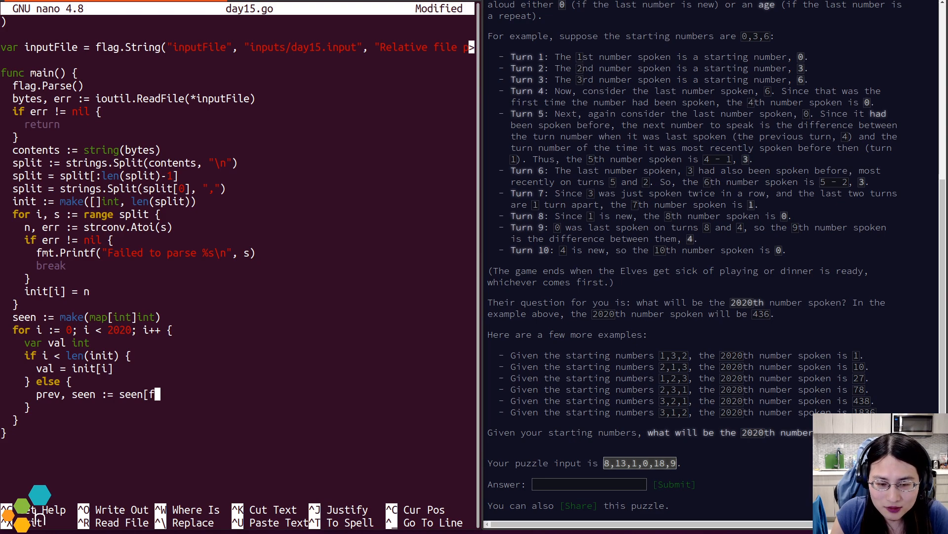
pyautogui.press('BackSpace')
pyautogui.write('al')
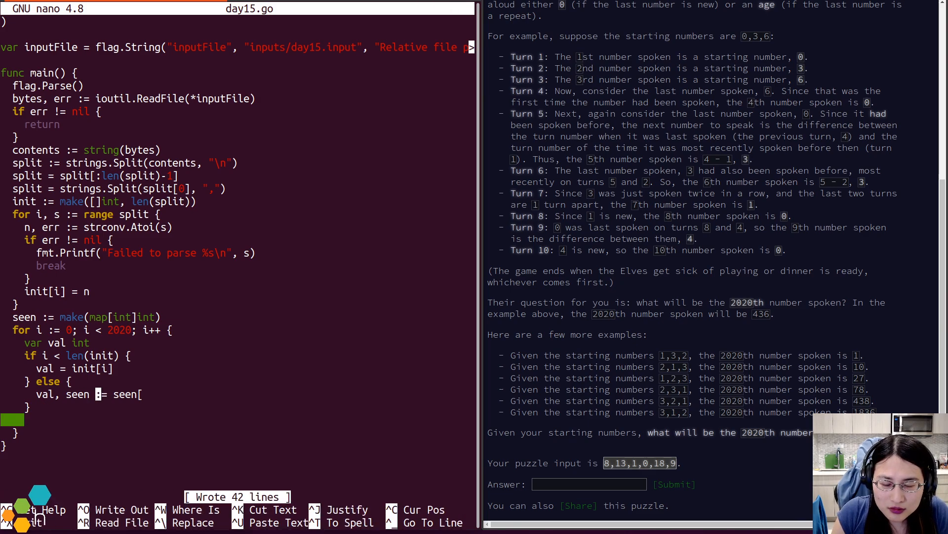
# - Fix the := to = and declare prev := -1 before the turn loop
pyautogui.press('BackSpace')
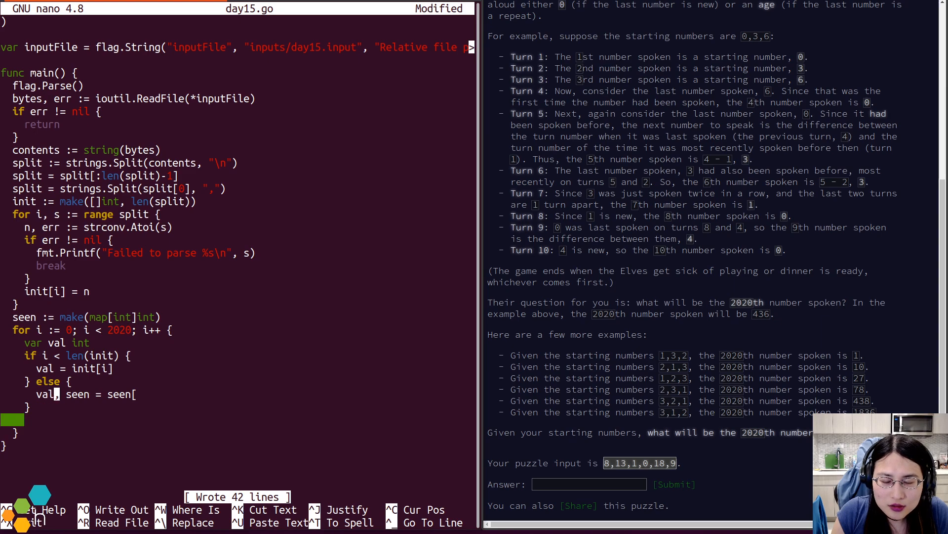
pyautogui.write('prev')
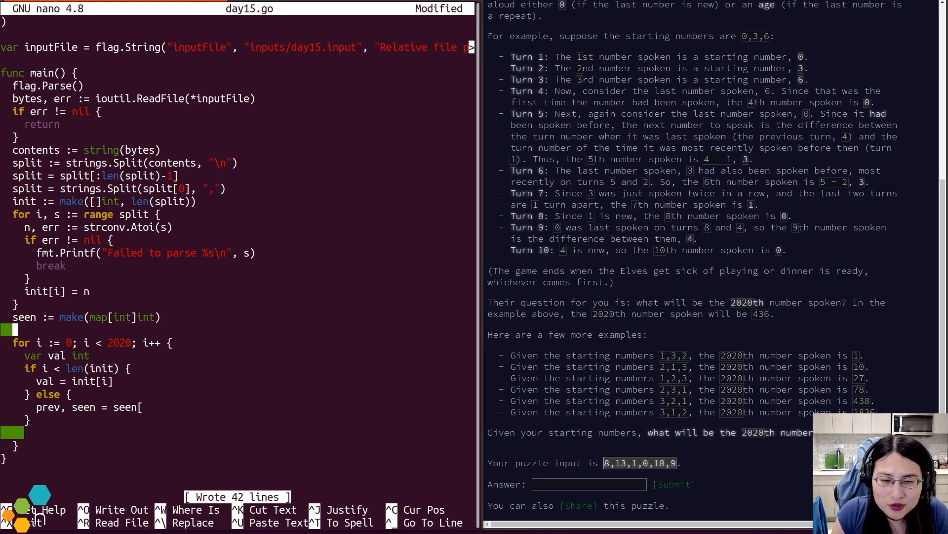
pyautogui.write('prev := -1')
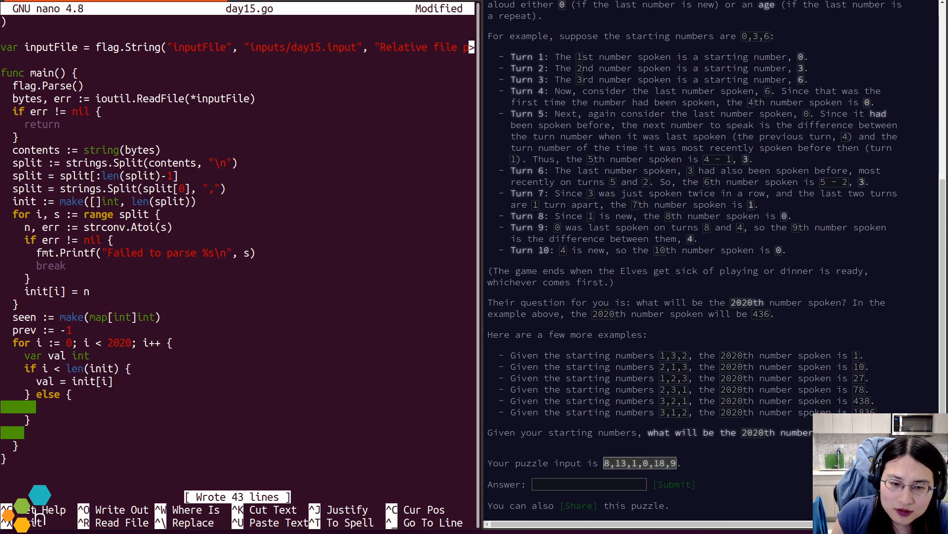
# - Record seen[val] = i and prev = val each turn, and begin an 'if pos,' check in the else branch
pyautogui.write('seen[val]')
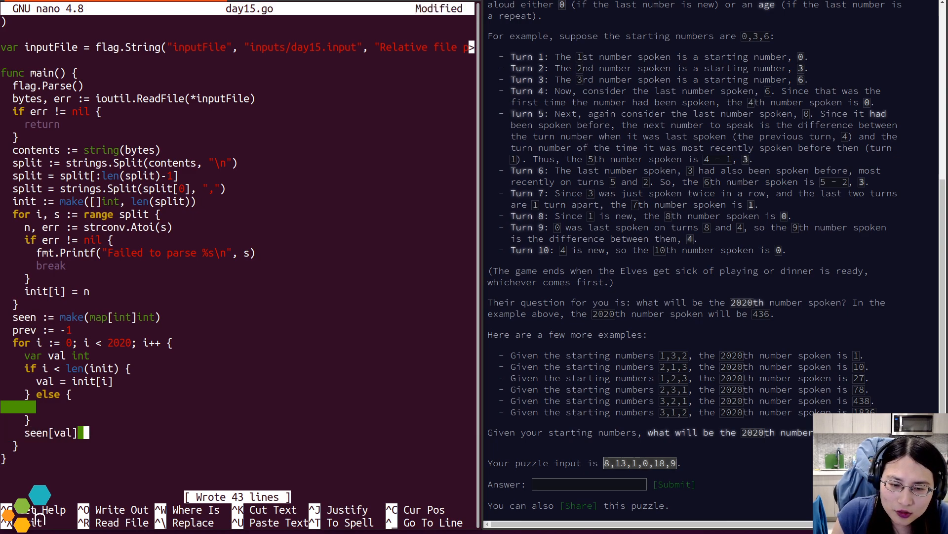
pyautogui.write('= i')
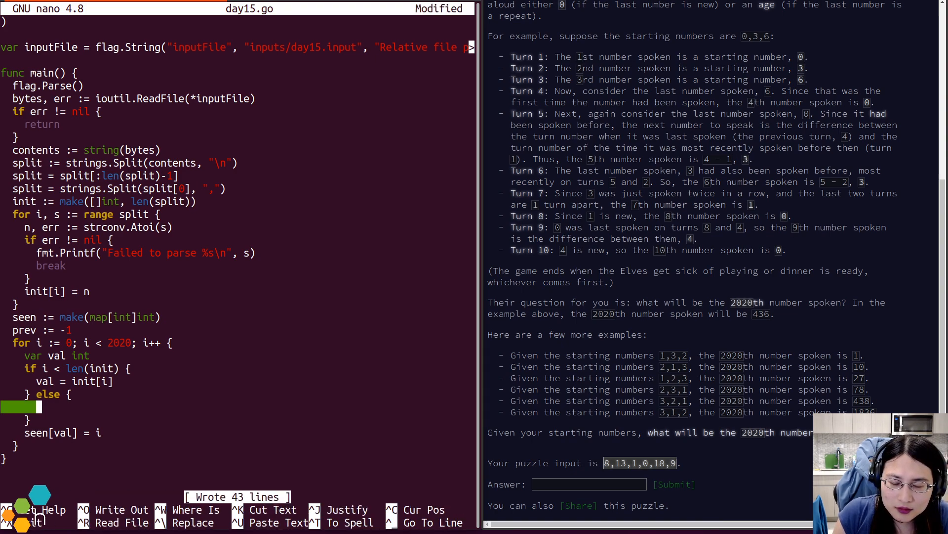
pyautogui.write('prev')
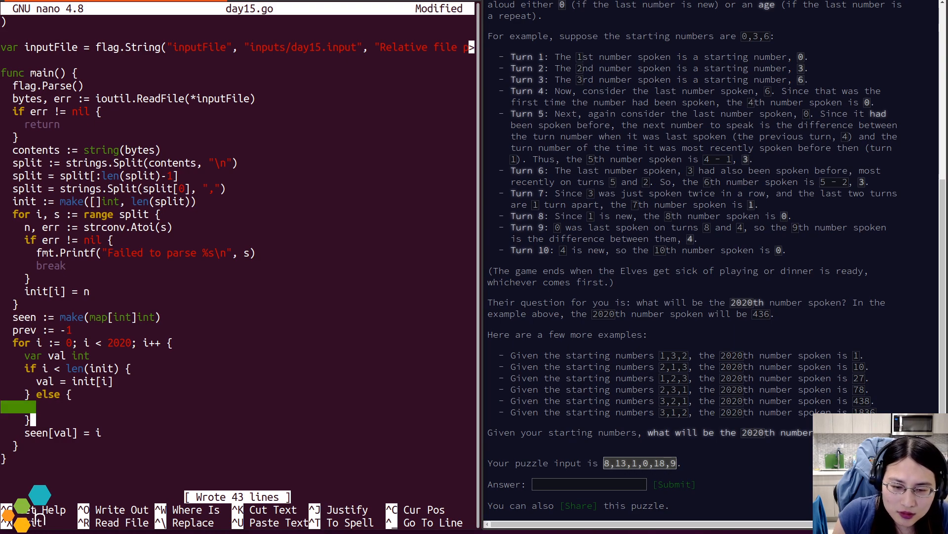
pyautogui.write('prev = val')
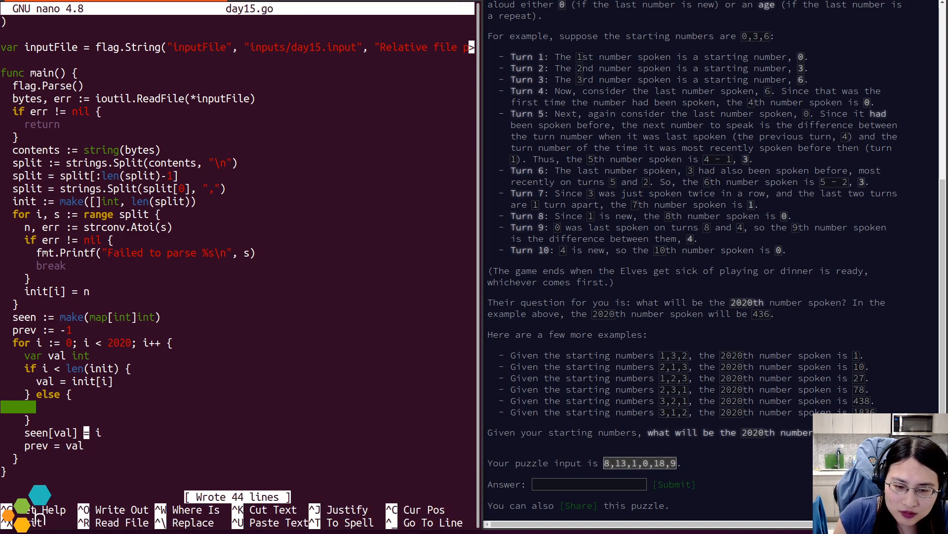
pyautogui.write('pr')
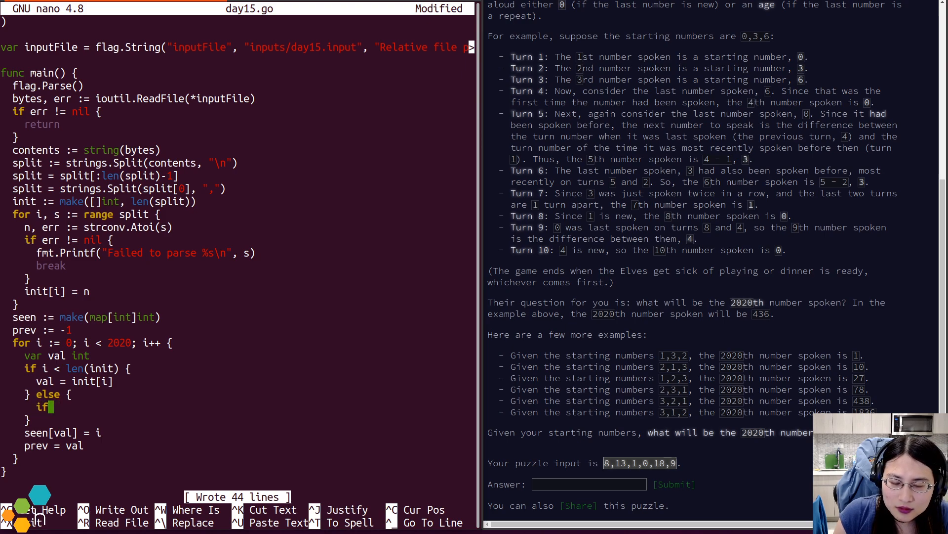
pyautogui.write('pos')
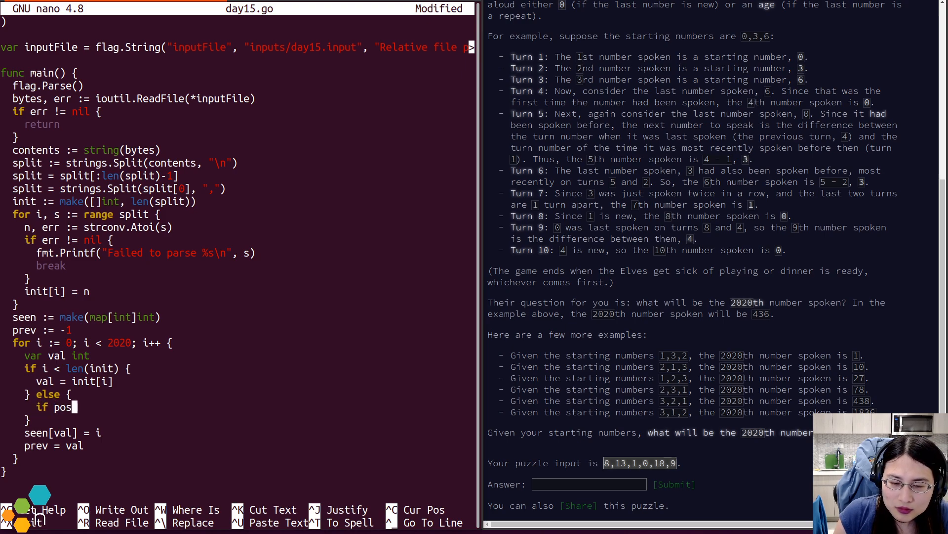
pyautogui.write(',')
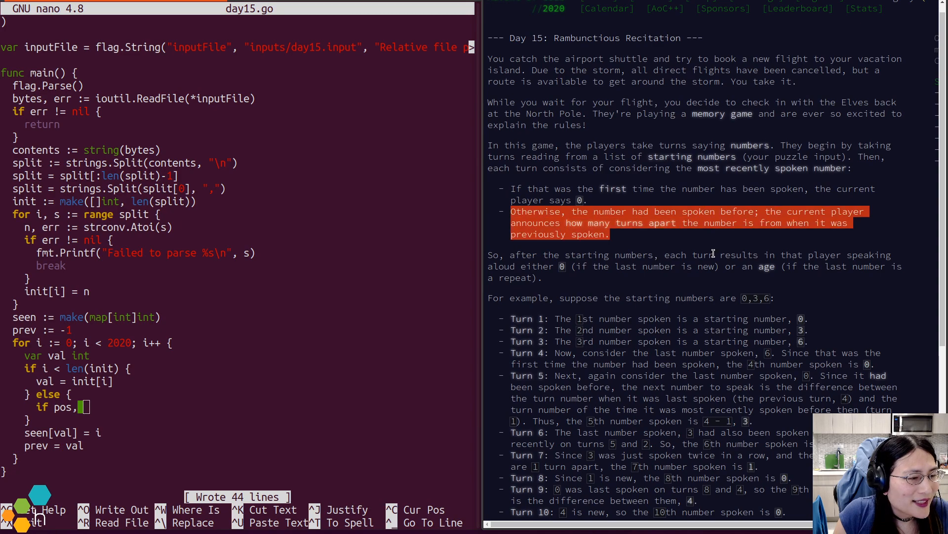
# - Guard the seen[prev] = i-1 store with a prev non-negative check, rereading the Turn 5 subtraction in the example
pyautogui.click(677, 245)
pyautogui.write('pre')
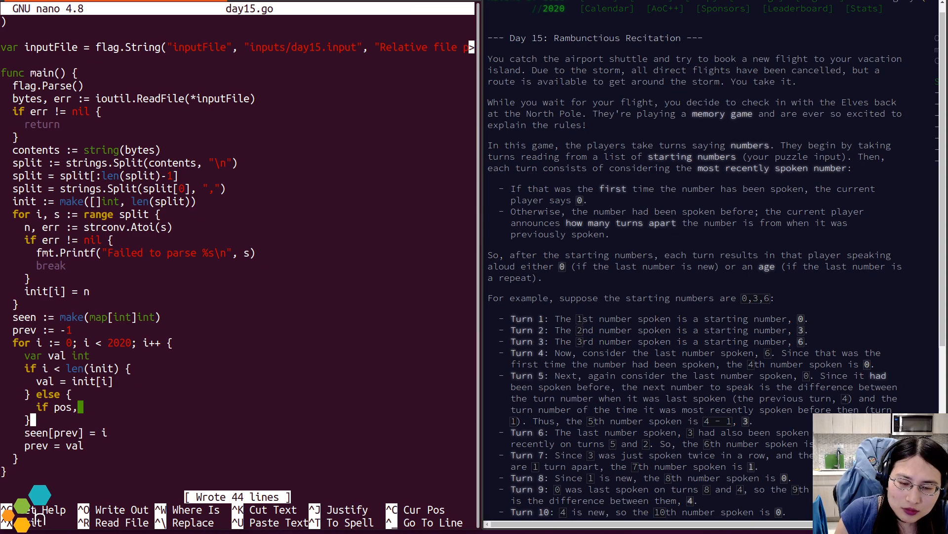
pyautogui.write('if prev')
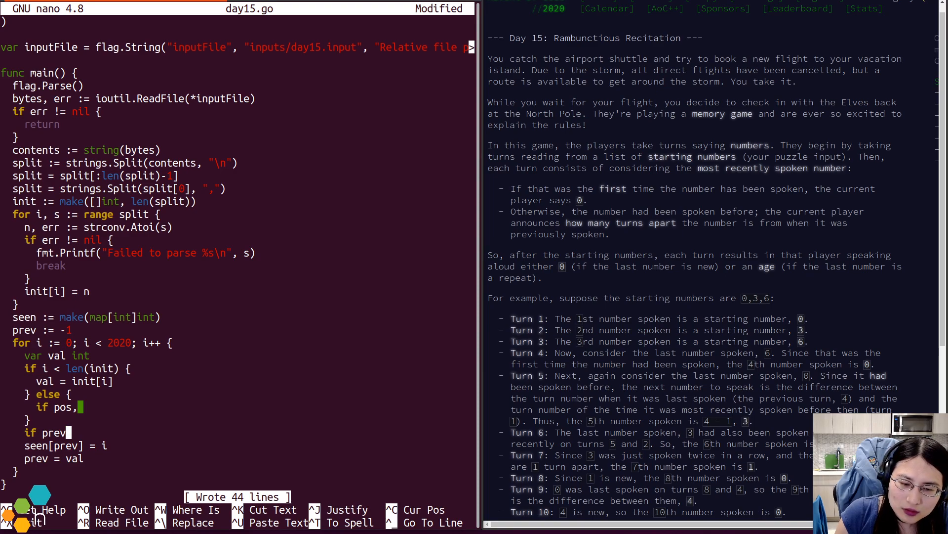
pyautogui.write('!= -1')
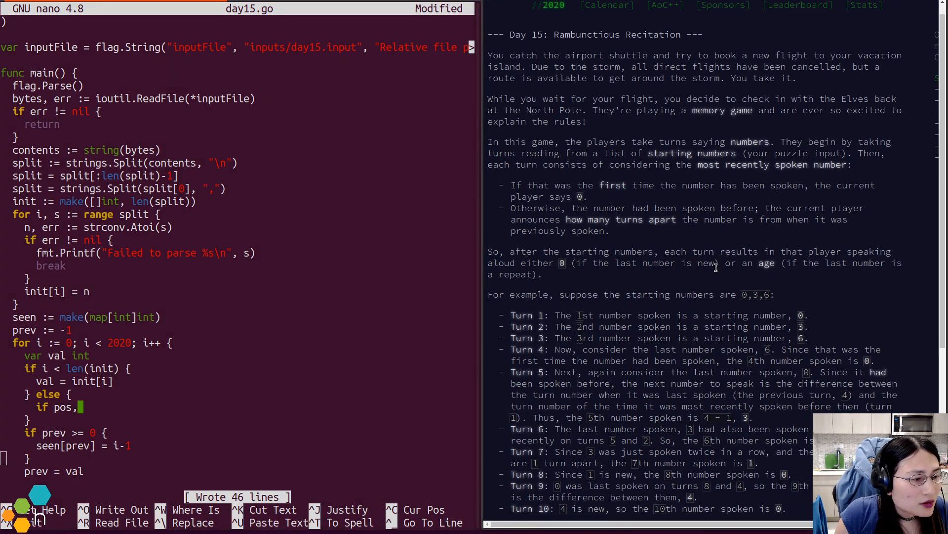
pyautogui.scroll(-3)
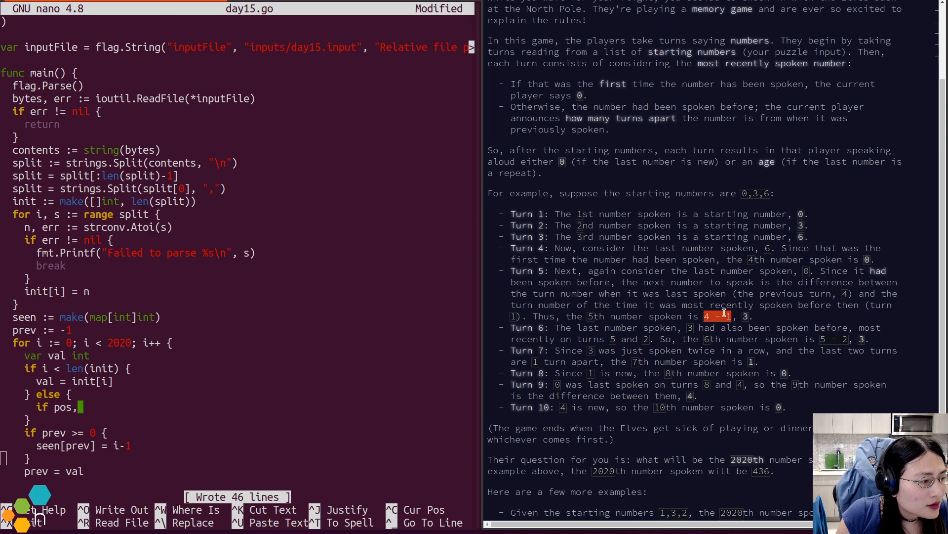
pyautogui.moveTo(583, 248); pyautogui.dragTo(713, 271)
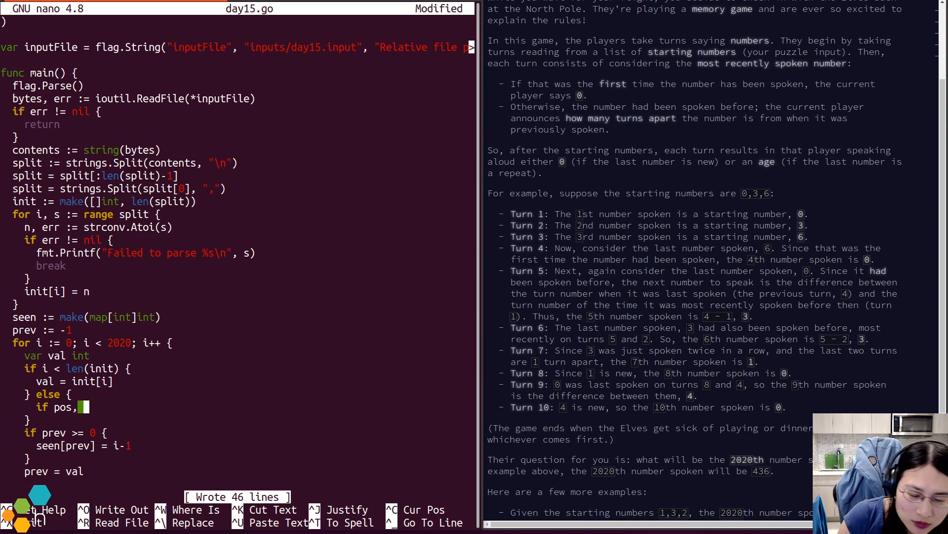
# - Write if prevPos, seen := seen[prev]; seen { val = ... } and save
pyautogui.write('seen := seen[')
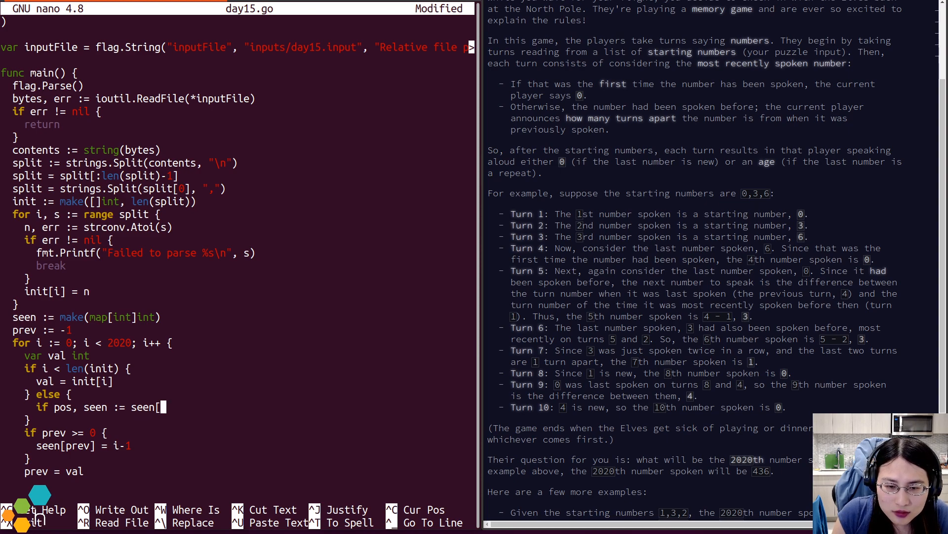
pyautogui.write('prev]')
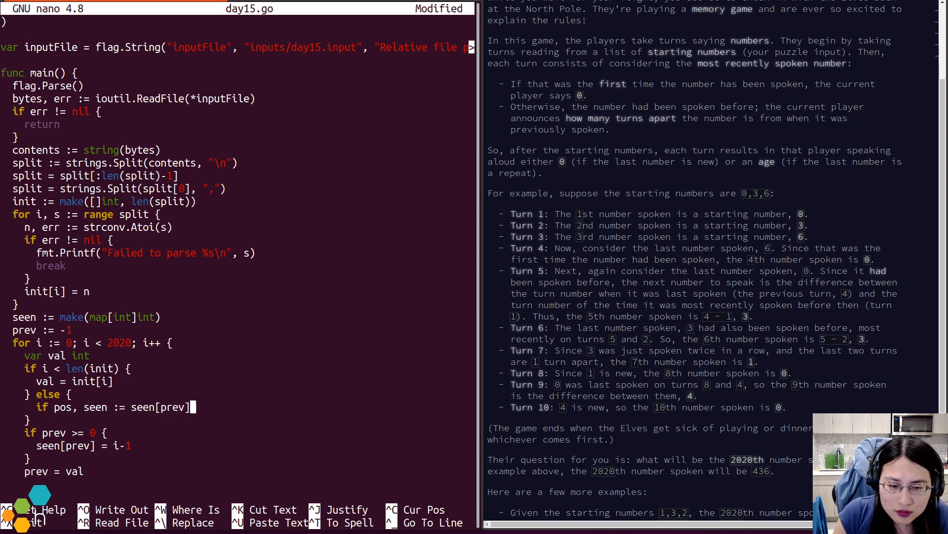
pyautogui.write(';')
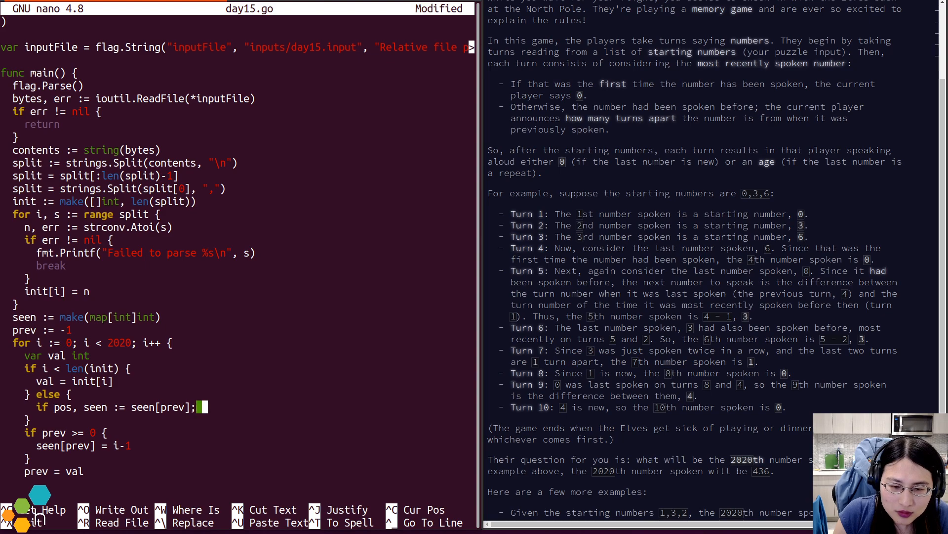
pyautogui.write('seen {')
pyautogui.write('}')
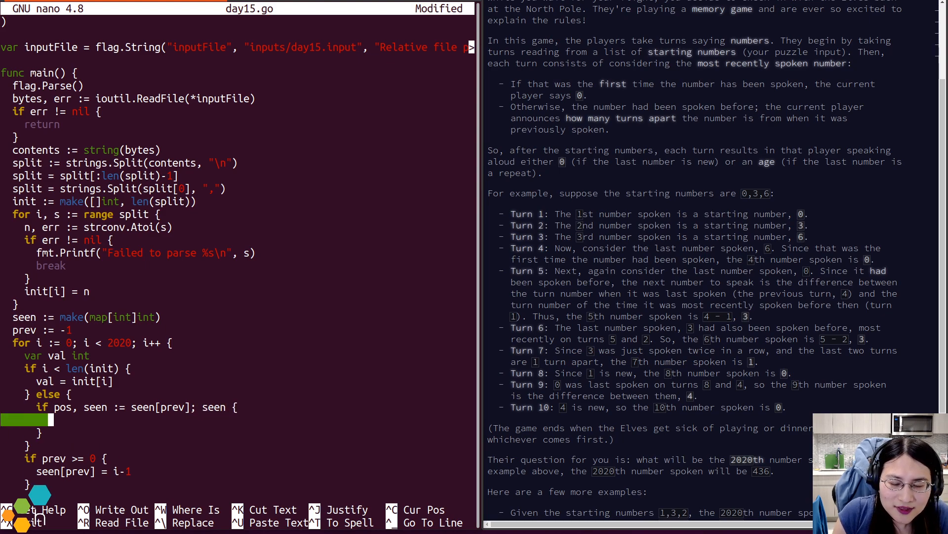
pyautogui.press('ctrl+o')
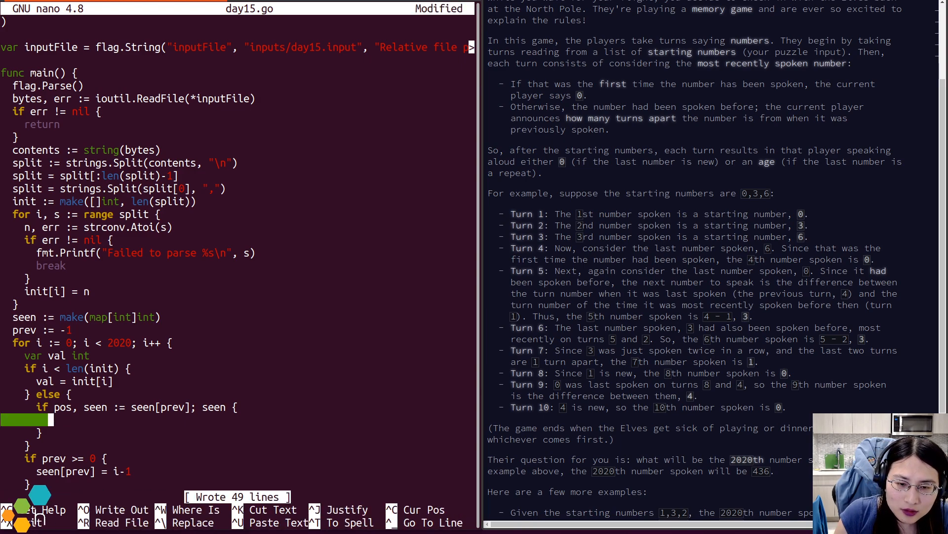
pyautogui.write('val =')
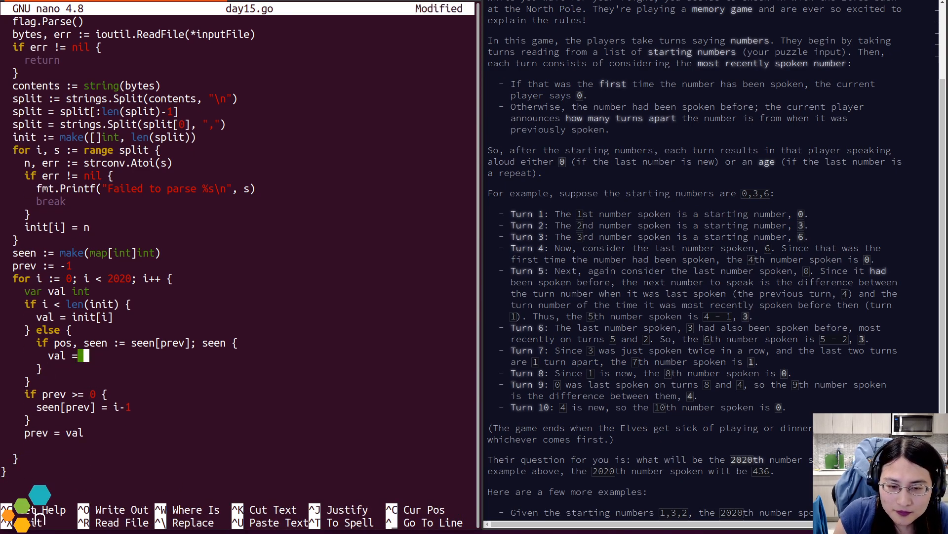
# - Set val = (i-1) - prevPos when seen, else 0, and save the 51-line day15.go
pyautogui.press('ctrl+o')
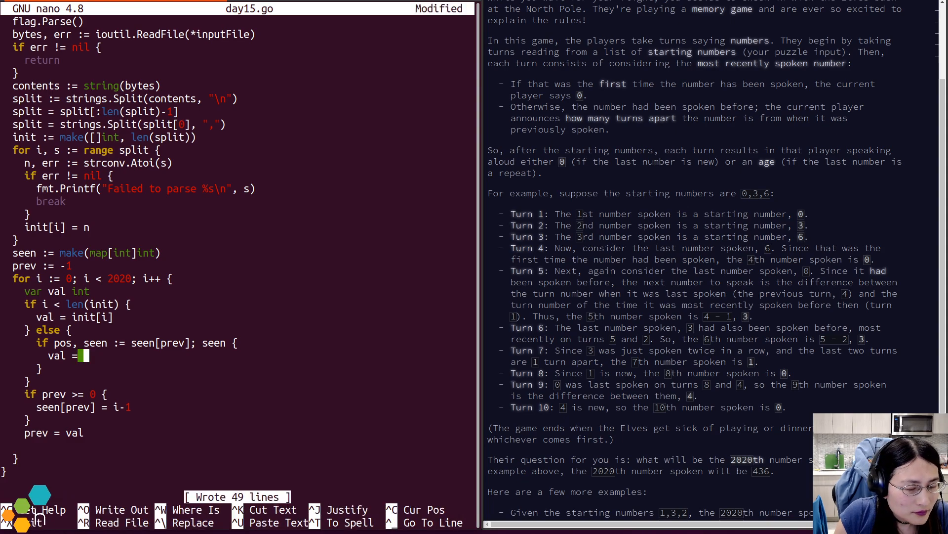
pyautogui.write('i')
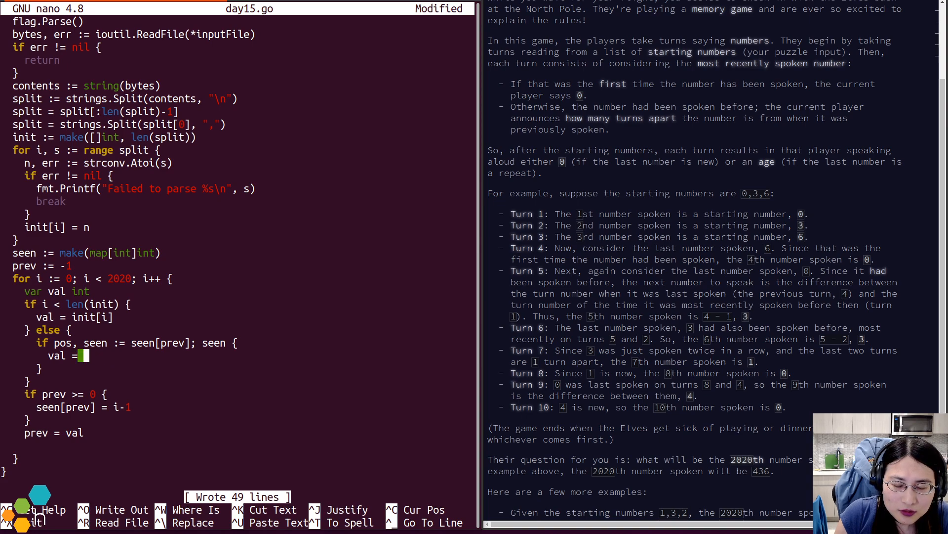
pyautogui.write('i-1) - prevPos')
pyautogui.write('val = 0')
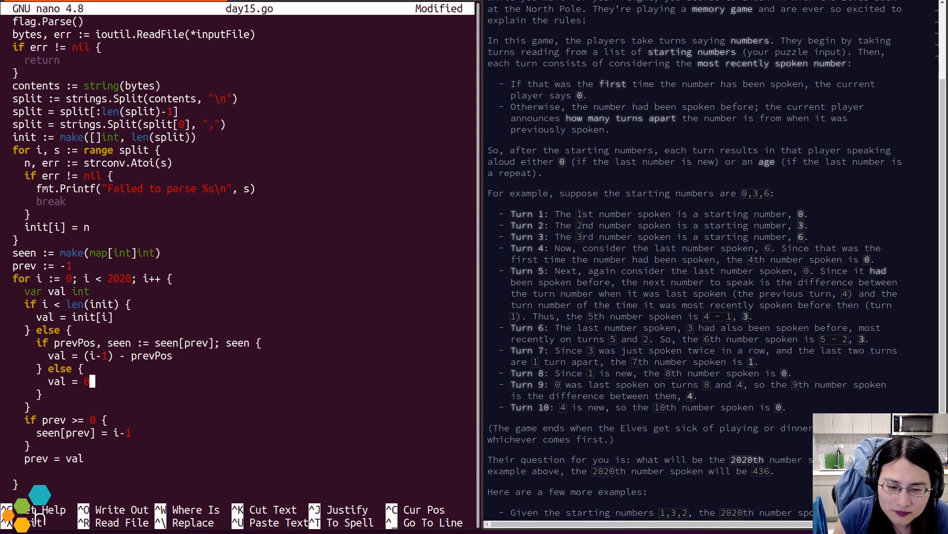
pyautogui.press('ctrl+o')
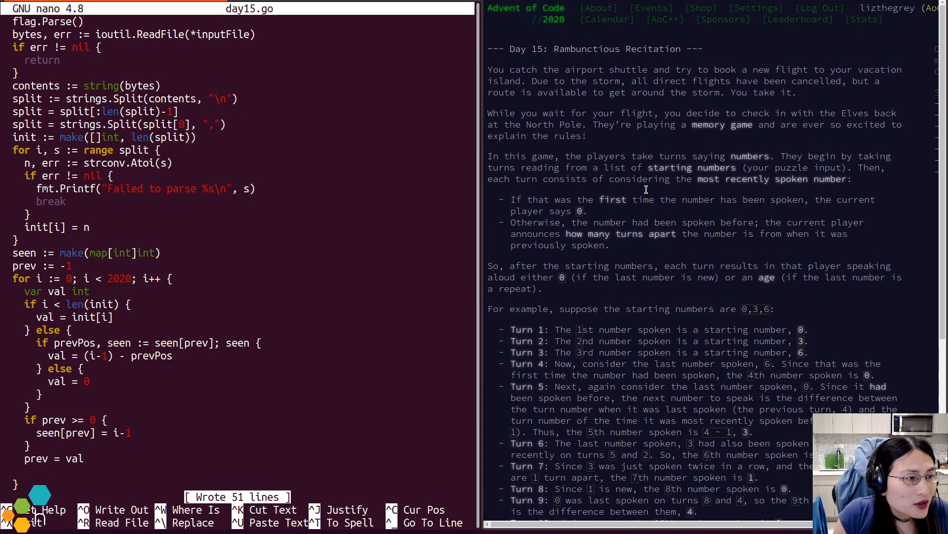
pyautogui.scroll(-3)
pyautogui.write('n')
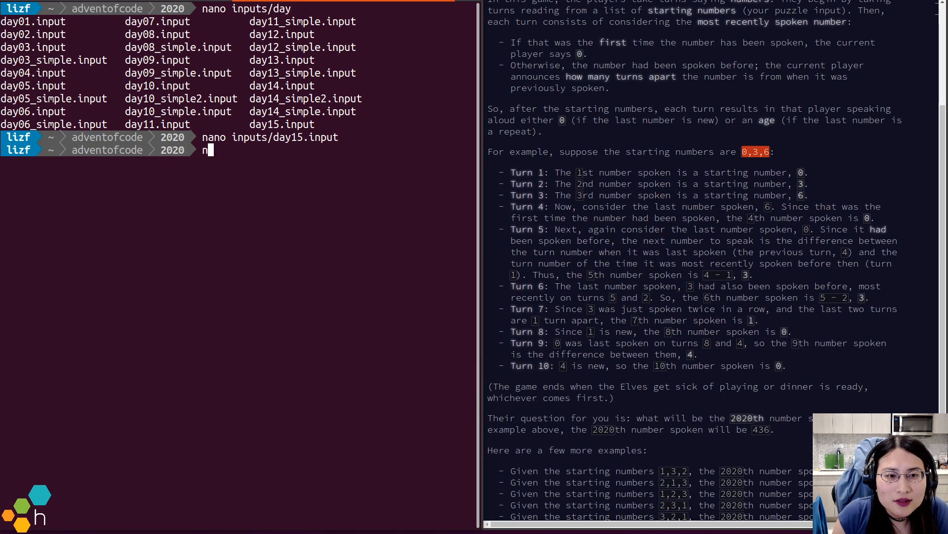
# - Add if *debug { fmt.Println(val) } inside the loop and save day15.go
pyautogui.write('ano inputs/day15')
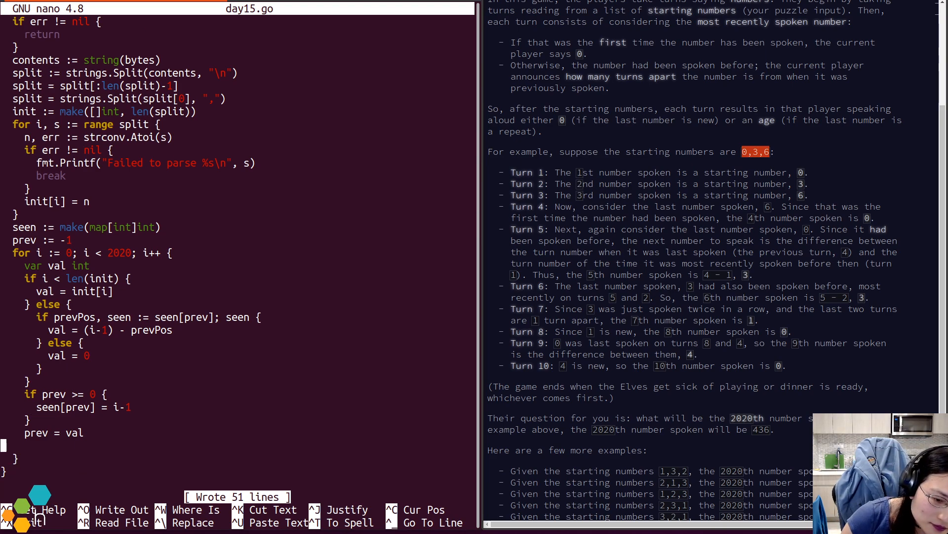
pyautogui.write('if *debu')
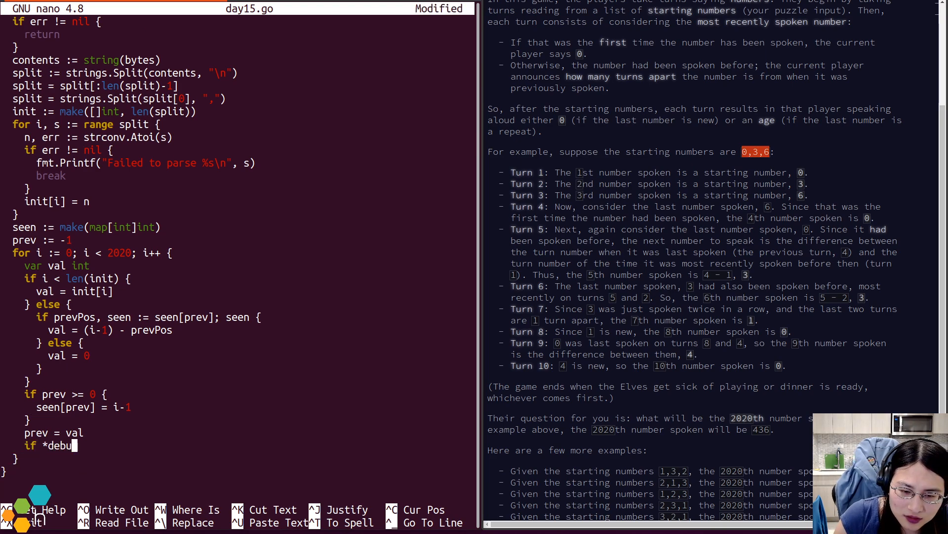
pyautogui.write('g {')
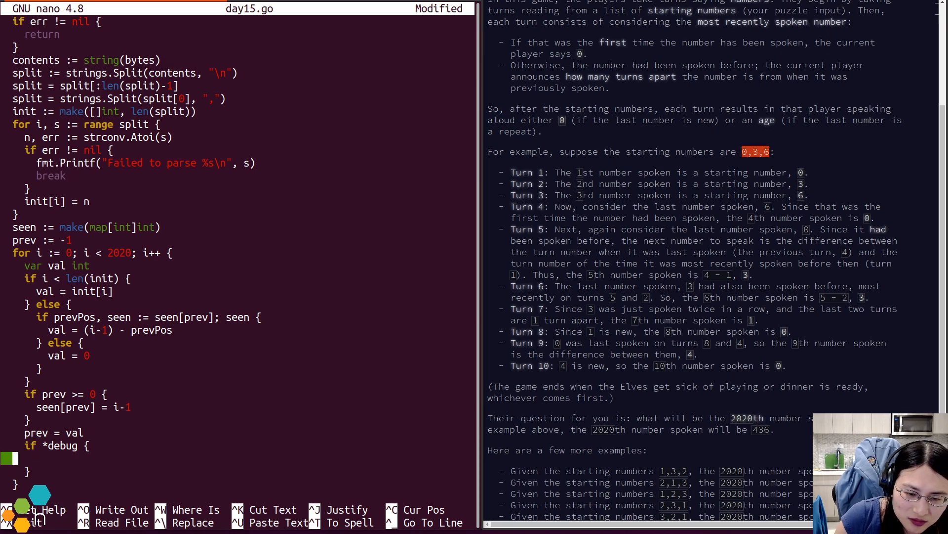
pyautogui.write('fmt.Println(')
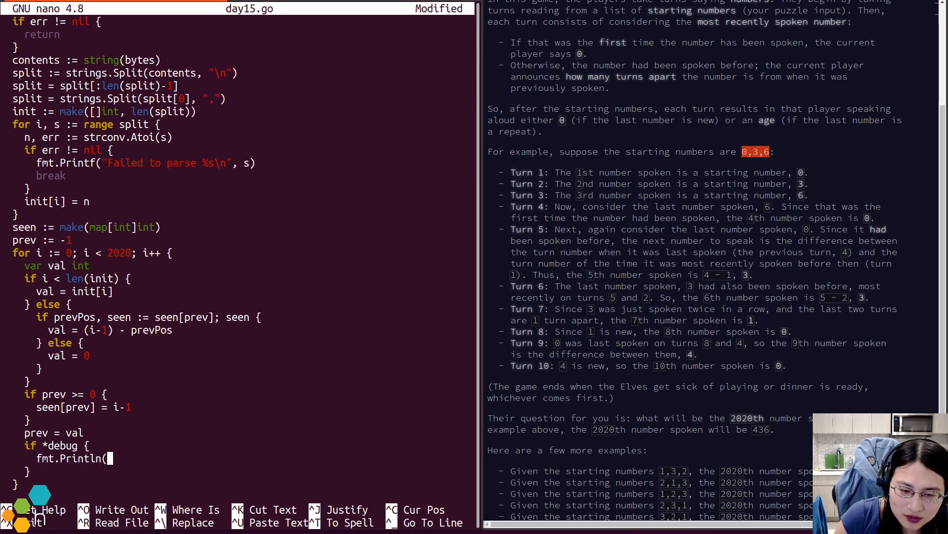
pyautogui.write('val)')
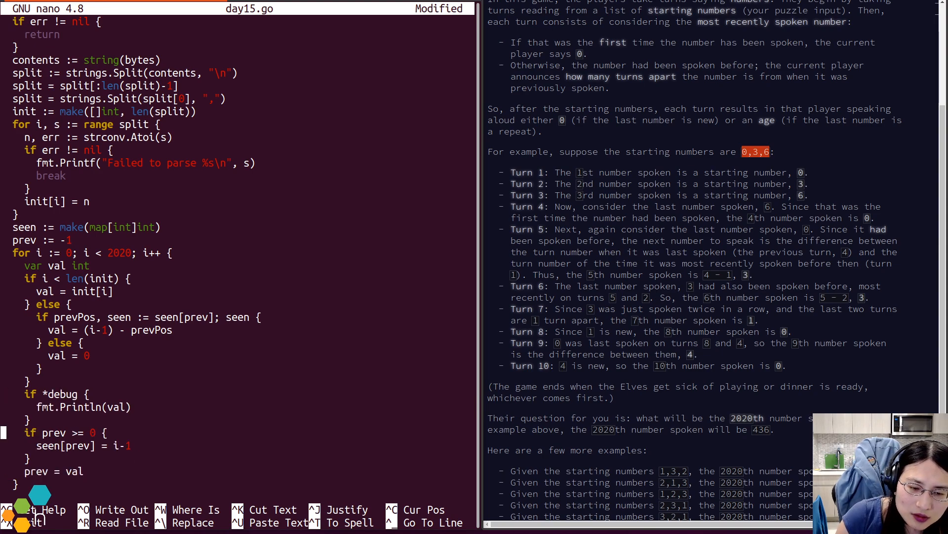
pyautogui.press('ctrl+o')
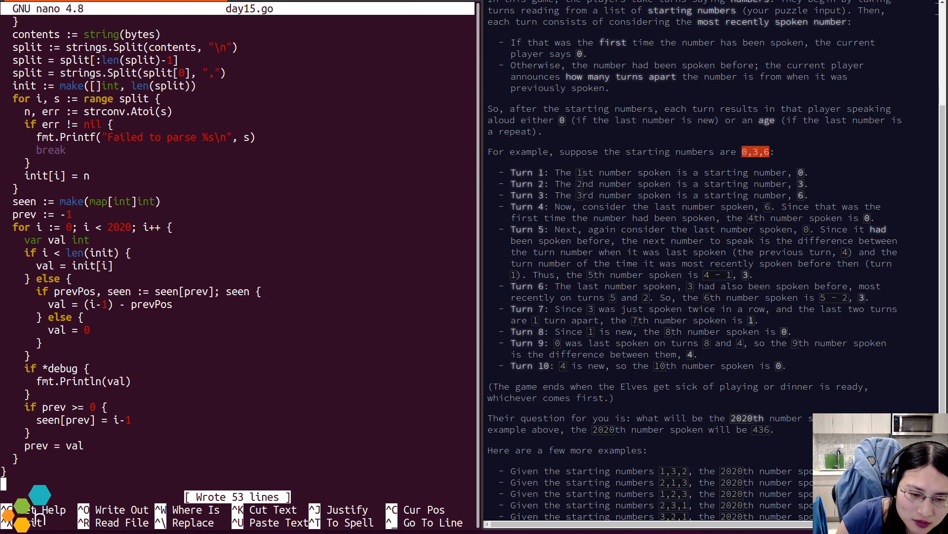
# - Add fmt.Println(prev) after the loop to print the final number
pyautogui.write('fm')
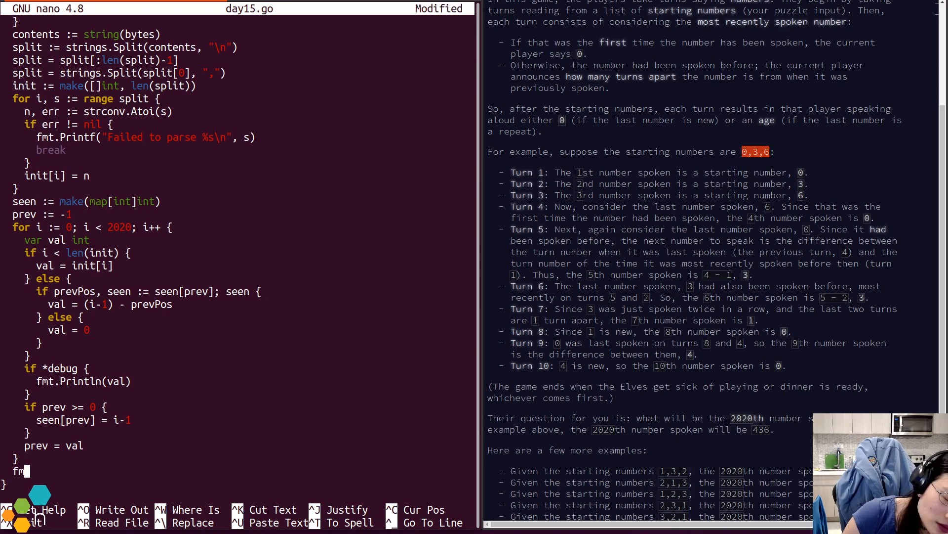
pyautogui.write('t.Println(prev')
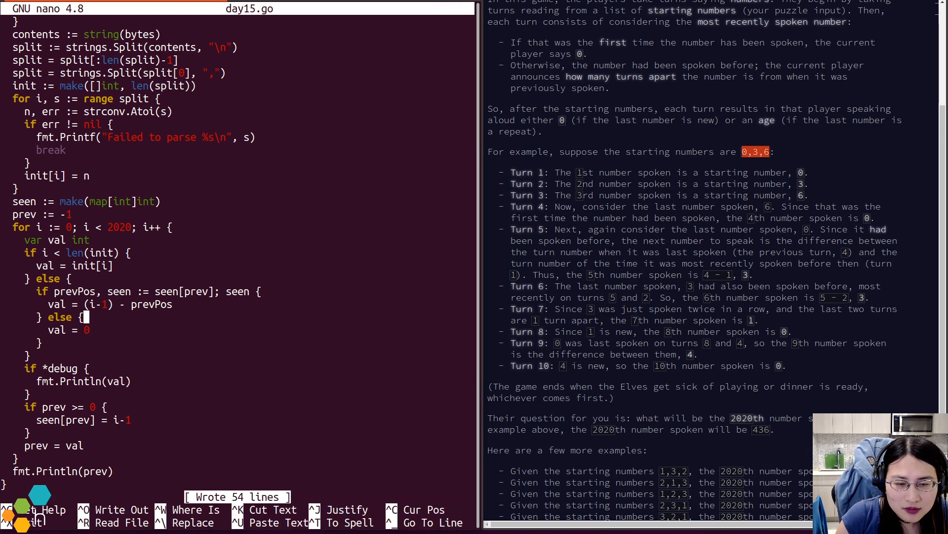
pyautogui.scroll(-3)
pyautogui.write('go run day15.g')
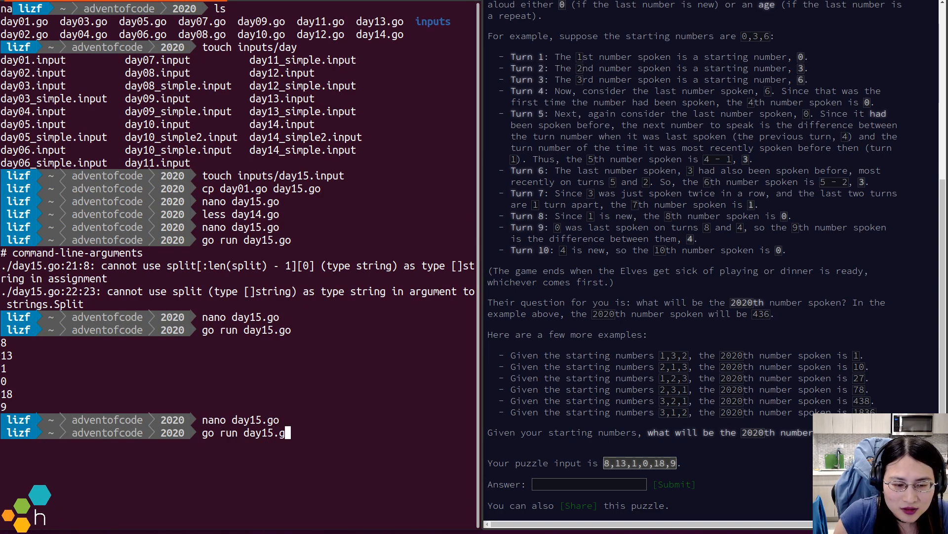
# - Run day15.go with --inputFile=inputs/day15 and define the missing debug flag in nano
pyautogui.write('--inputFile=in')
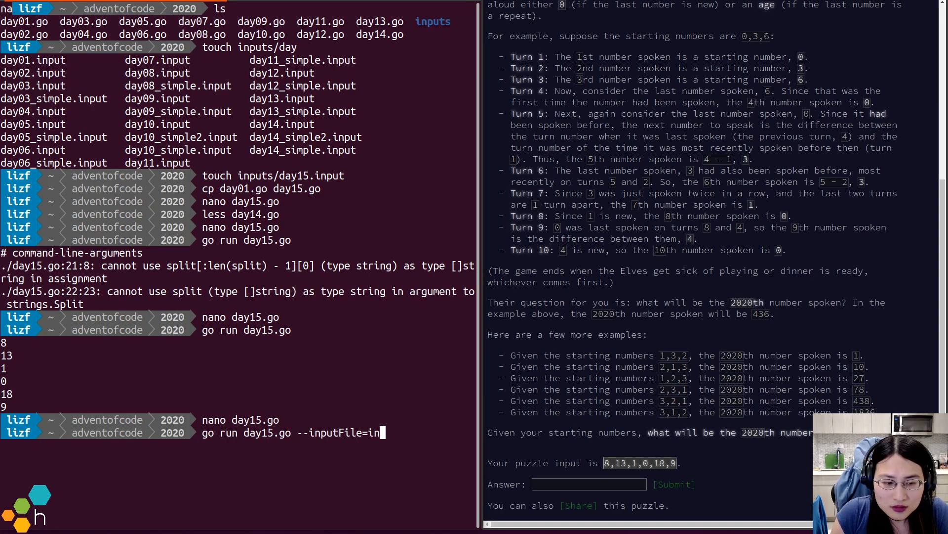
pyautogui.write('puts/day15_simple.input')
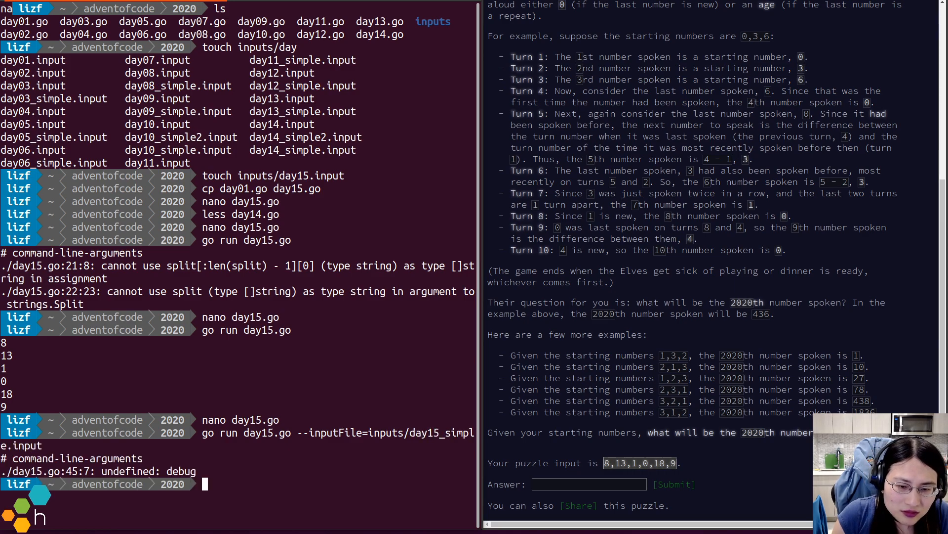
pyautogui.write('nano day15.go')
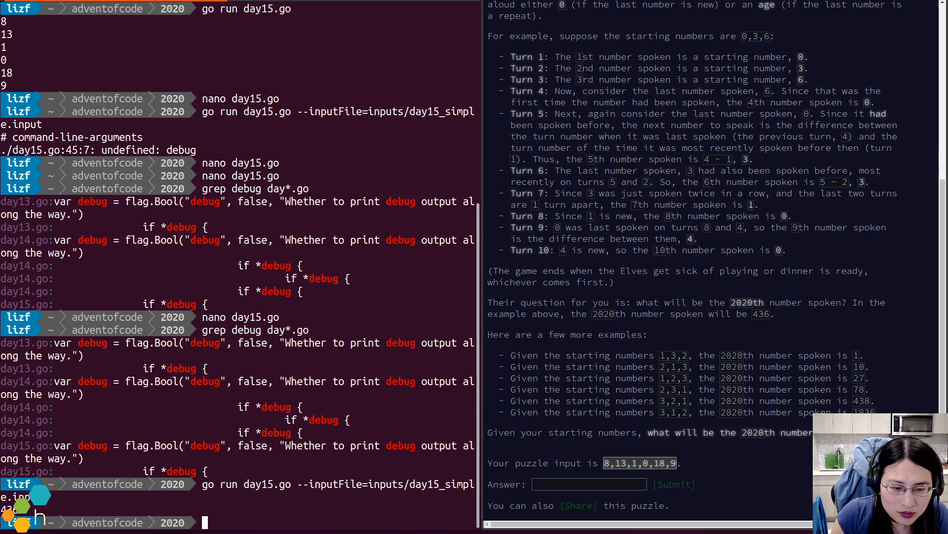
# - Reset the terminal and rerun, getting 436 for the example and 755 for the real input
pyautogui.write('reset')
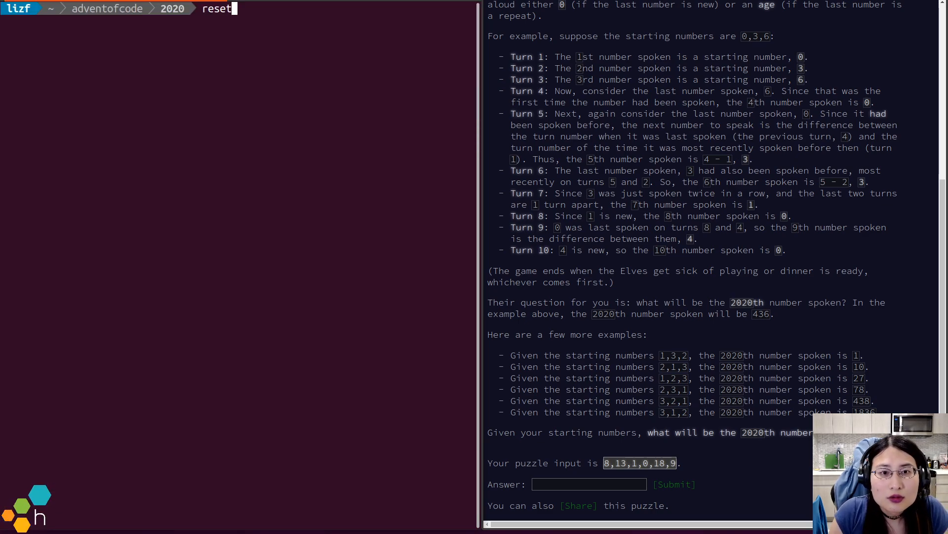
pyautogui.press('Enter')
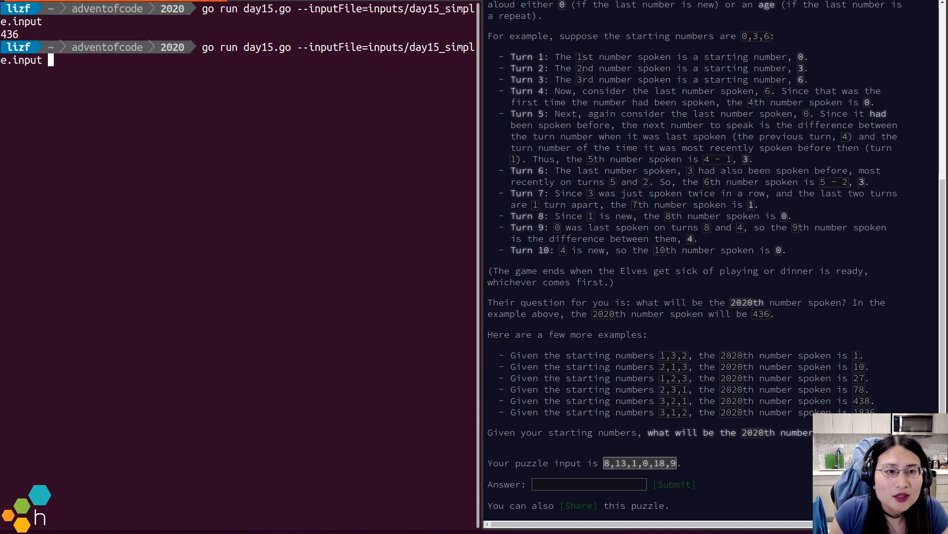
pyautogui.write('#')
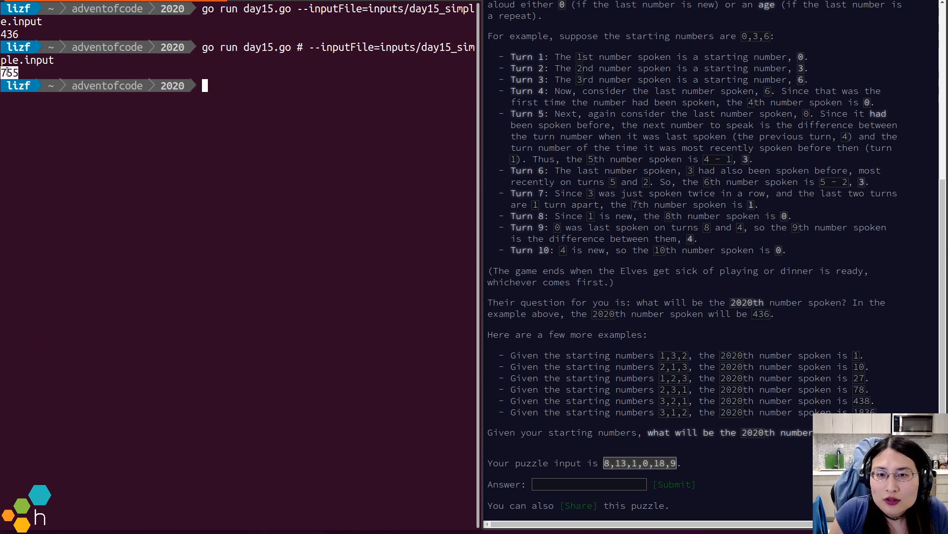
# - Submit 755 as the part one answer and read Part Two's 30000000 turn count
pyautogui.write('755')
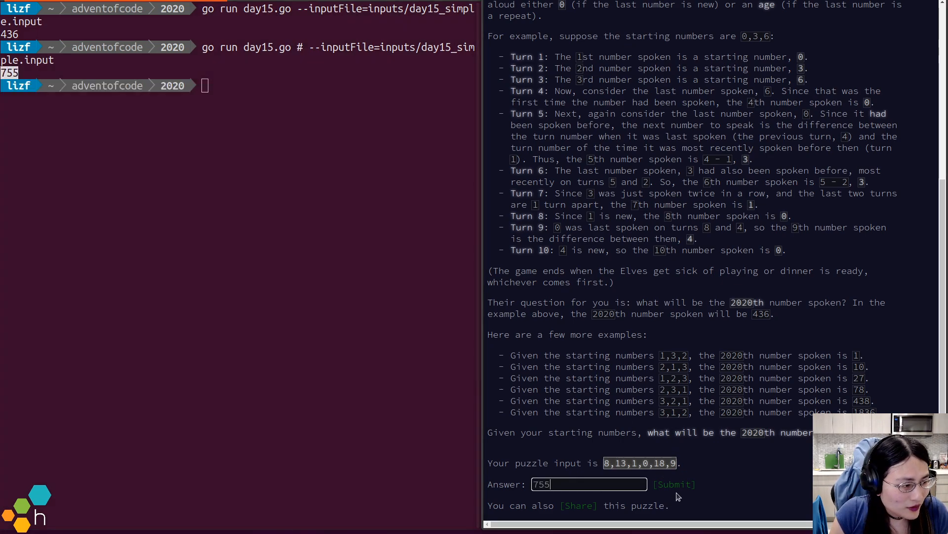
pyautogui.click(674, 484)
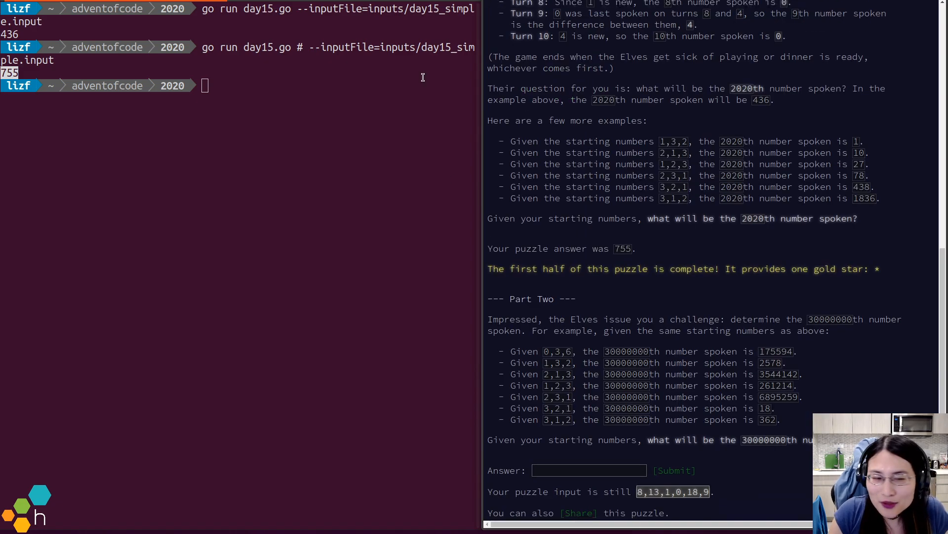
pyautogui.scroll(-3)
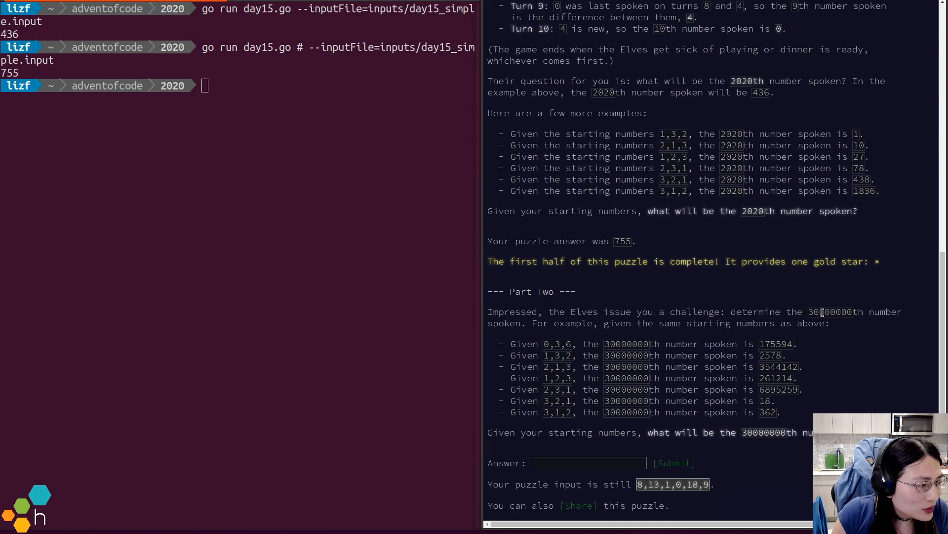
pyautogui.doubleClick(829, 311)
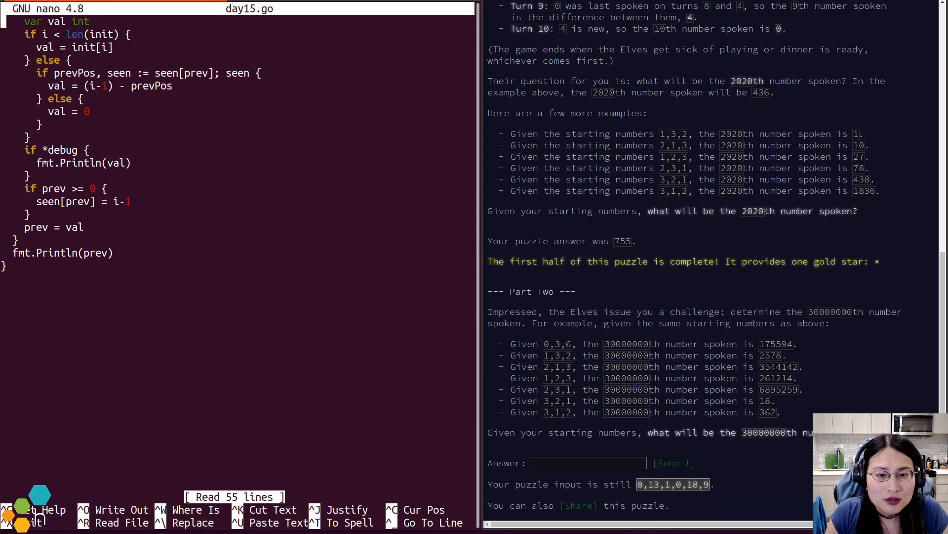
# - Declare var partB = flag.Bool("partB", ...) near the top of day15.go
pyautogui.scroll(3)
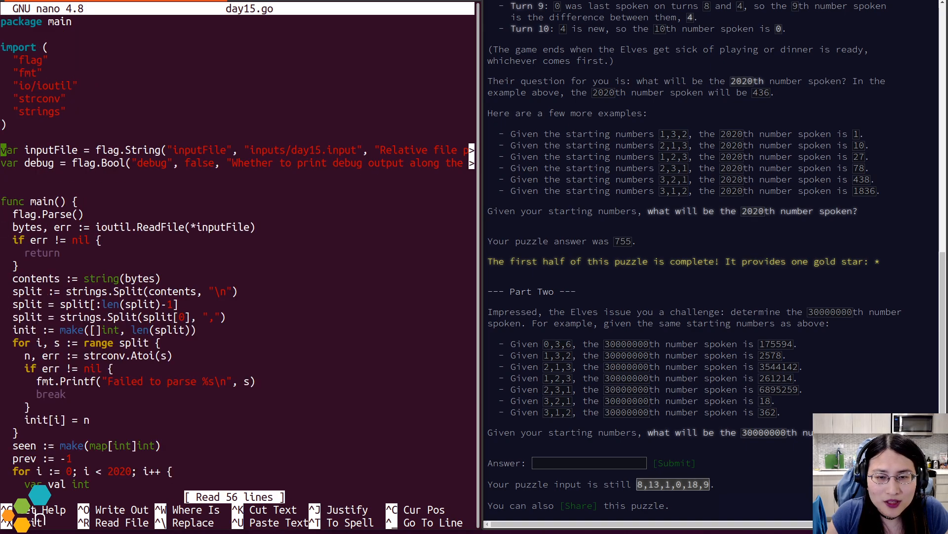
pyautogui.press('ctrl+x')
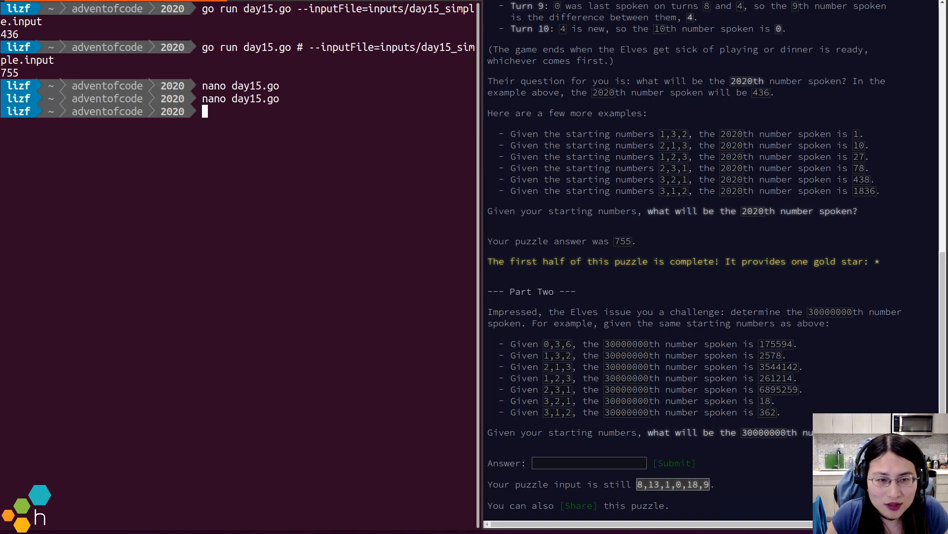
pyautogui.write('partB = flag.Bool("partB", false, "Whether to use part B logic.')
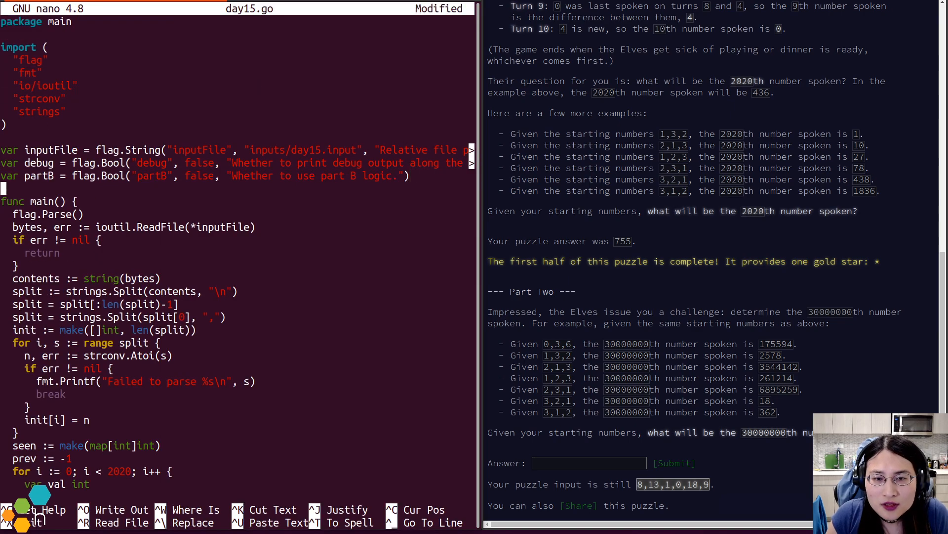
pyautogui.press('ctrl+o')
pyautogui.write('if')
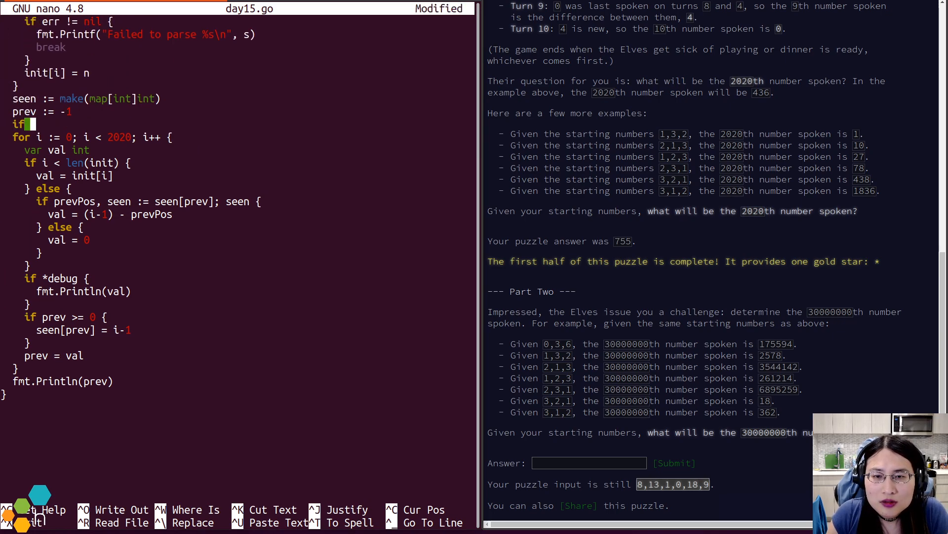
# - Set max := 2020, raise it to 30000000 when partB is set, loop to i < max, and save
pyautogui.write('partB {')
pyautogui.write('}')
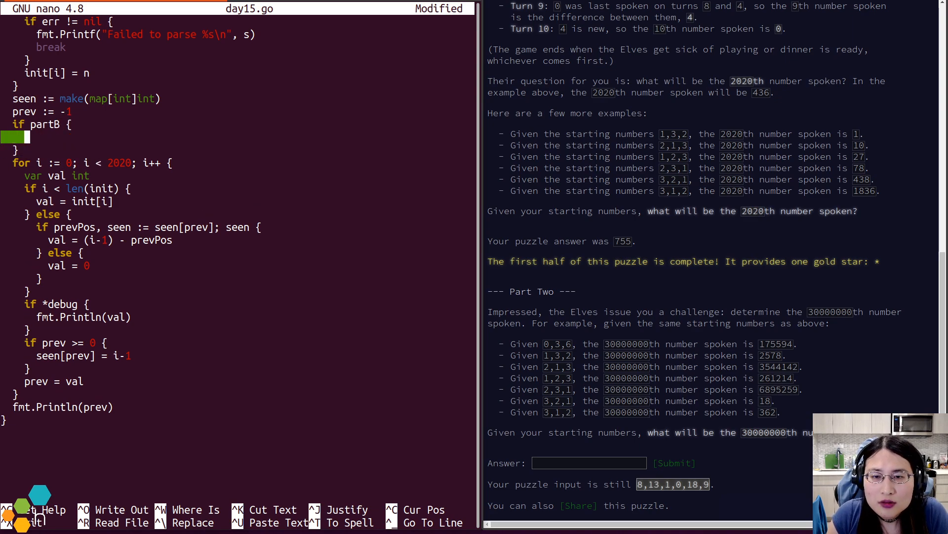
pyautogui.write('max =')
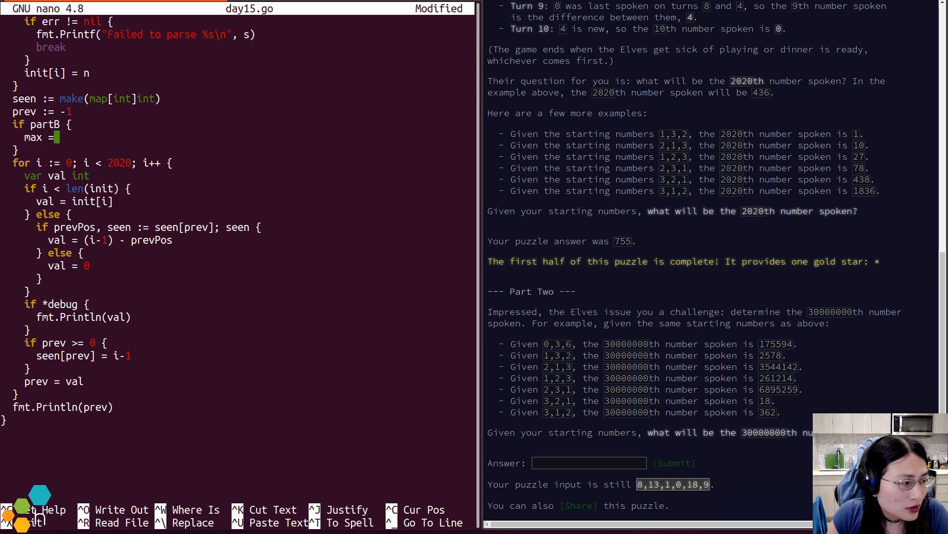
pyautogui.doubleClick(830, 312)
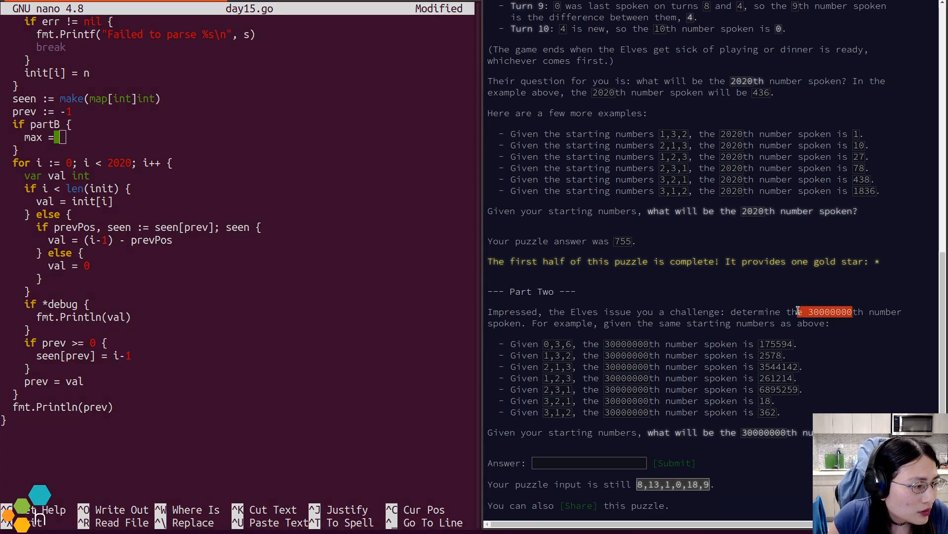
pyautogui.write('30000000')
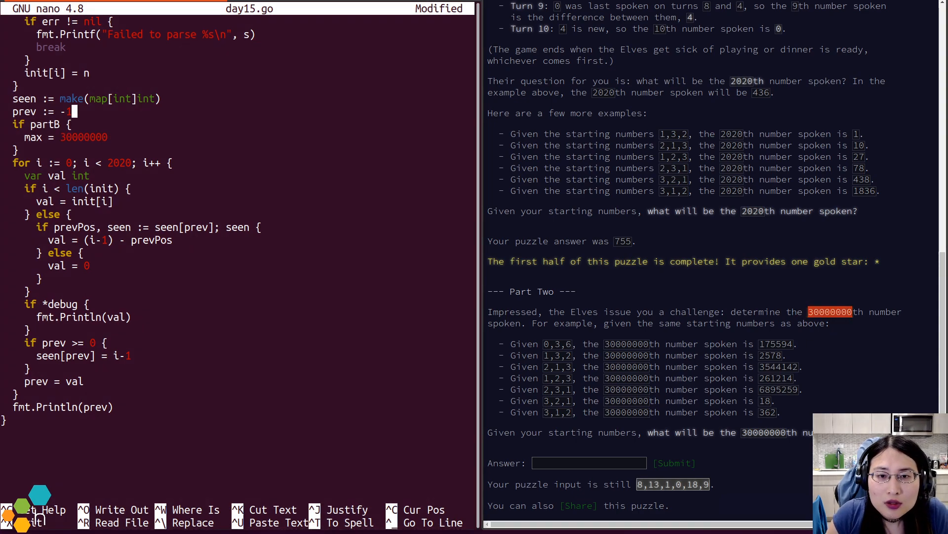
pyautogui.write('max := 2020')
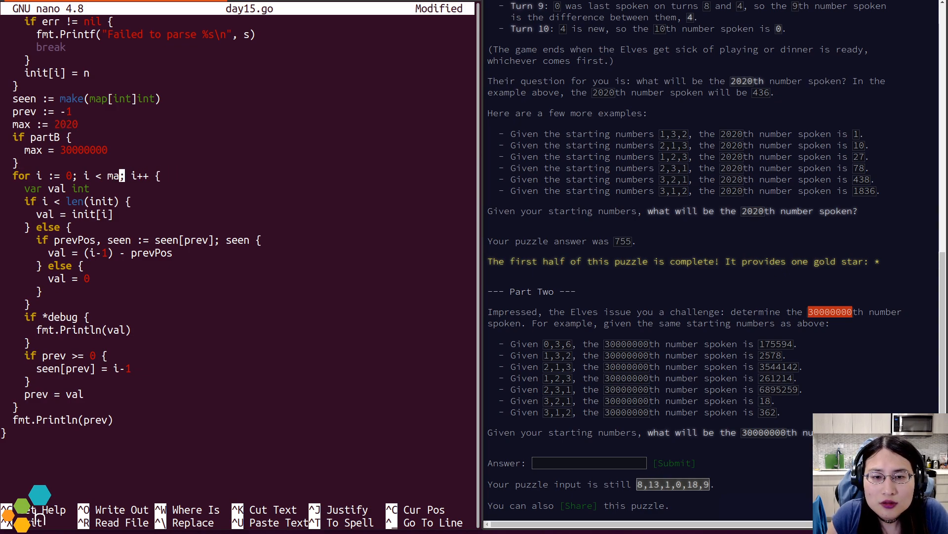
pyautogui.press('ctrl+o')
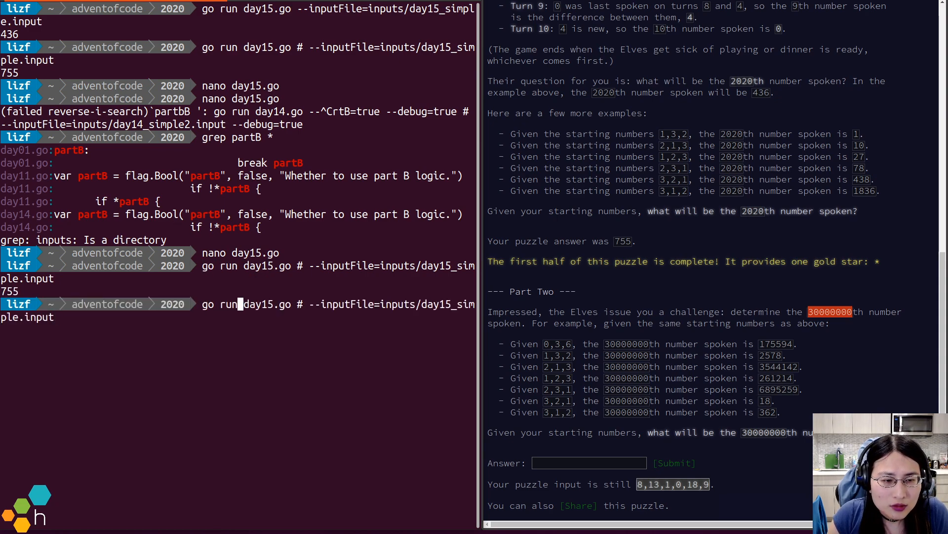
# - Run go run day15.go --partB=true and submit 11962 as the Part Two answer
pyautogui.write('--partB=true')
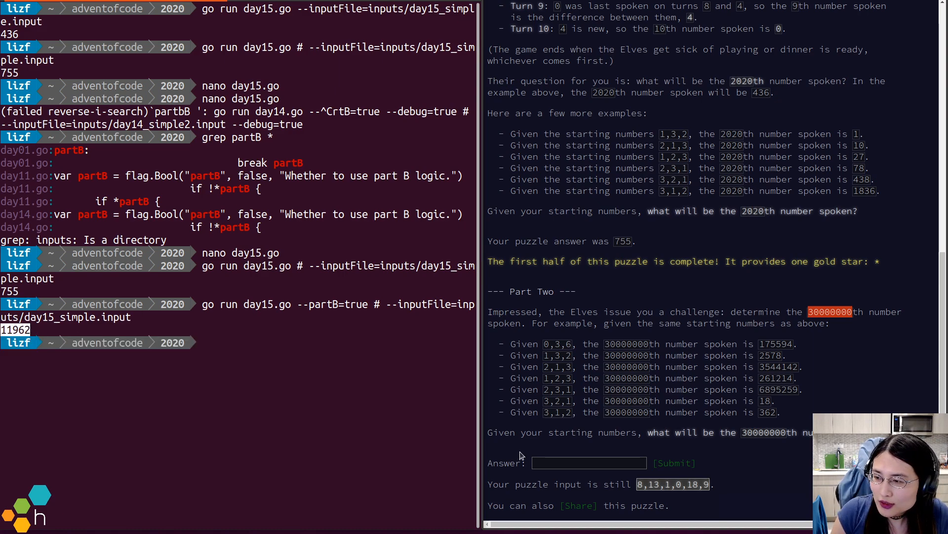
pyautogui.write('11962')
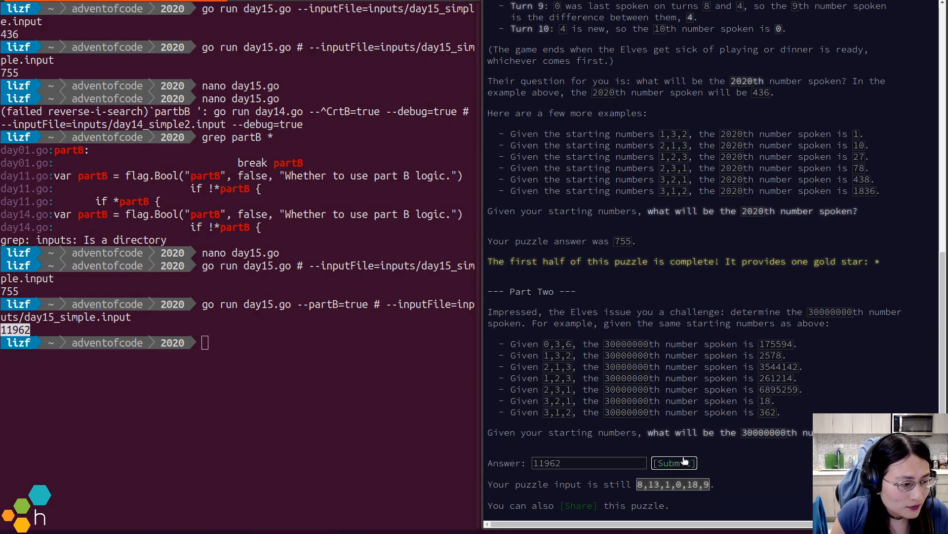
pyautogui.click(674, 463)
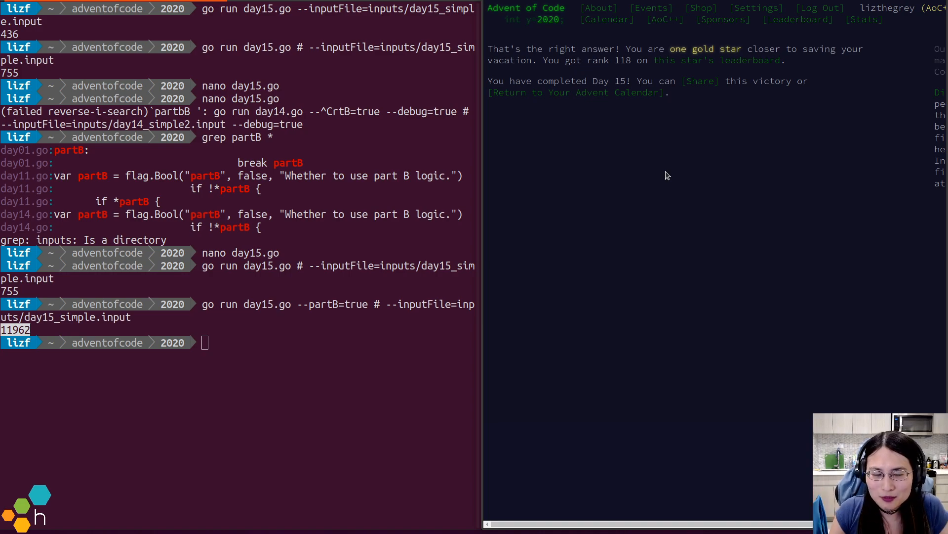
pyautogui.write('nano day15.go')
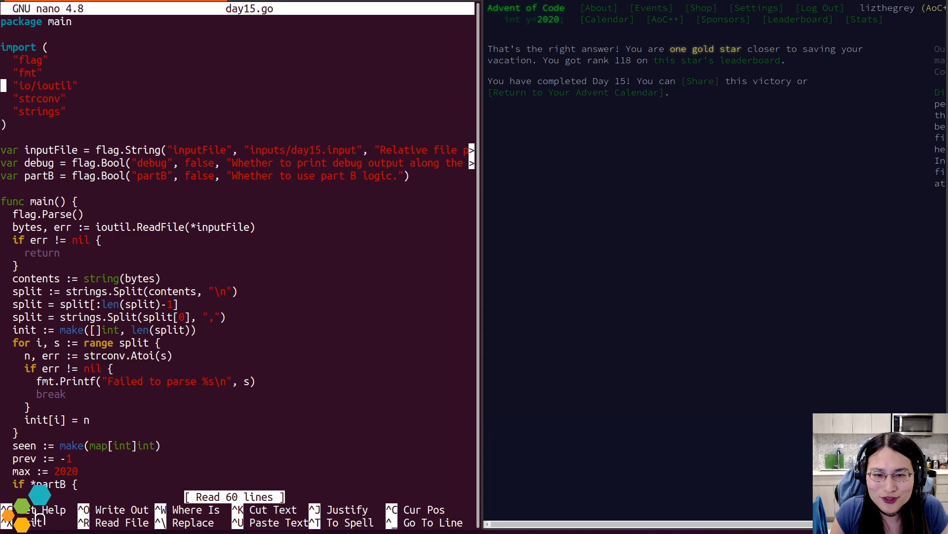
# - Scroll through the finished partB logic in day15.go and close the editor
pyautogui.scroll(-3)
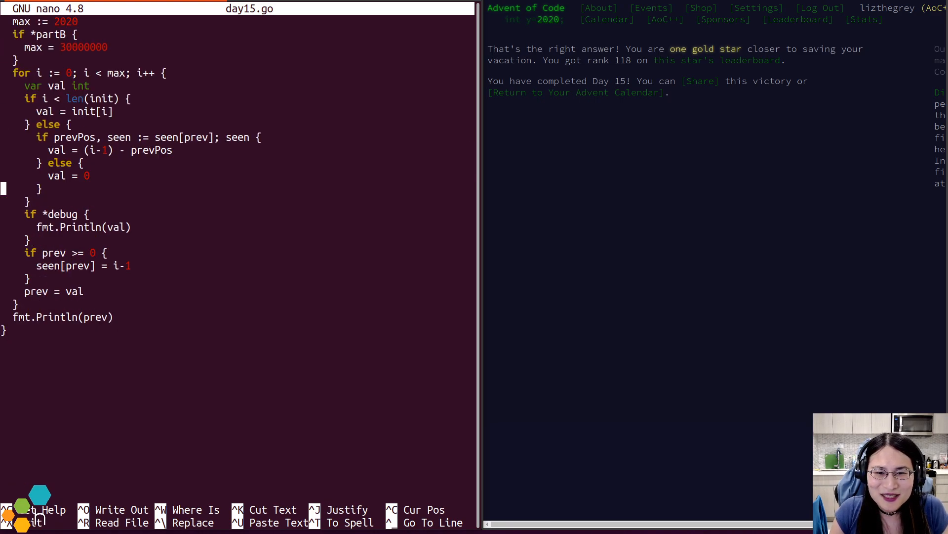
pyautogui.press('ctrl+o')
pyautogui.write('gofmt -w day15.go')
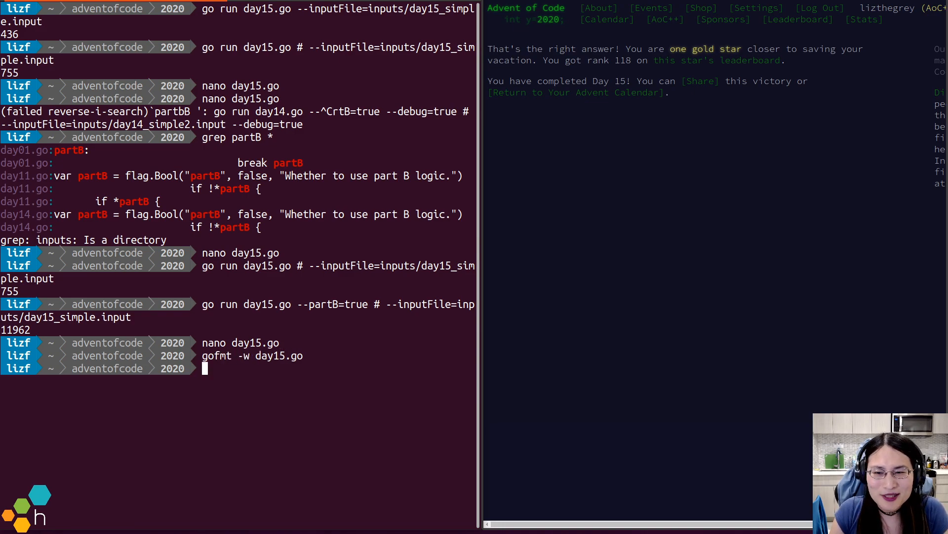
# - Run gofmt -w day15.go, commit it as 'add day15ab solution.' and git push to main
pyautogui.write('g')
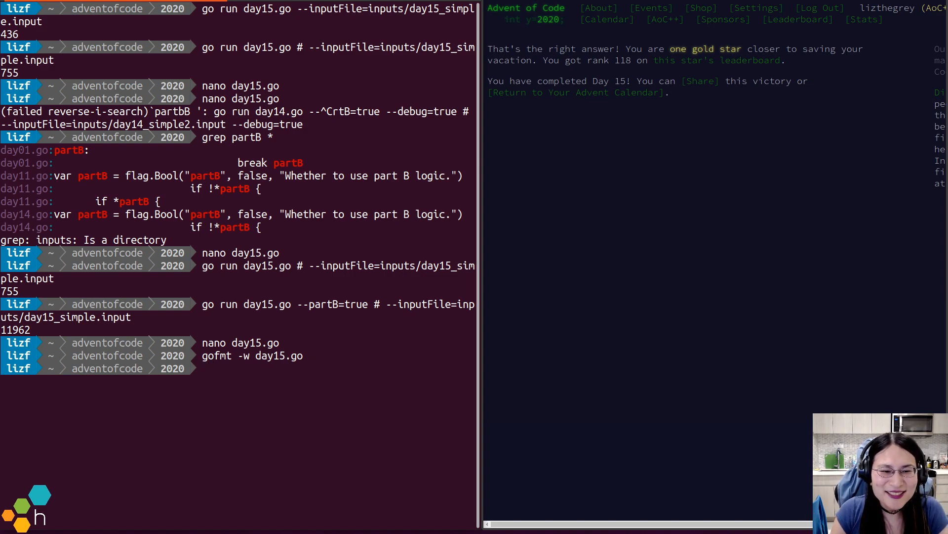
pyautogui.write('git add day')
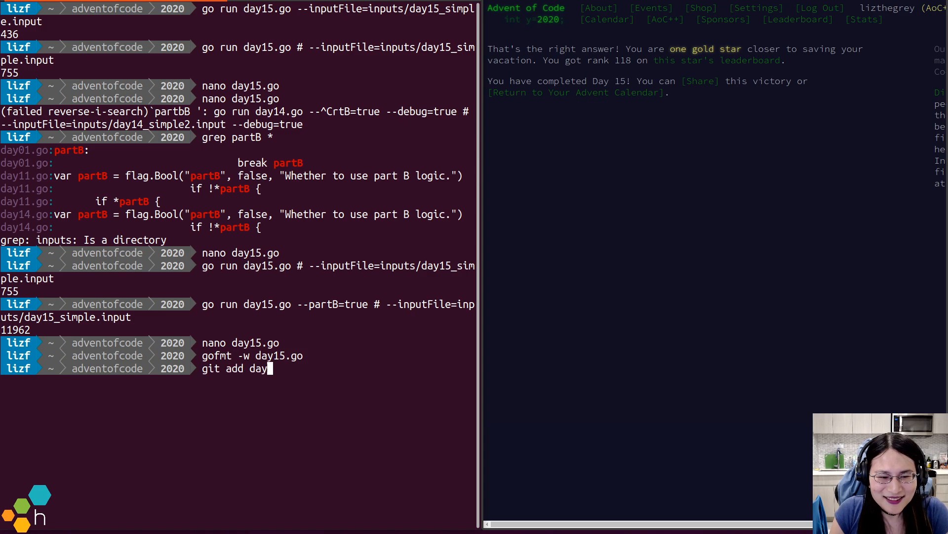
pyautogui.write('git commit')
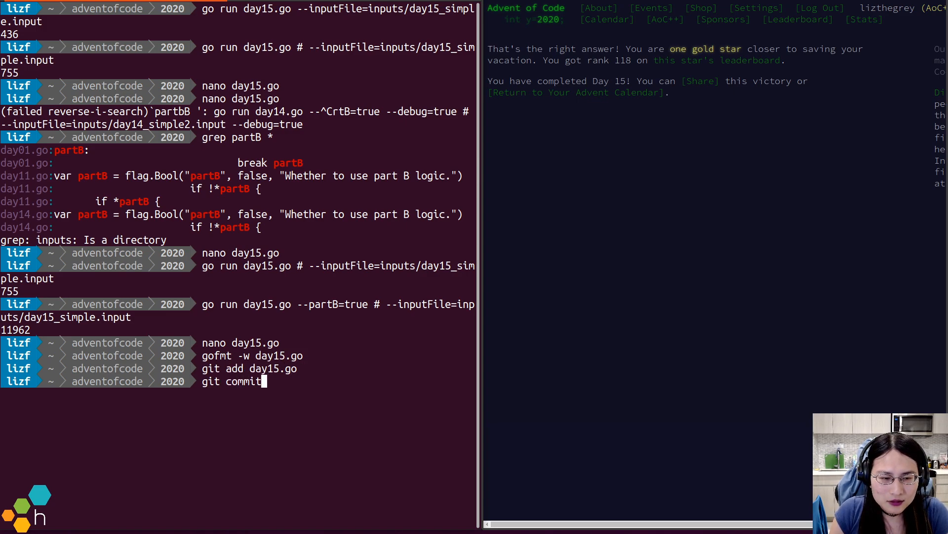
pyautogui.write("-m 'add day15ab solution.")
pyautogui.write('git pus')
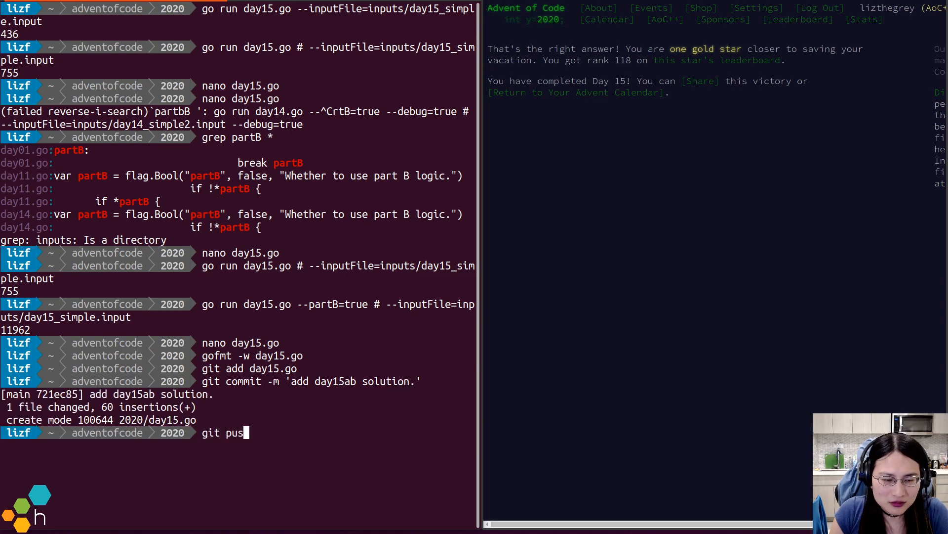
pyautogui.write('h')
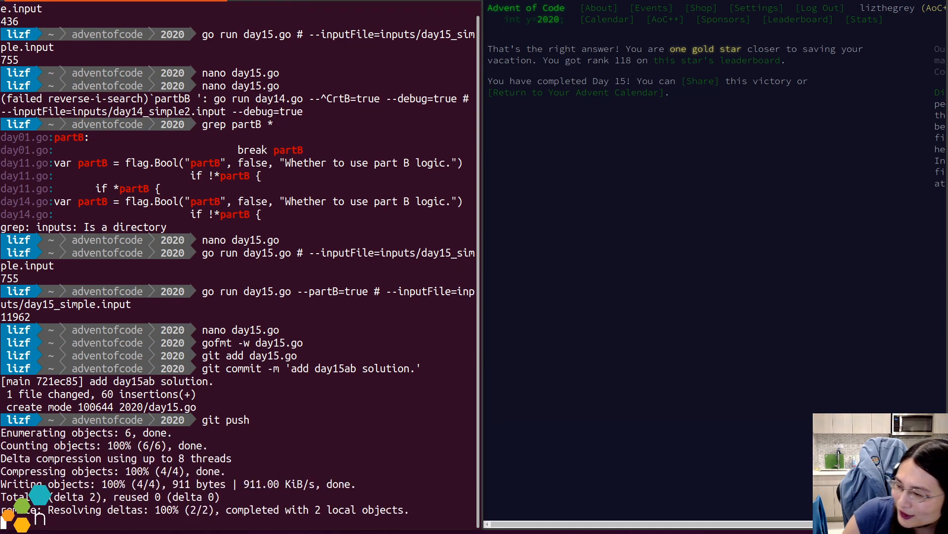
pyautogui.scroll(-3)
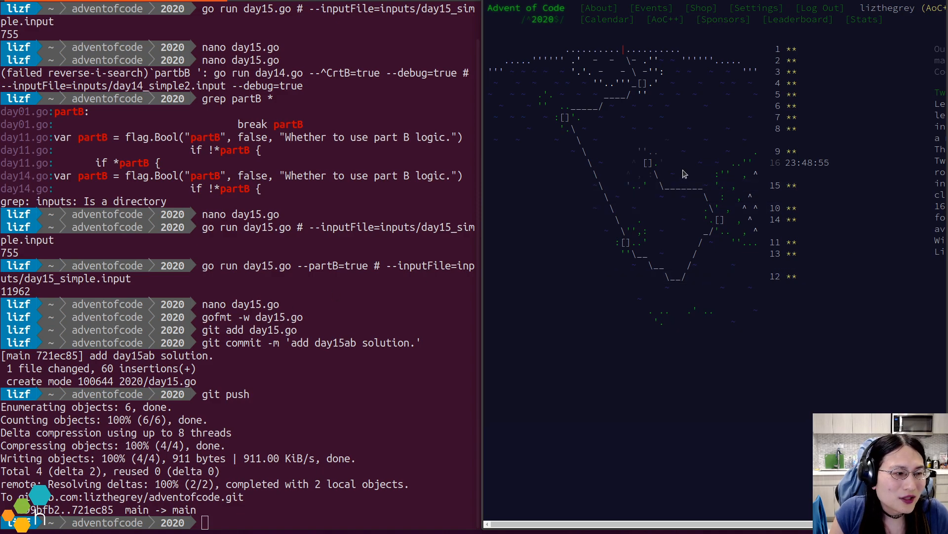
pyautogui.moveTo(762, 177)
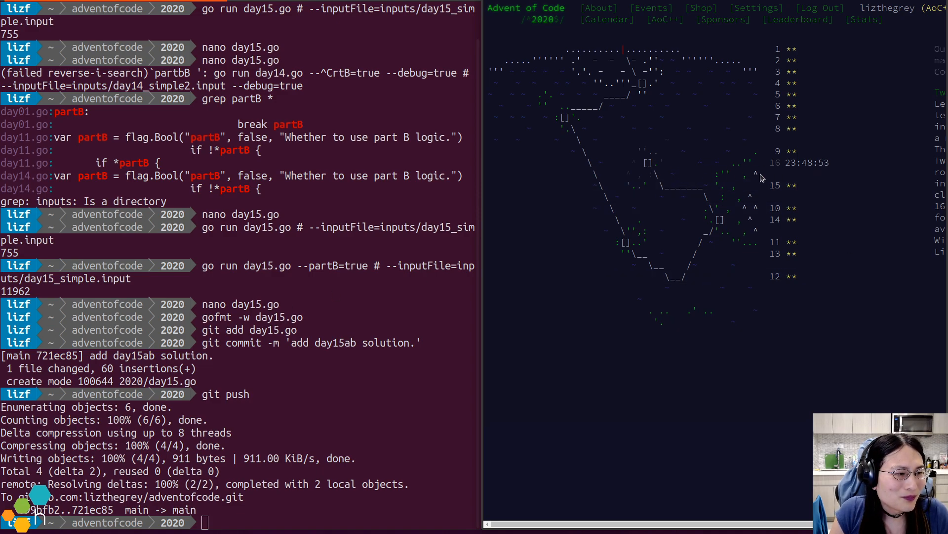
pyautogui.moveTo(656, 171)
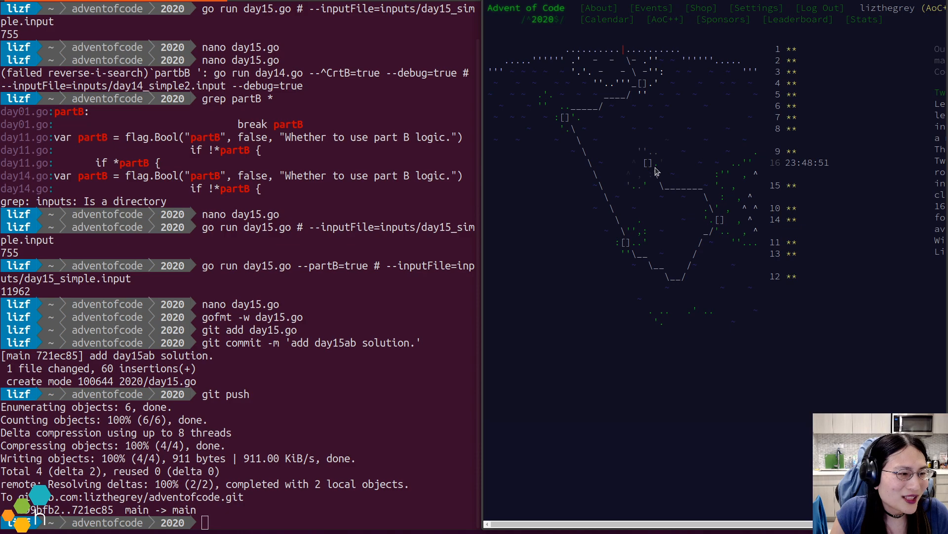